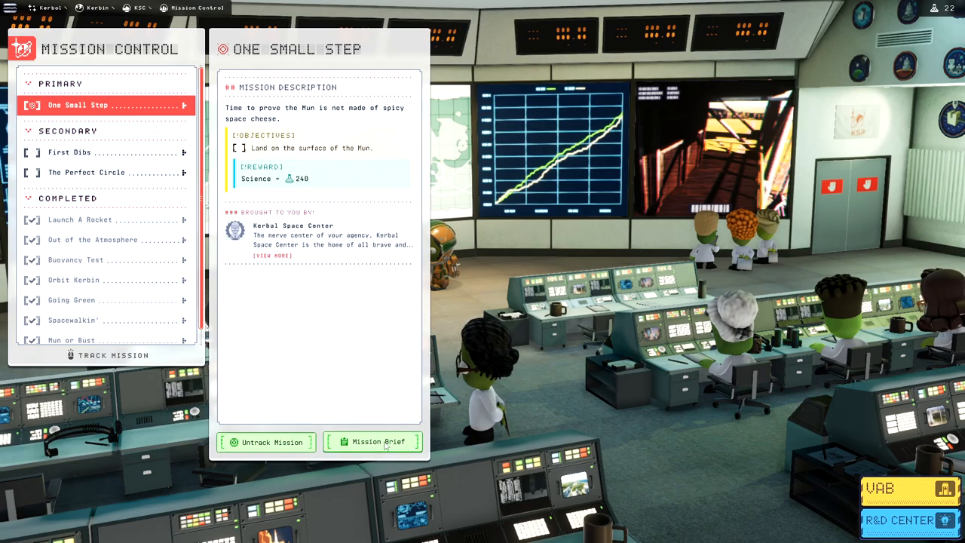
Open the Mission Brief for the One Small Step mission.
left_click(378, 442)
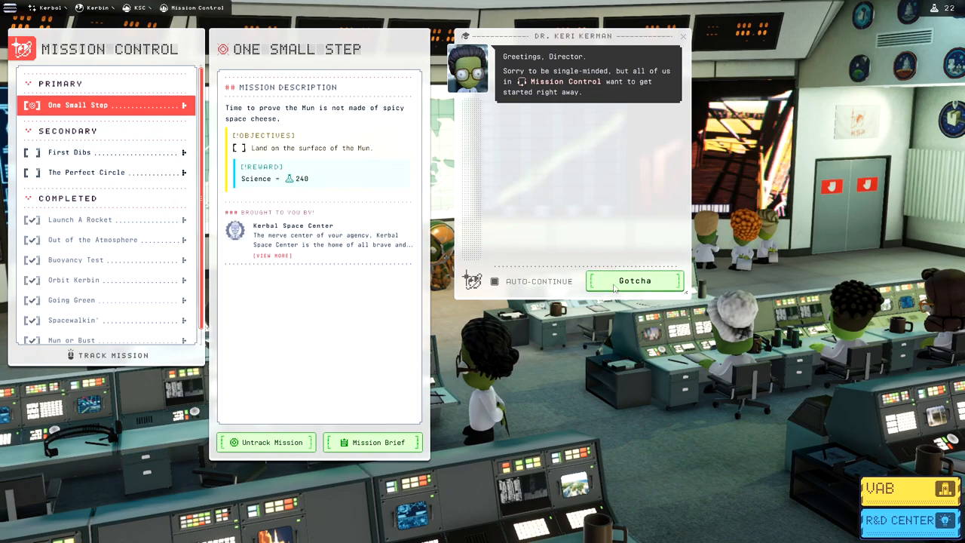
Advance through Dr. Kerman's greeting and Mun landing instructions.
left_click(634, 280)
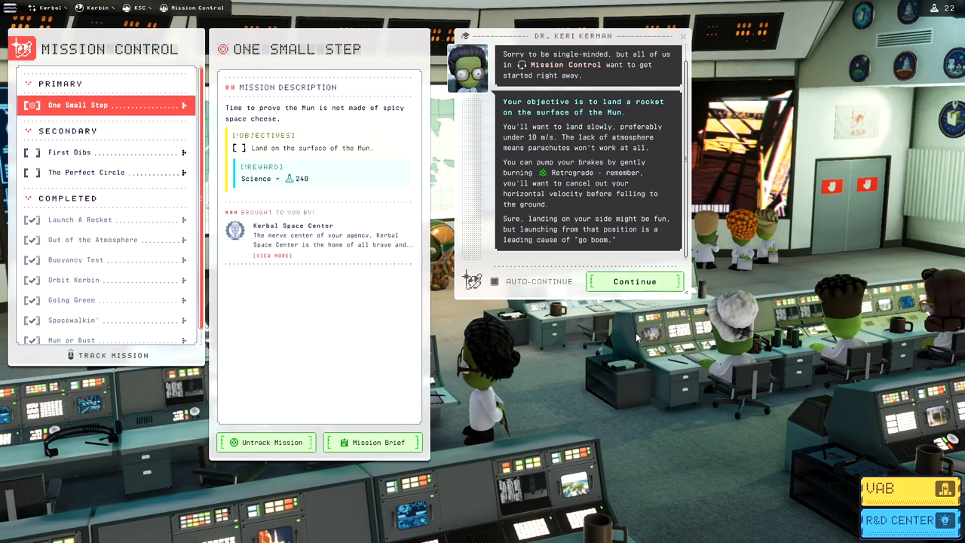
mouse_move(709, 362)
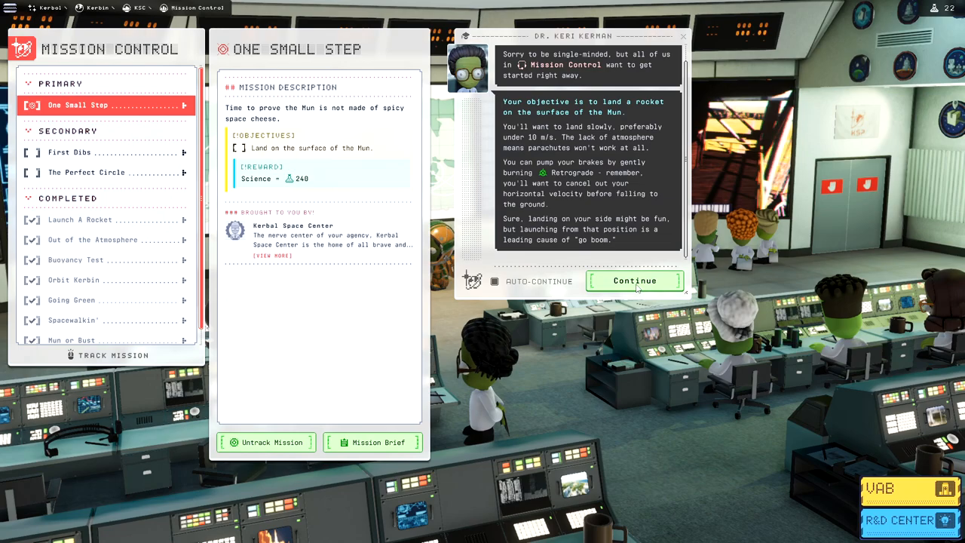
left_click(634, 280)
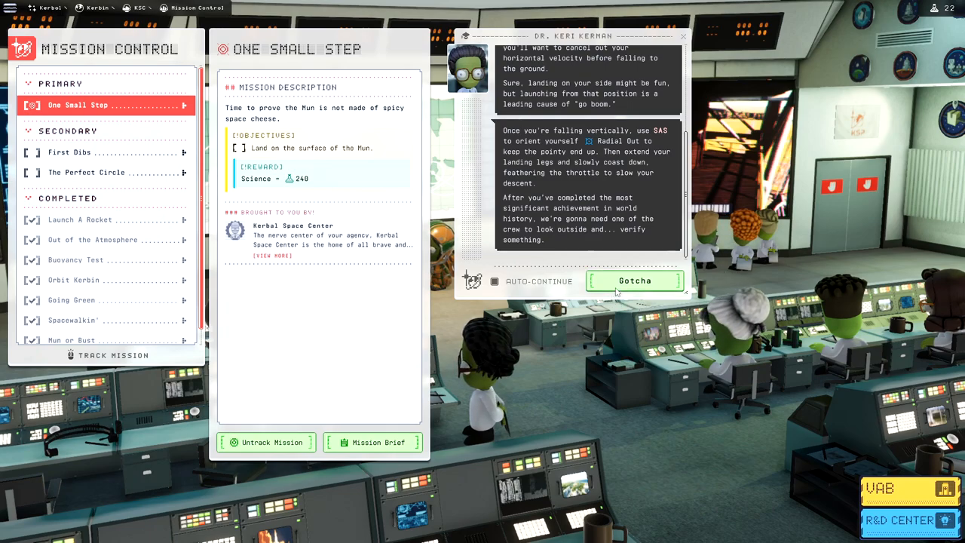
left_click(634, 280)
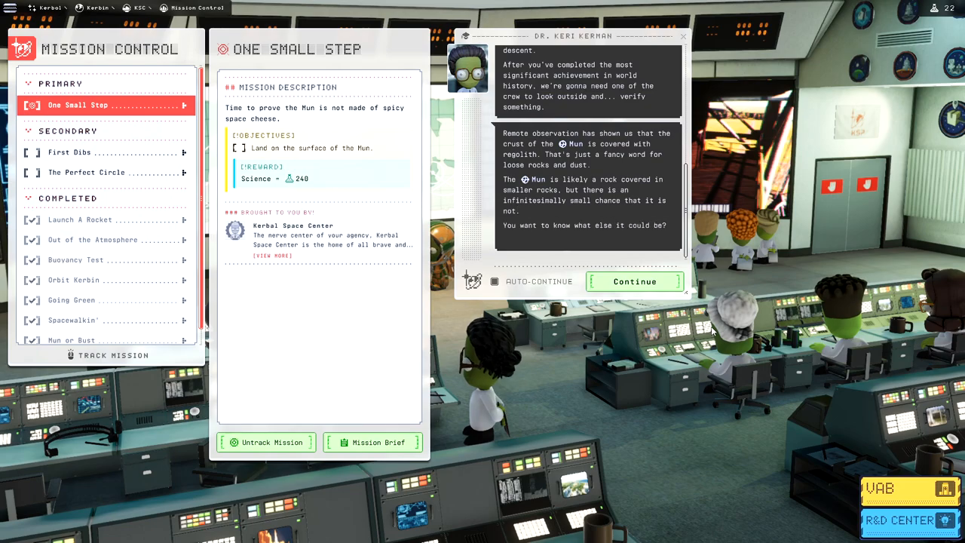
left_click(634, 282)
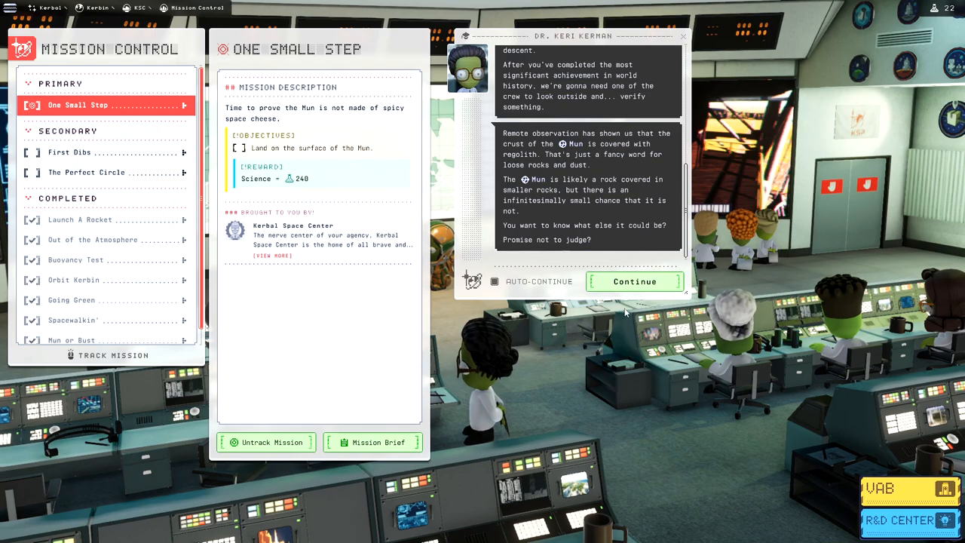
left_click(634, 281)
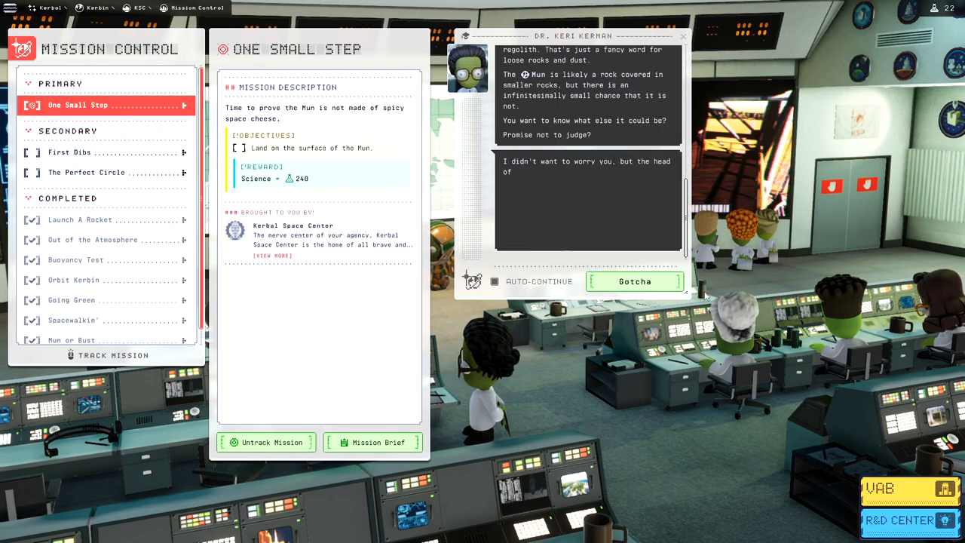
Read the remaining briefing, including the Snacks Department news, and close it.
left_click(633, 281)
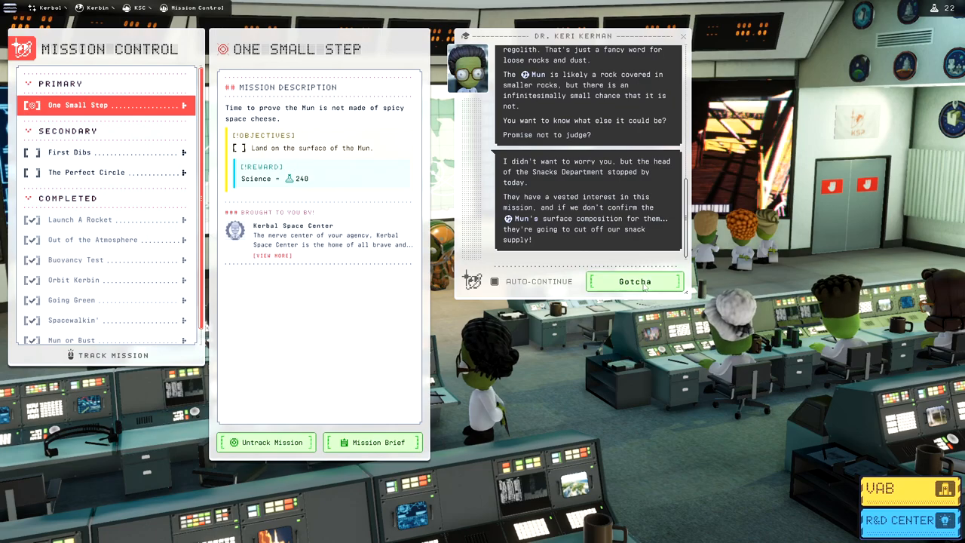
left_click(633, 281)
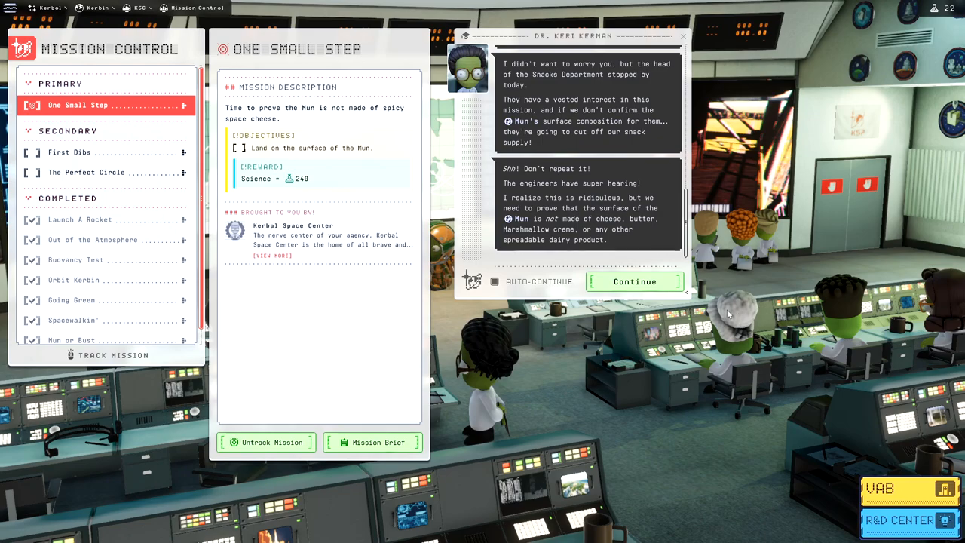
left_click(634, 281)
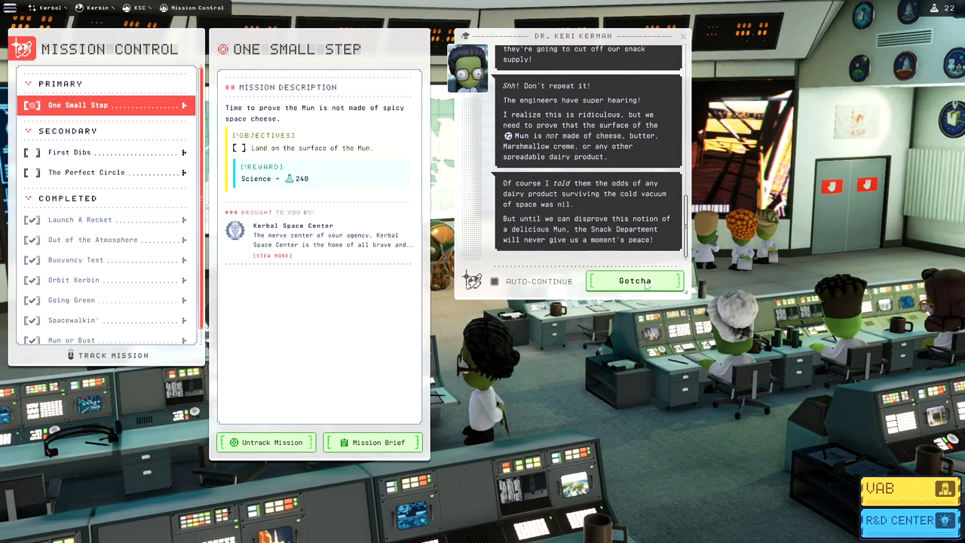
left_click(633, 280)
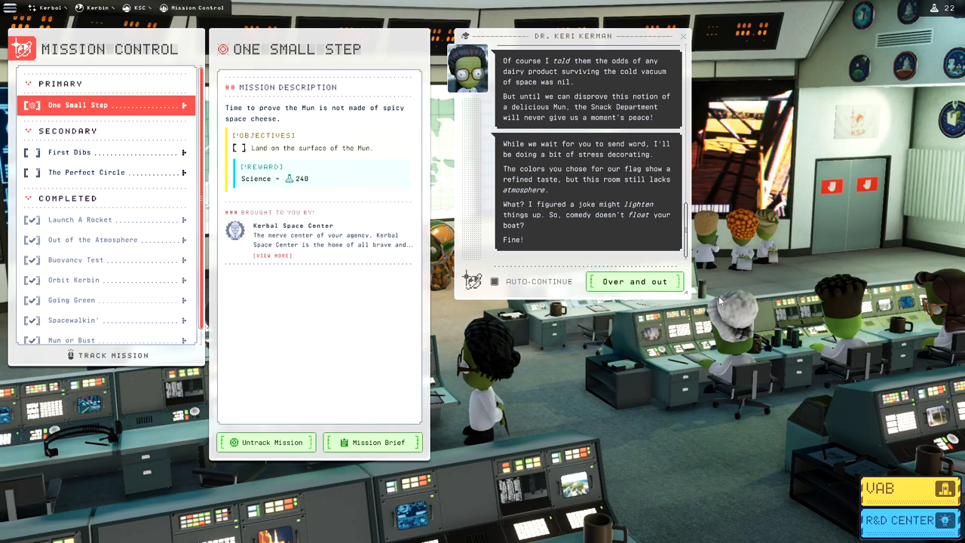
mouse_move(654, 294)
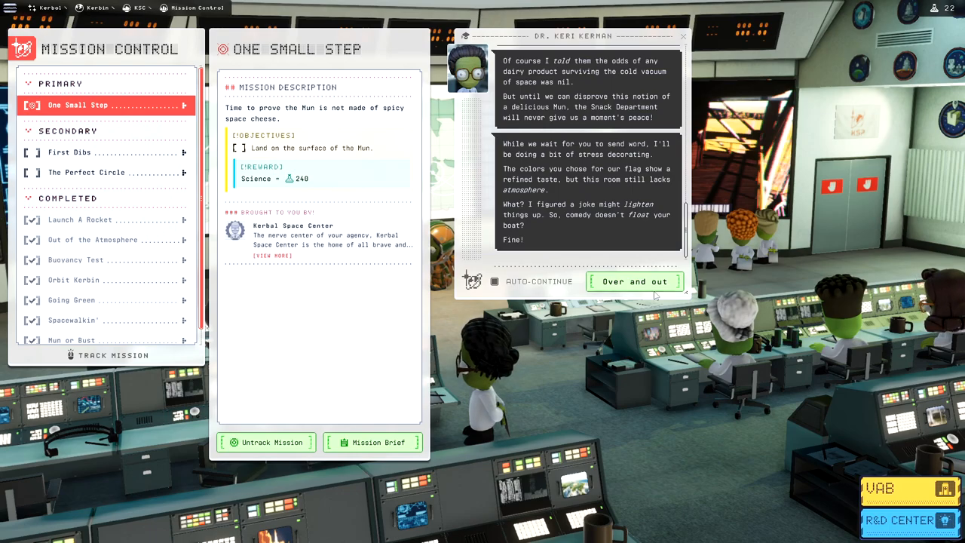
left_click(634, 281)
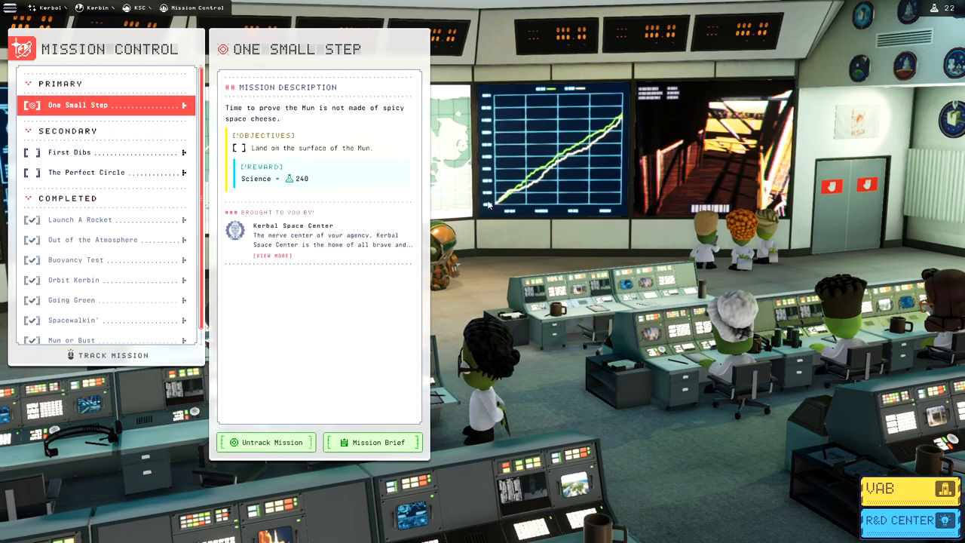
Track the secondary mission First Dibs, then view The Perfect Circle's details.
left_click(90, 151)
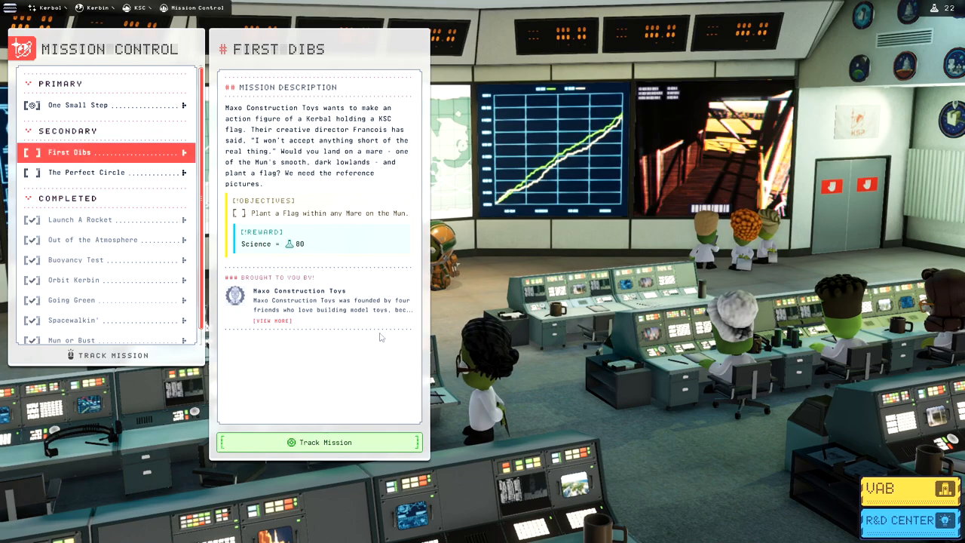
left_click(319, 441)
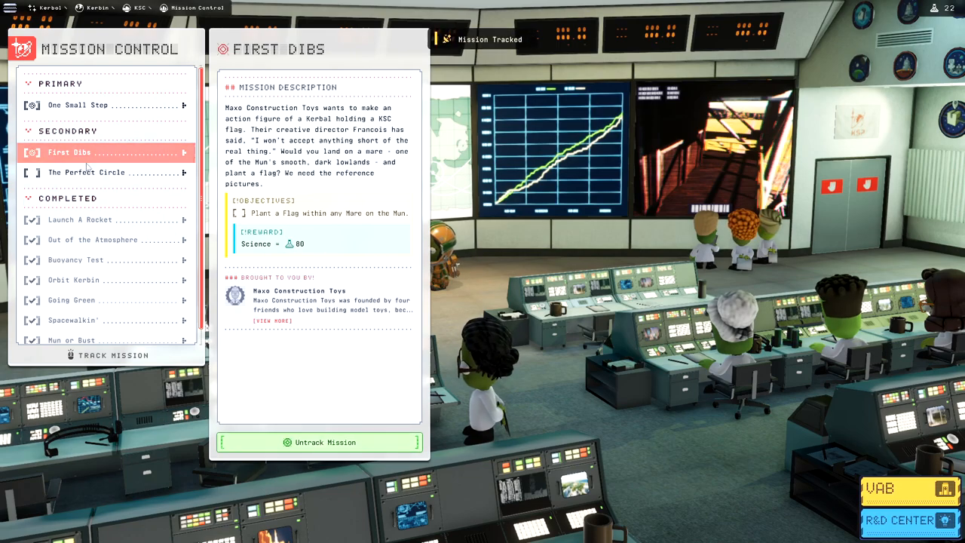
left_click(86, 171)
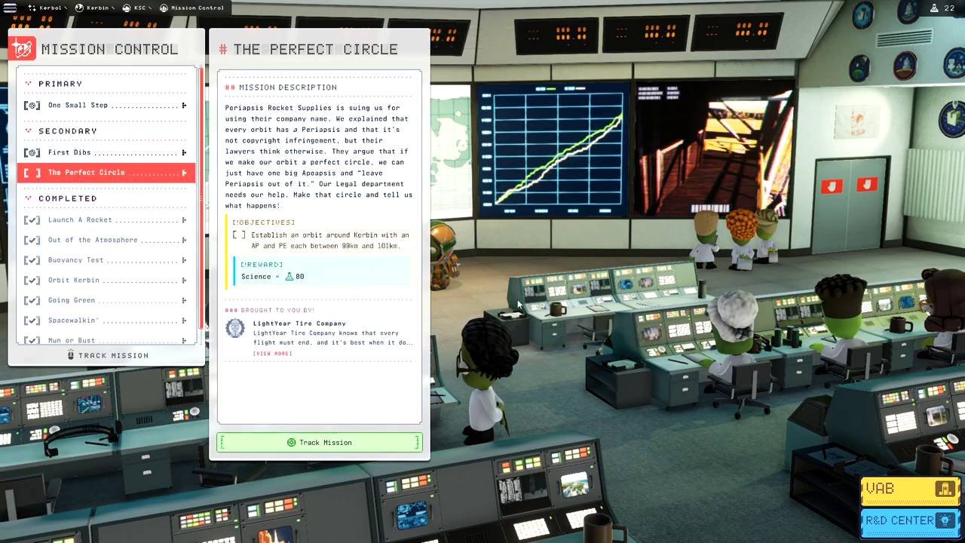
mouse_move(904, 489)
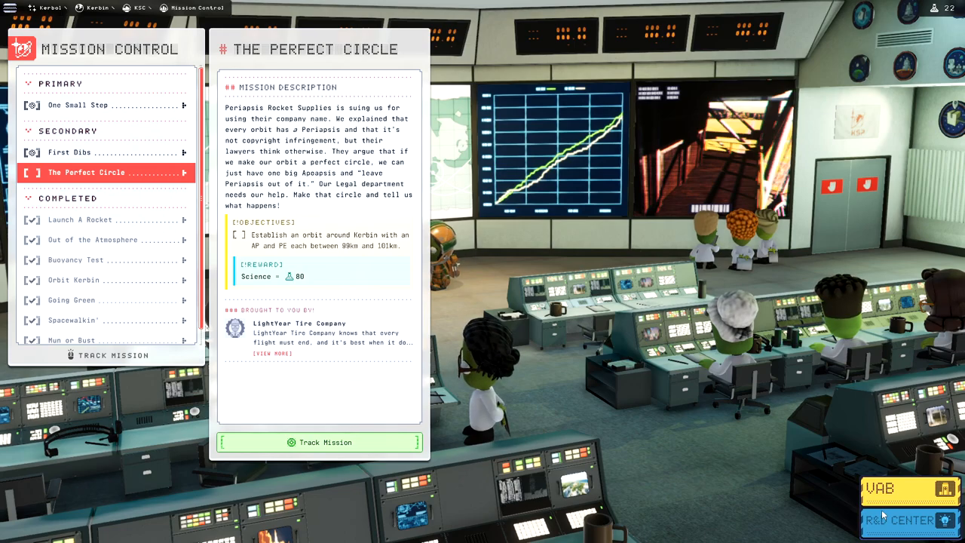
mouse_move(912, 489)
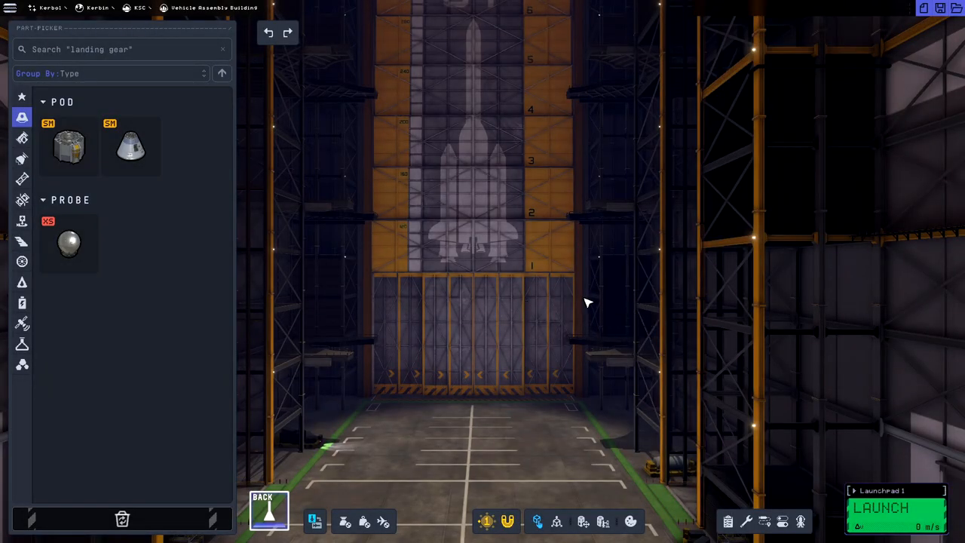
mouse_move(629, 292)
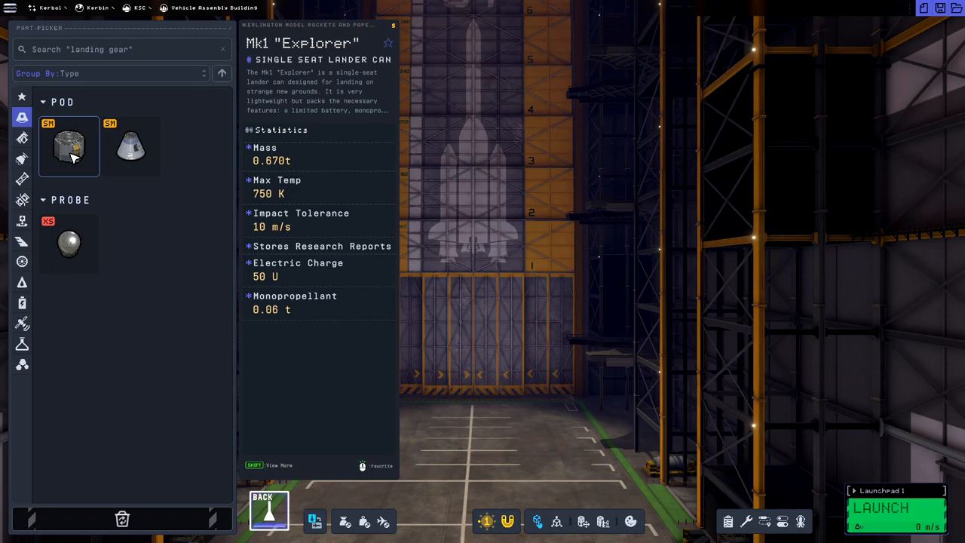
mouse_move(130, 147)
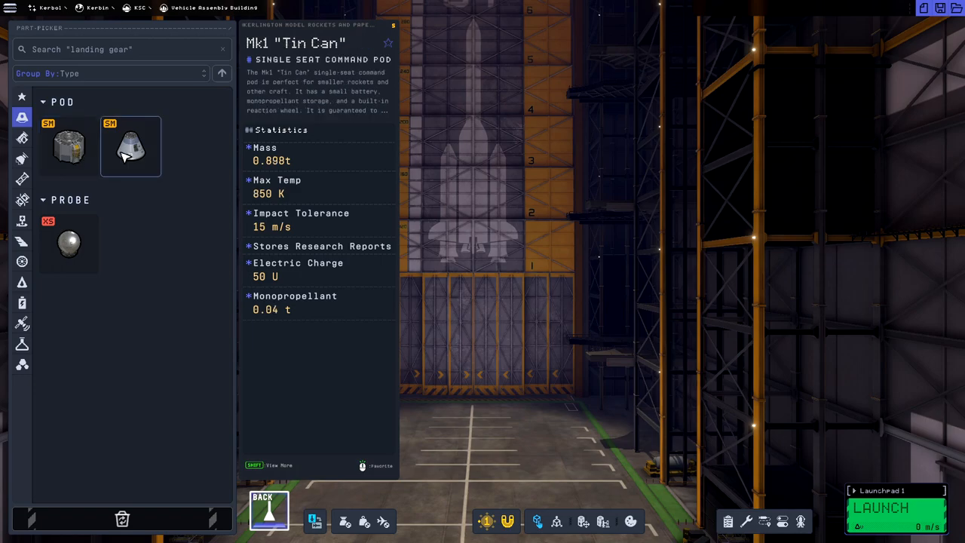
mouse_move(140, 167)
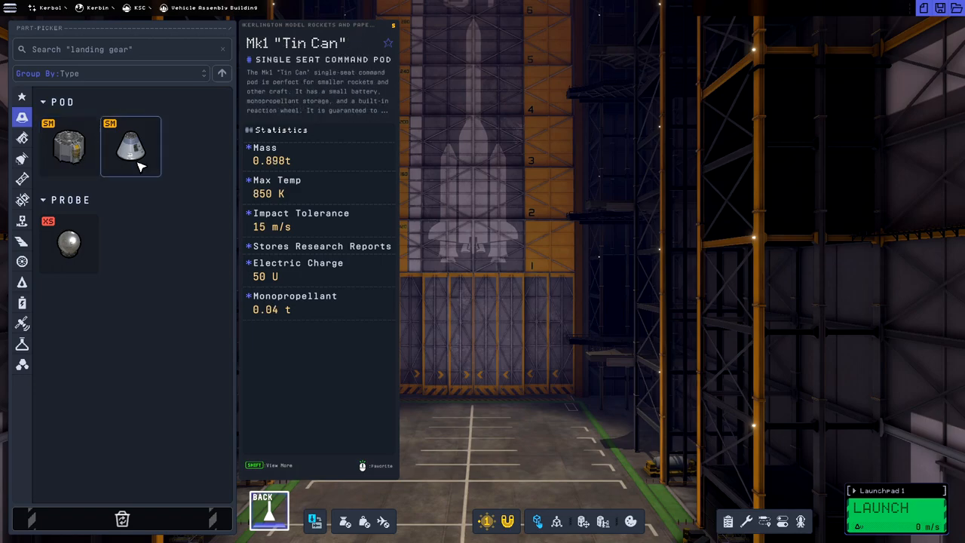
Add the Mk1 Explorer lander can to the vessel.
left_click(131, 146)
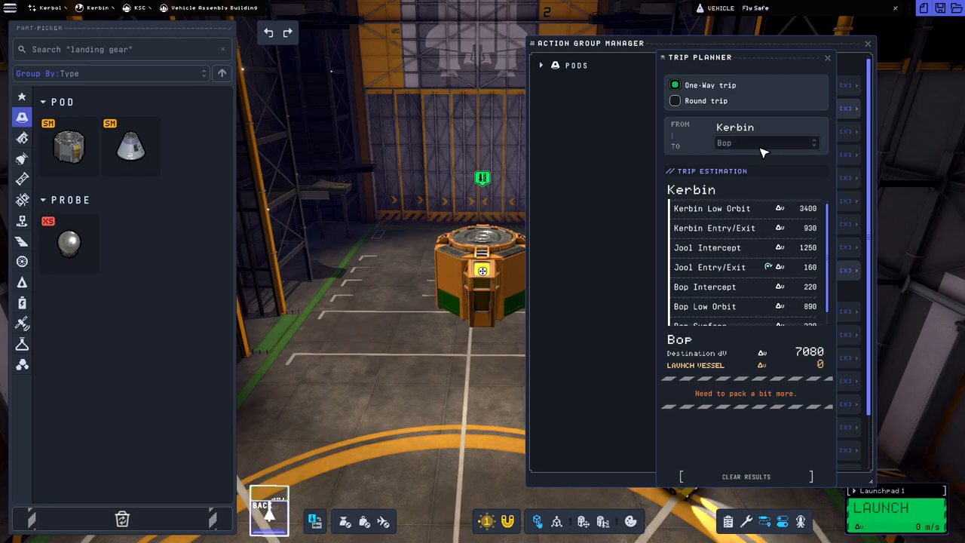
Set the trip destination to the Mun as a round trip, estimating 10240 dV.
left_click(765, 142)
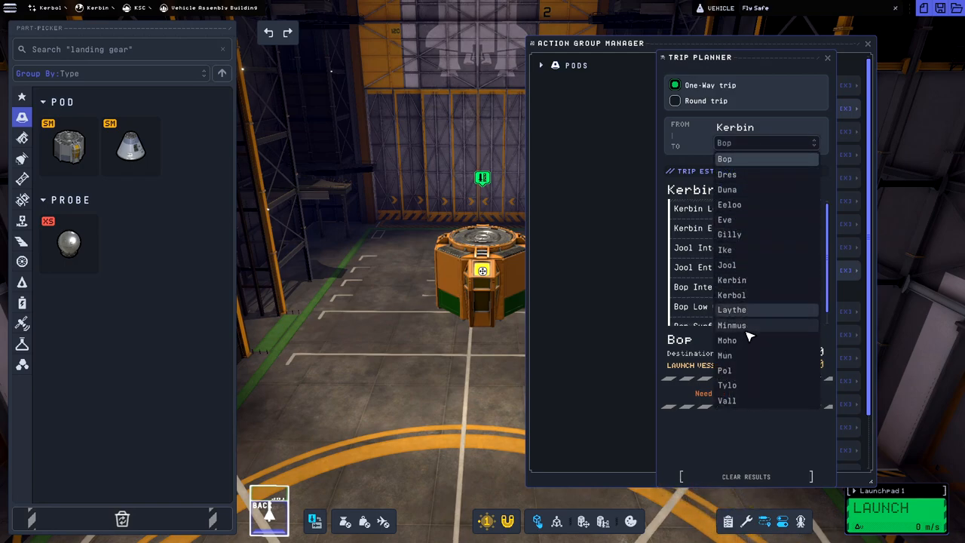
left_click(725, 355)
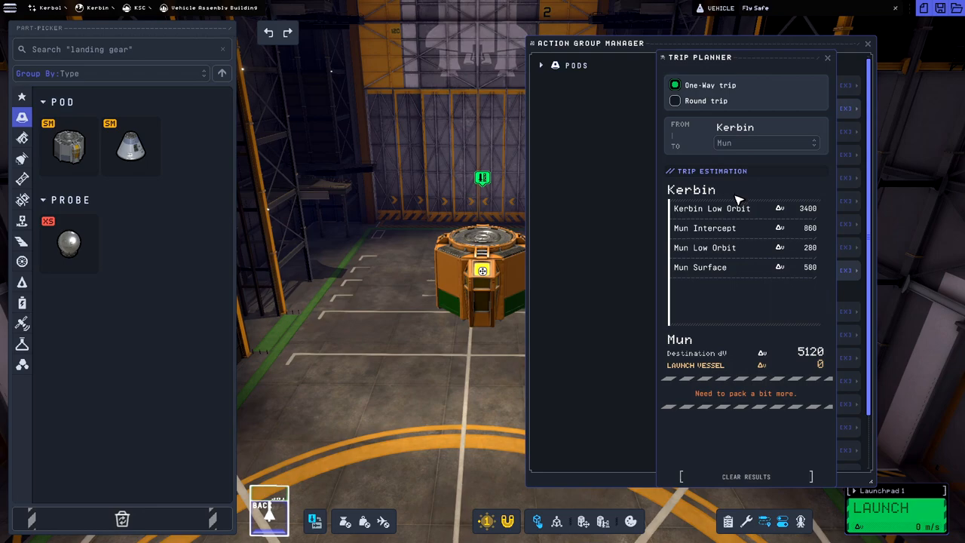
mouse_move(786, 280)
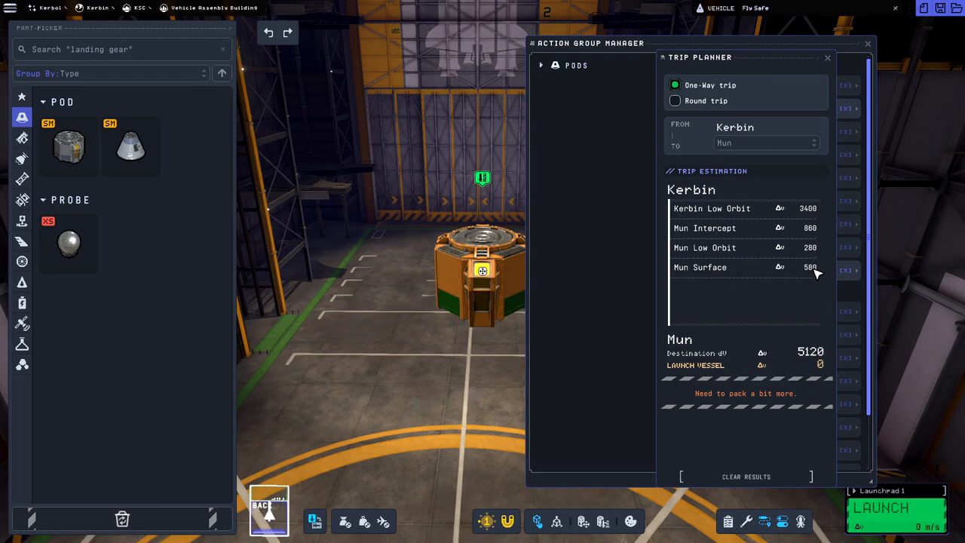
left_click(674, 101)
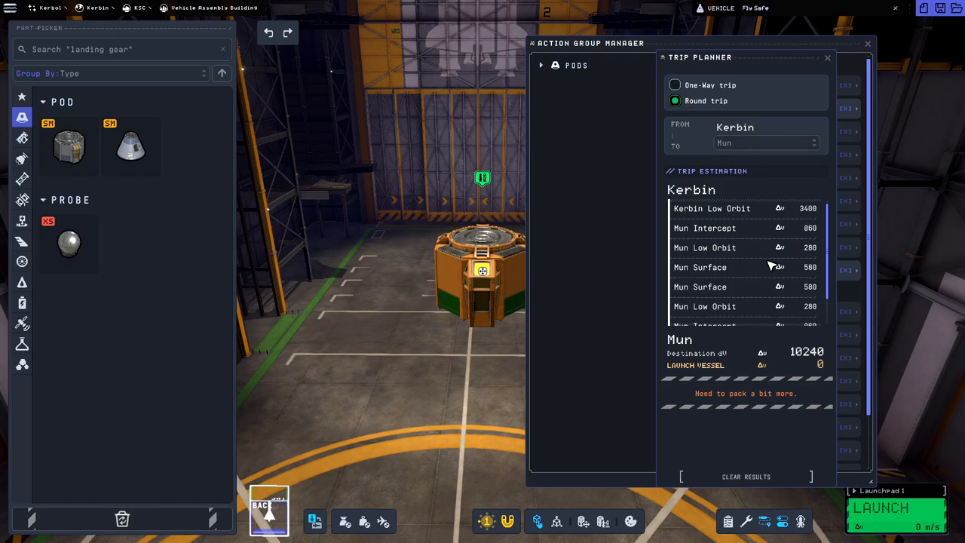
mouse_move(833, 287)
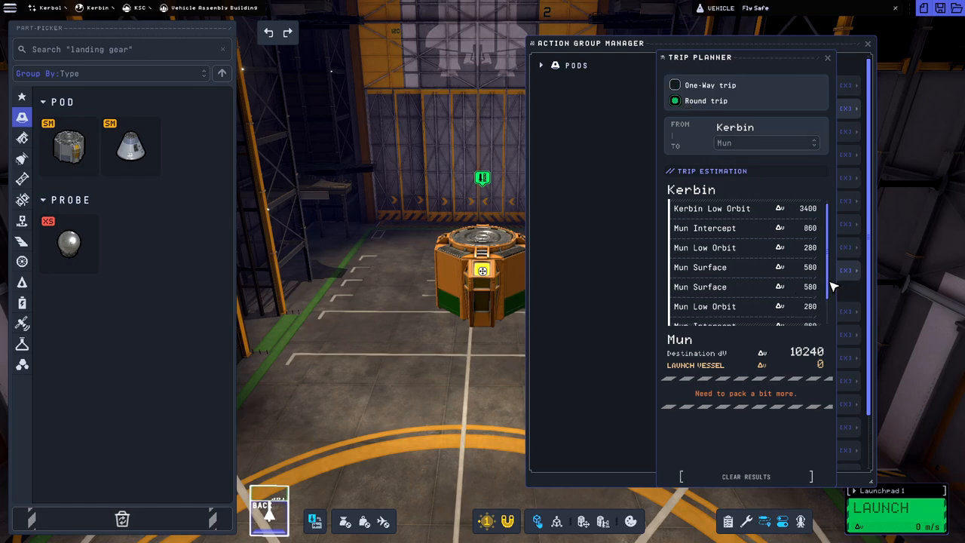
mouse_move(812, 282)
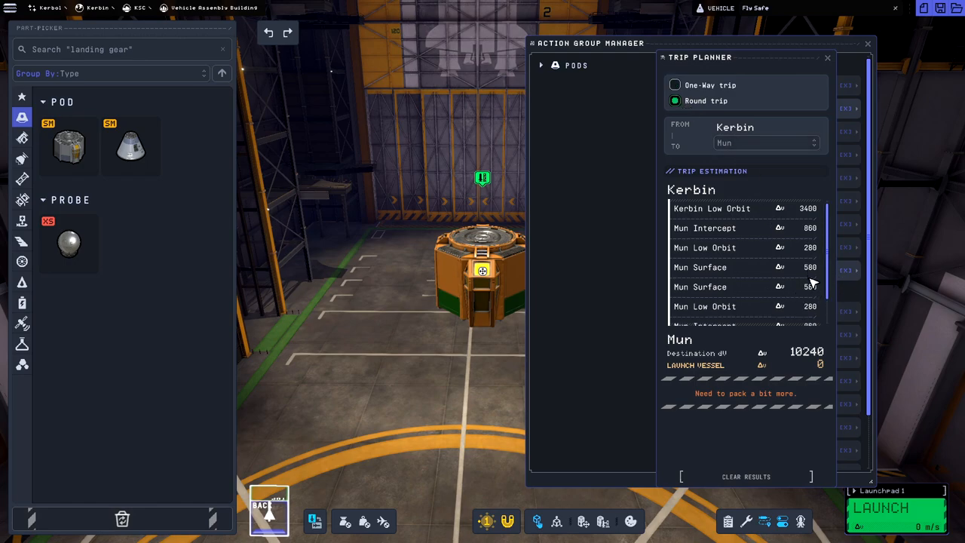
mouse_move(819, 315)
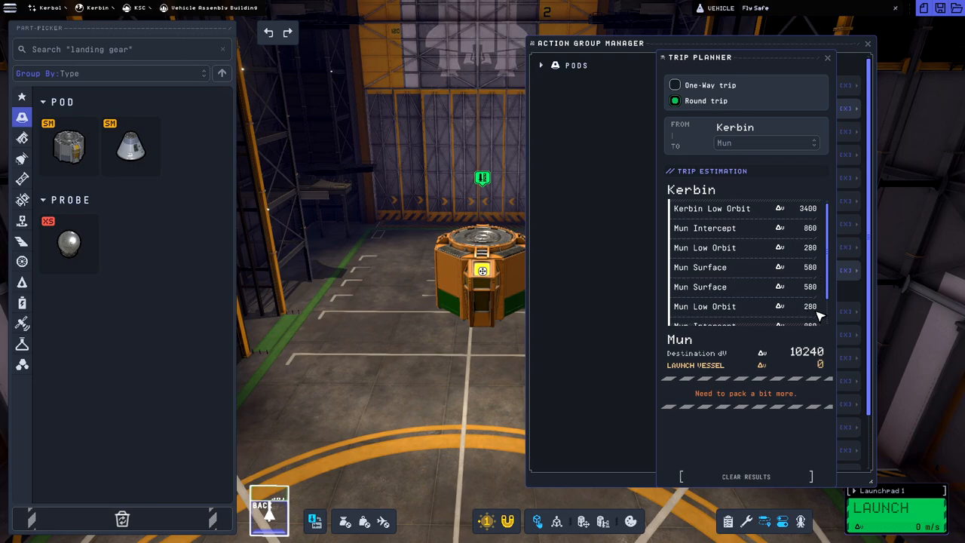
mouse_move(877, 309)
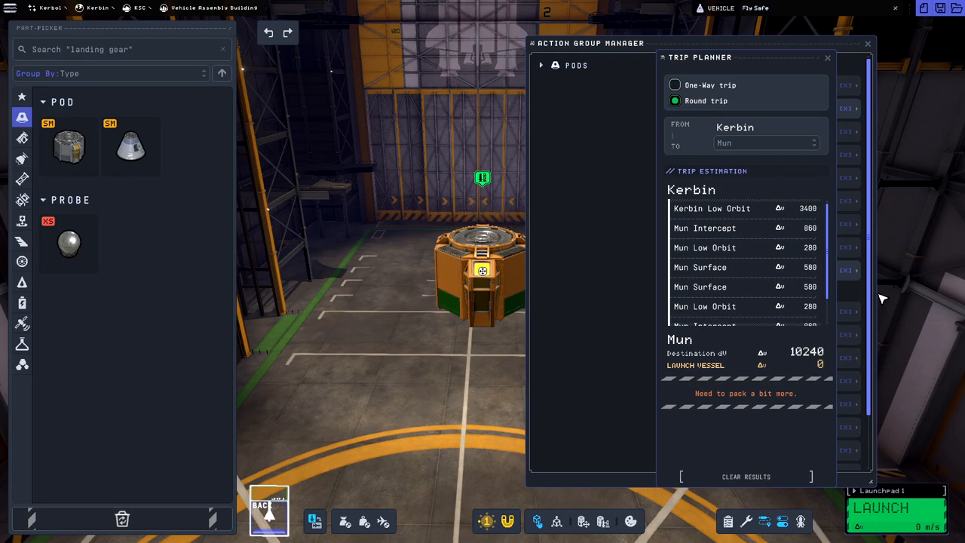
mouse_move(834, 67)
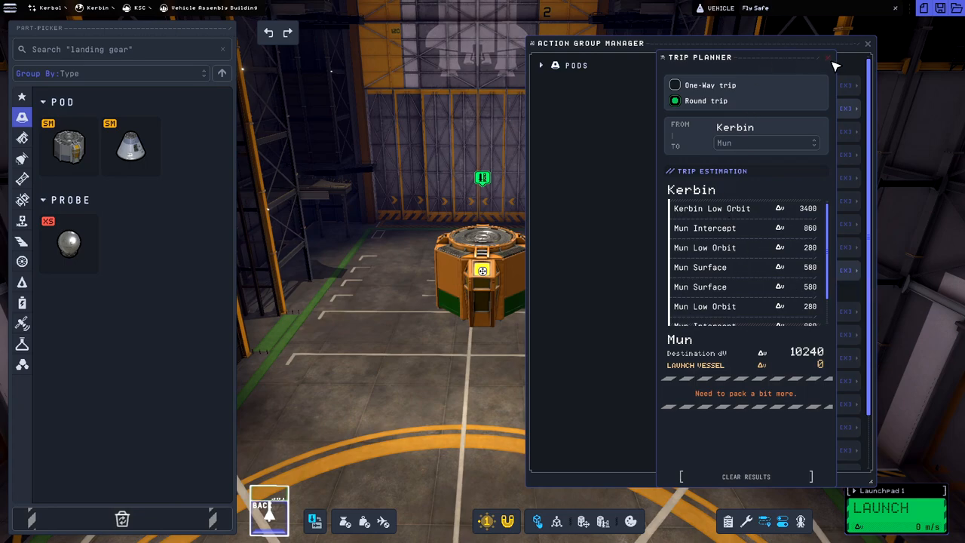
Close the Trip Planner and open the Parts Manager listing the vessel's pod.
left_click(867, 43)
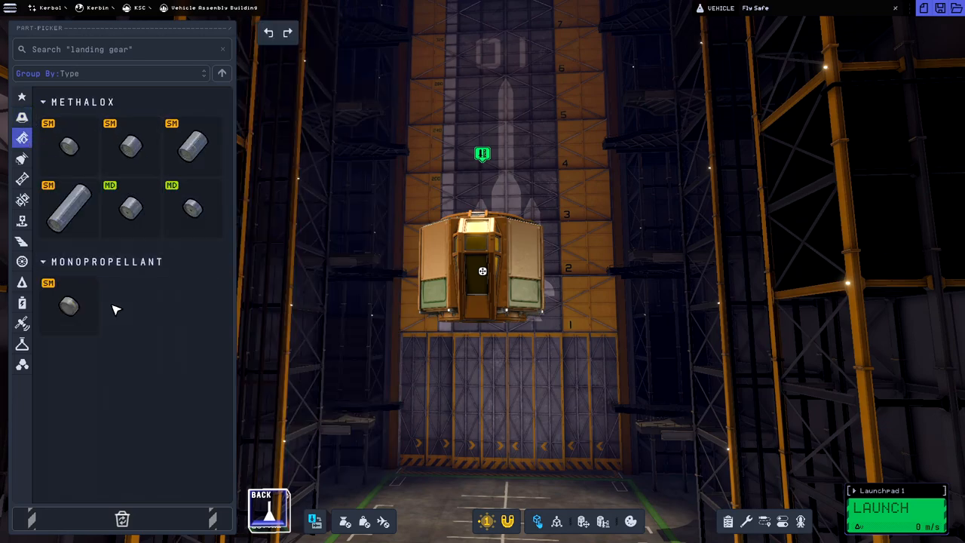
mouse_move(179, 282)
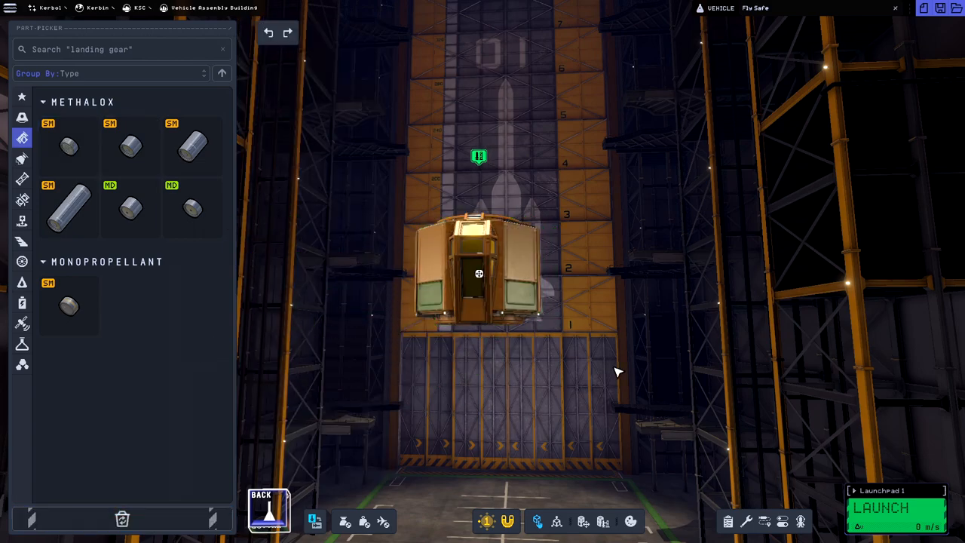
left_click(728, 521)
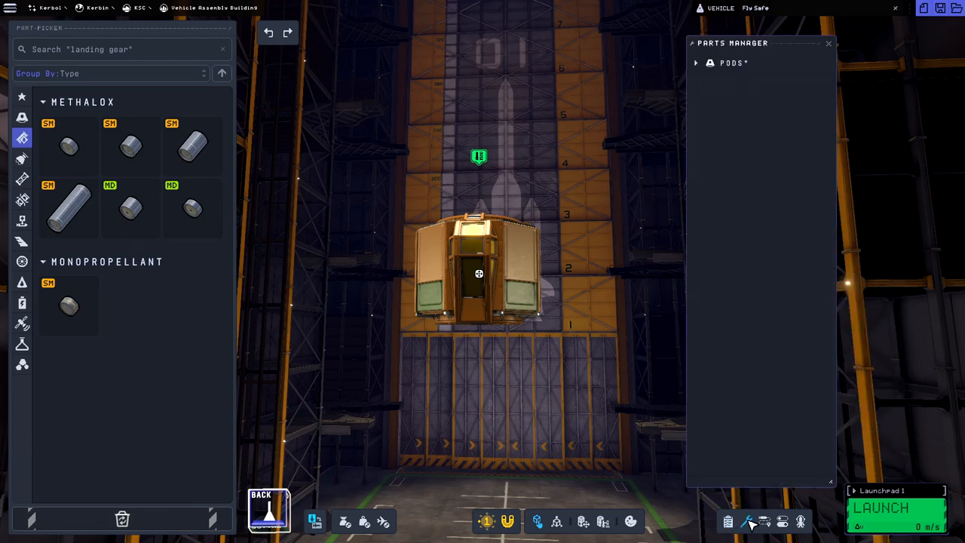
left_click(695, 63)
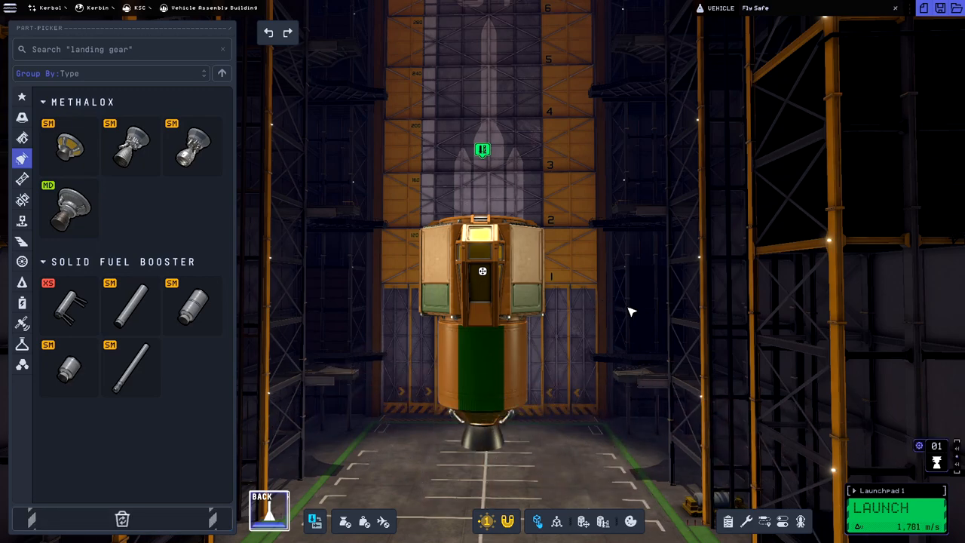
mouse_move(375, 314)
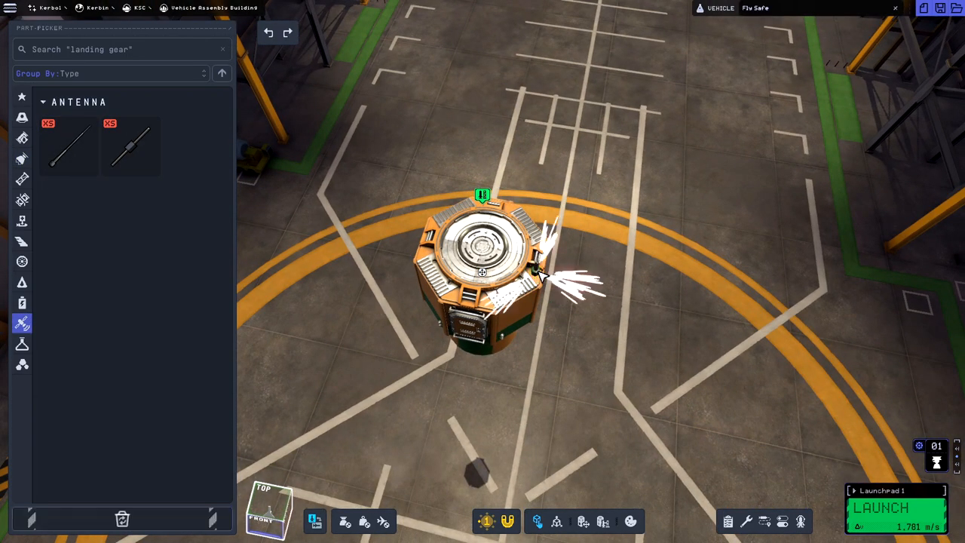
mouse_move(68, 147)
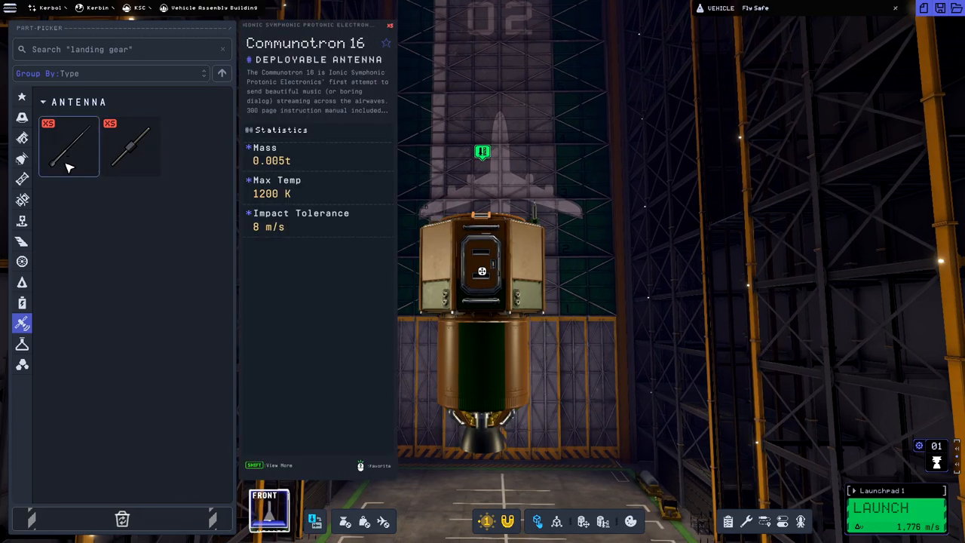
Pick the Communotron 16 antenna from the parts list.
left_click(22, 302)
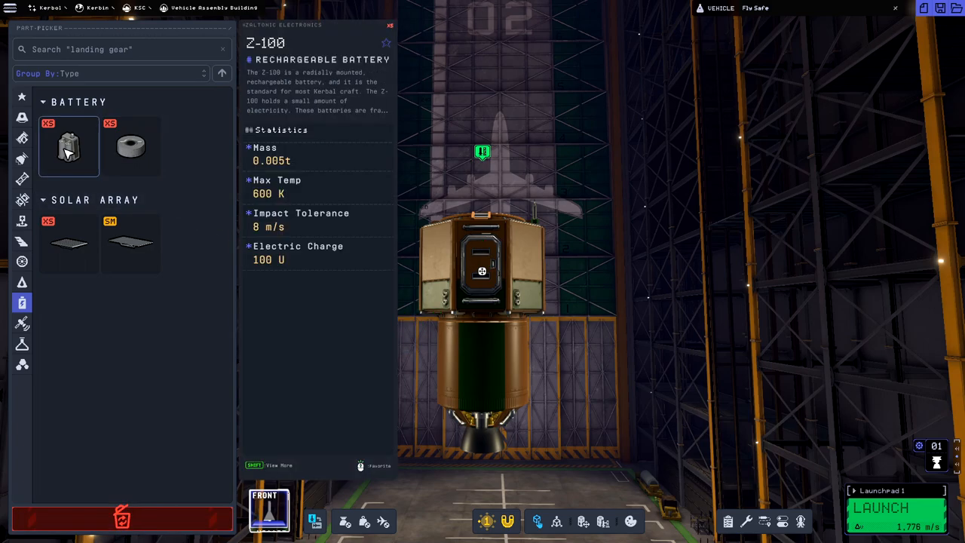
mouse_move(78, 154)
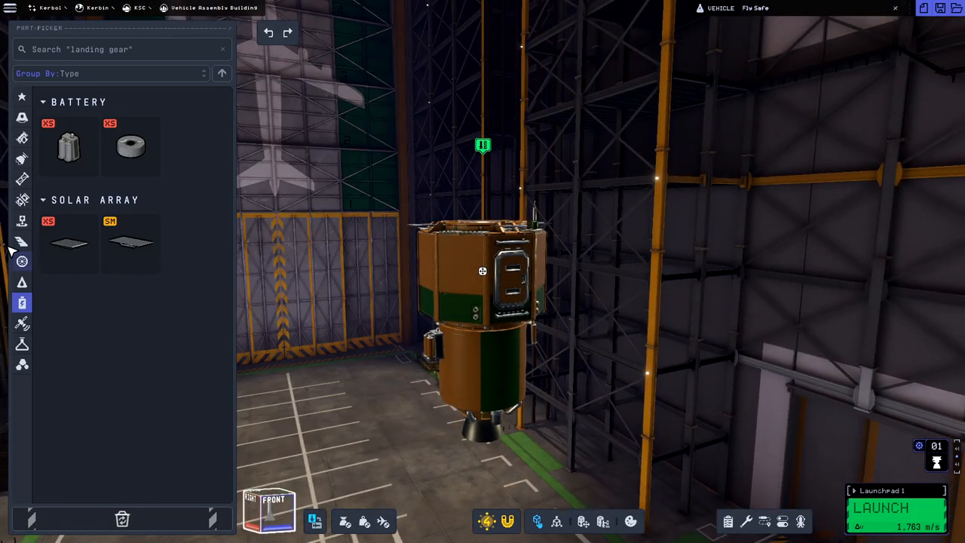
Show the Ground category to list the LT-5 and LT-1 landing legs.
left_click(21, 240)
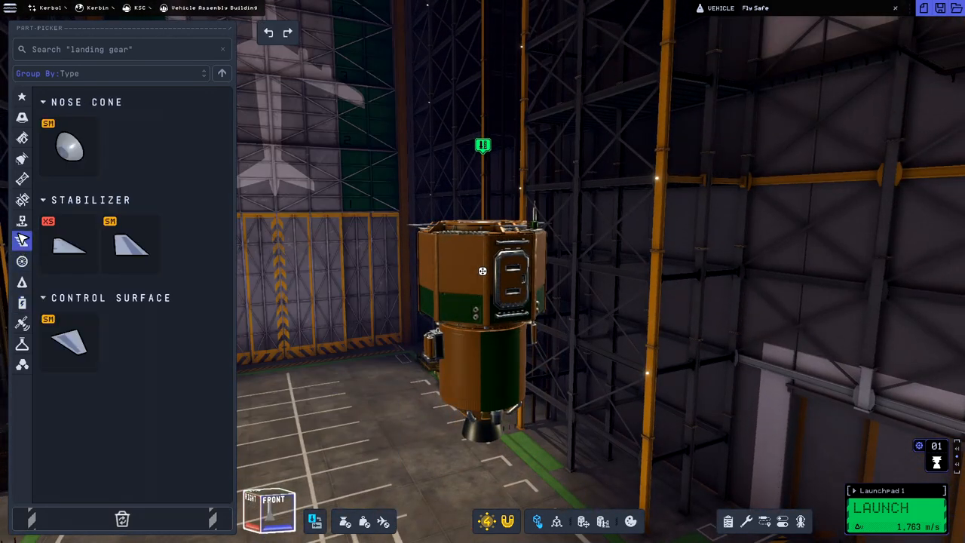
left_click(21, 199)
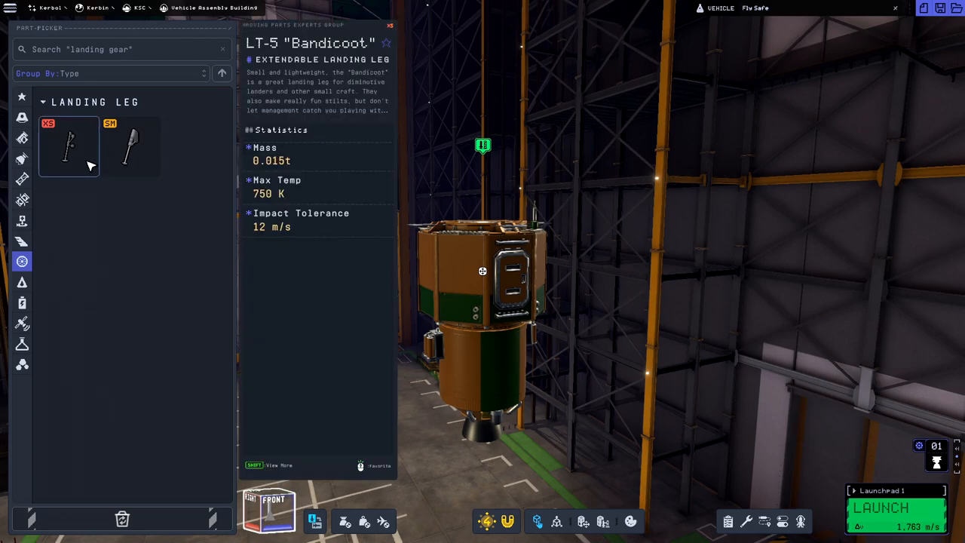
mouse_move(81, 163)
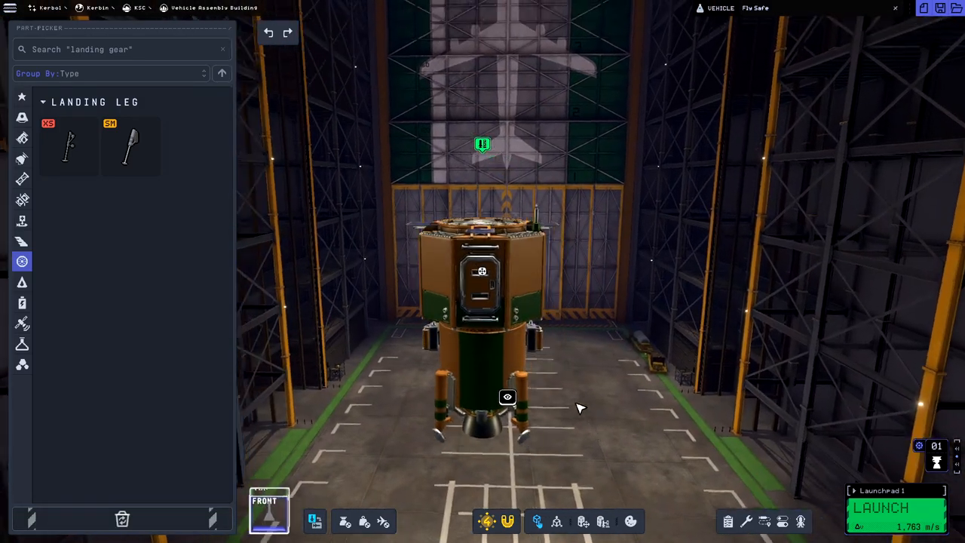
Test-extend a Wallaroo landing leg in the Parts Manager, then retract it.
left_click(523, 407)
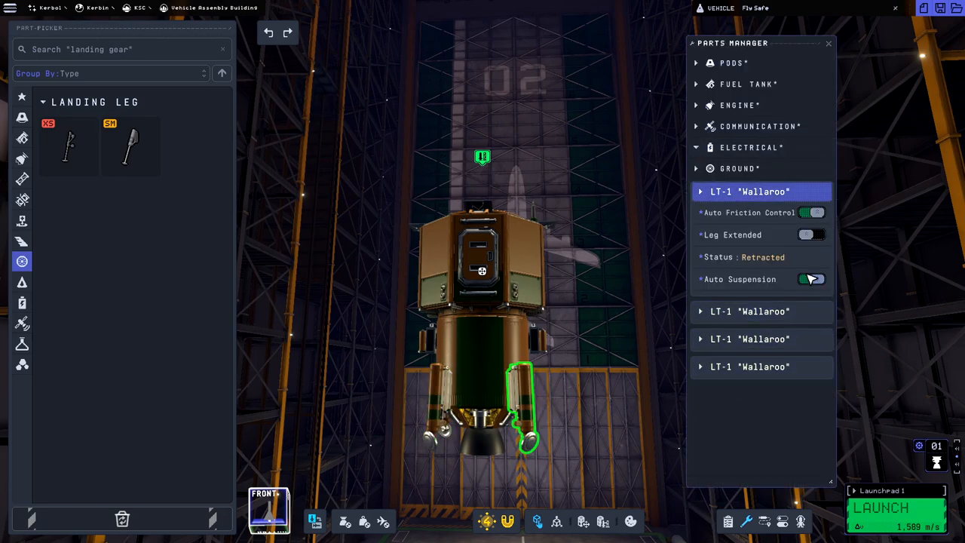
left_click(811, 235)
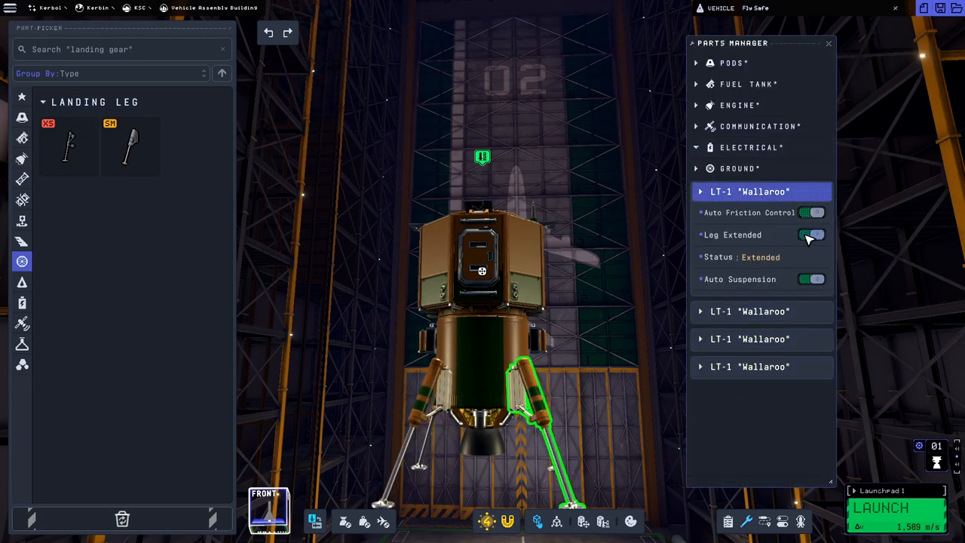
left_click(812, 235)
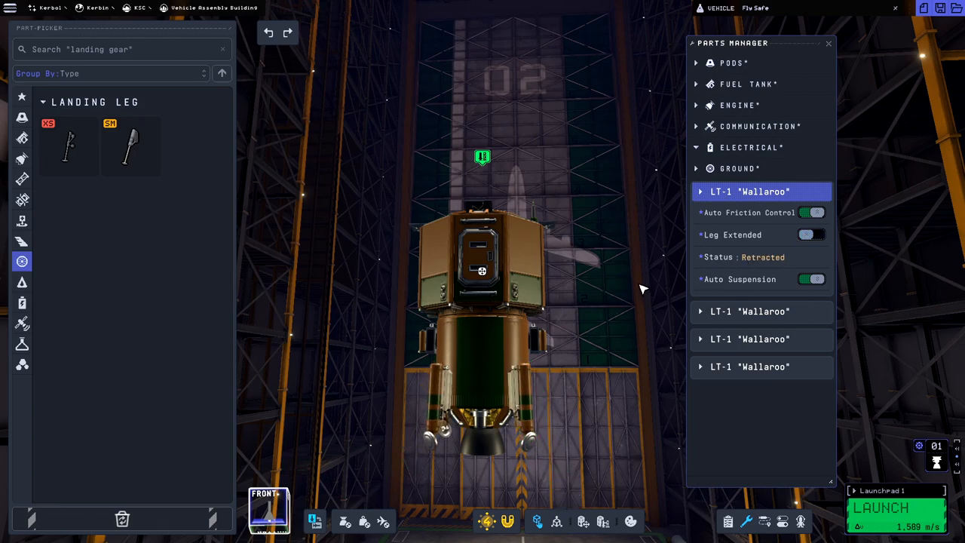
mouse_move(768, 440)
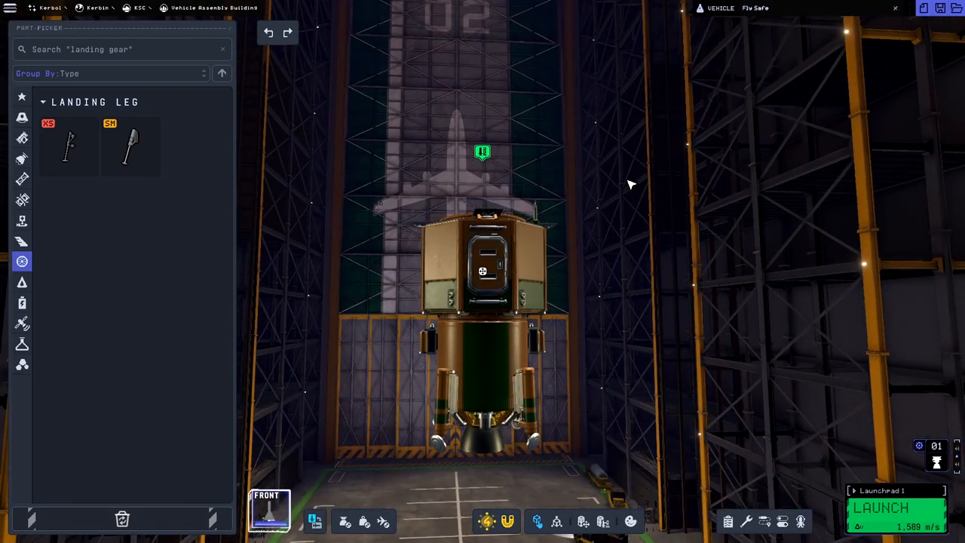
mouse_move(69, 146)
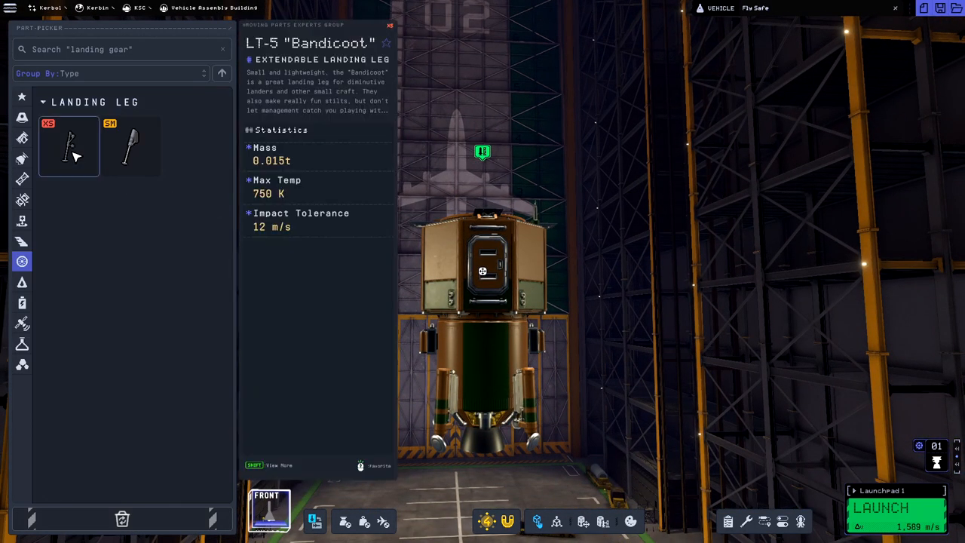
mouse_move(130, 146)
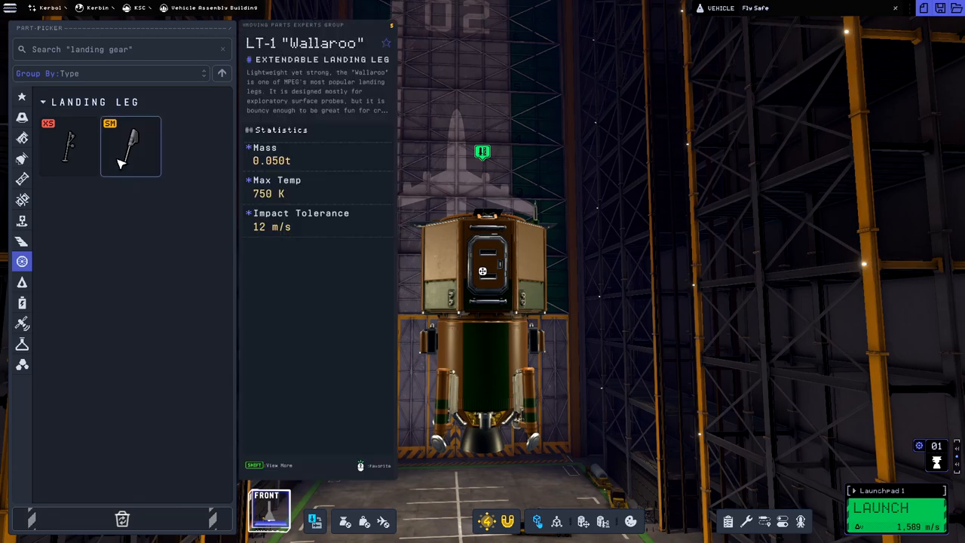
mouse_move(115, 153)
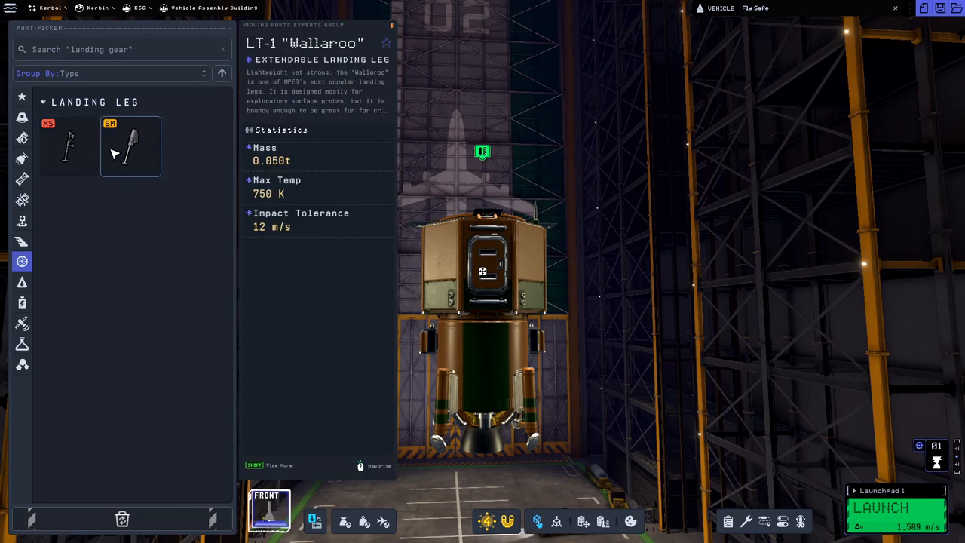
mouse_move(105, 151)
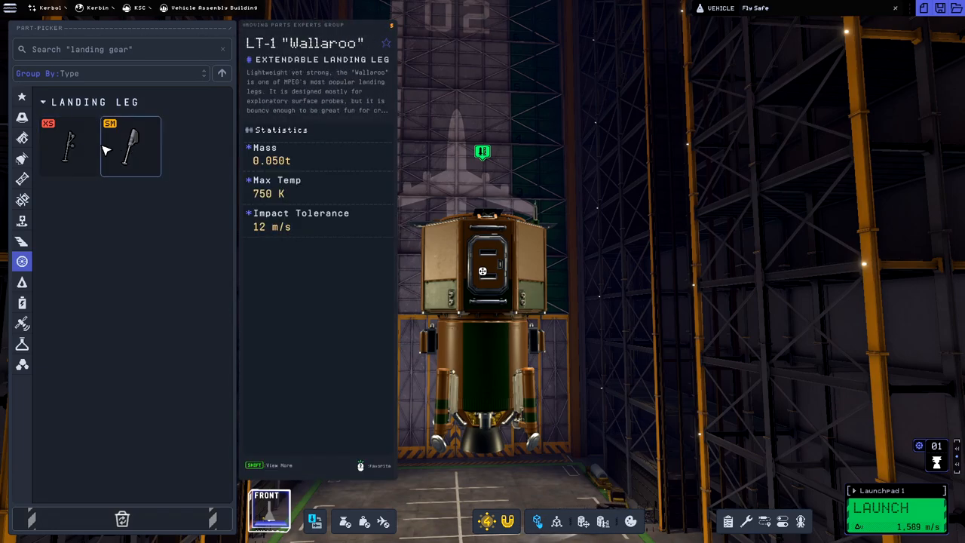
Choose the LT-5 Bandicoot landing leg to replace the Wallaroos.
left_click(67, 147)
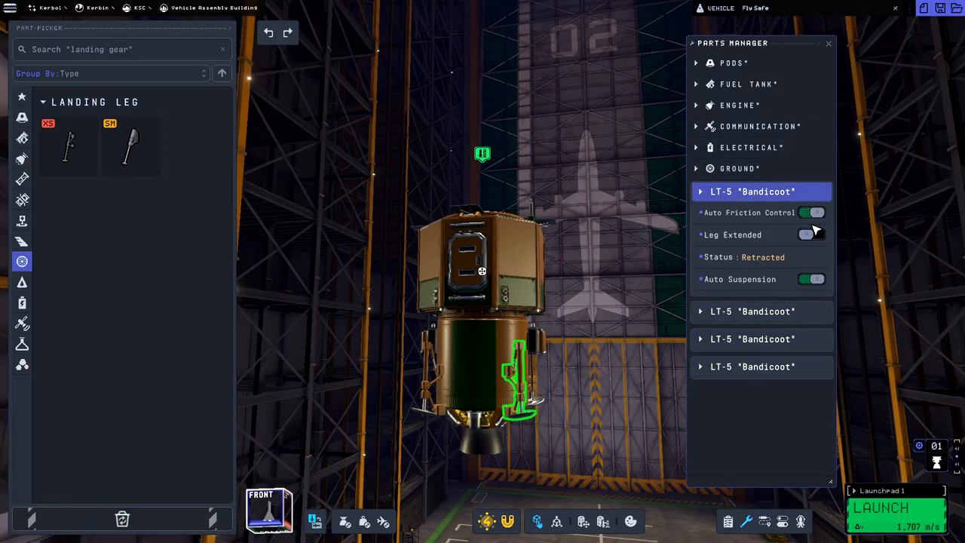
Extend the four LT-5 Bandicoot legs to test them, then retract them.
left_click(811, 235)
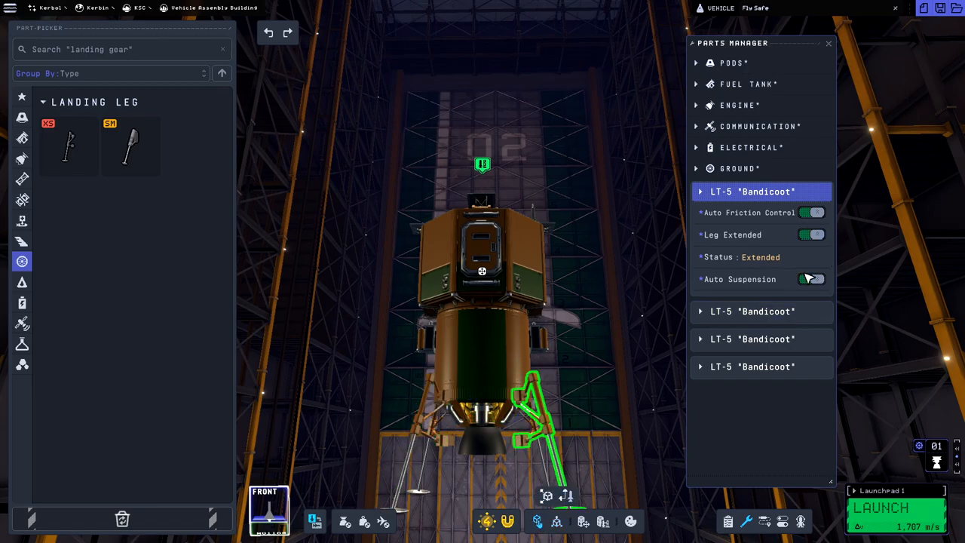
left_click(812, 234)
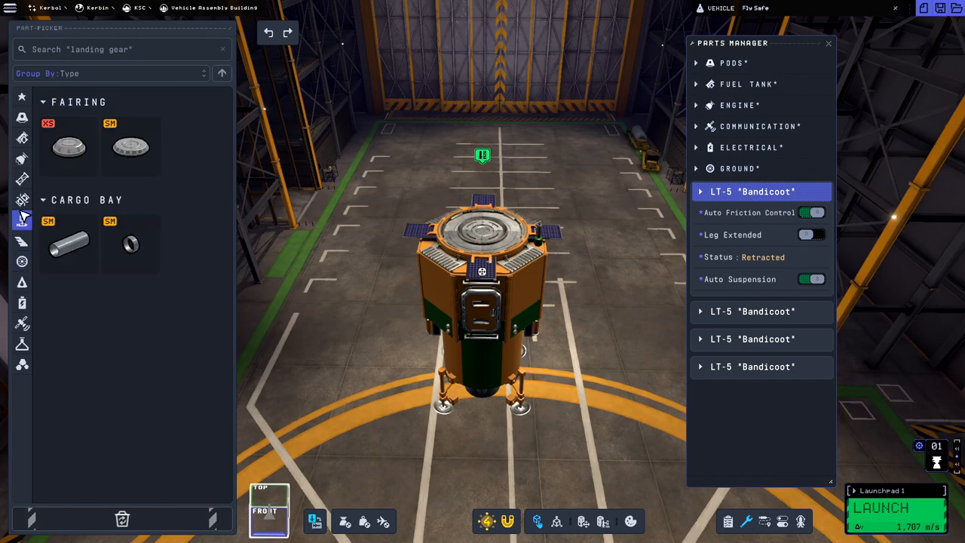
Browse the Coupling parts and cap the lander's top with a docking port.
left_click(21, 199)
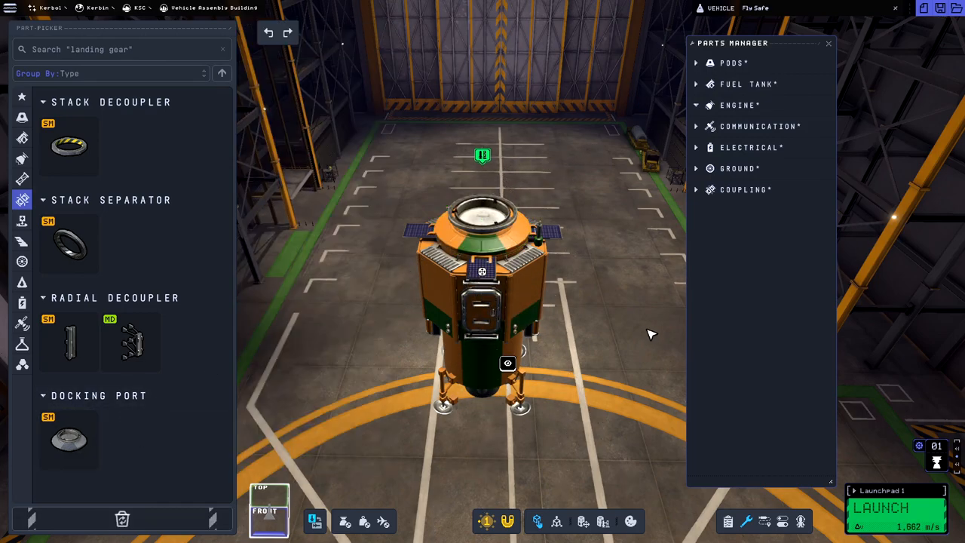
mouse_move(653, 291)
type("Mun Lander Mk1")
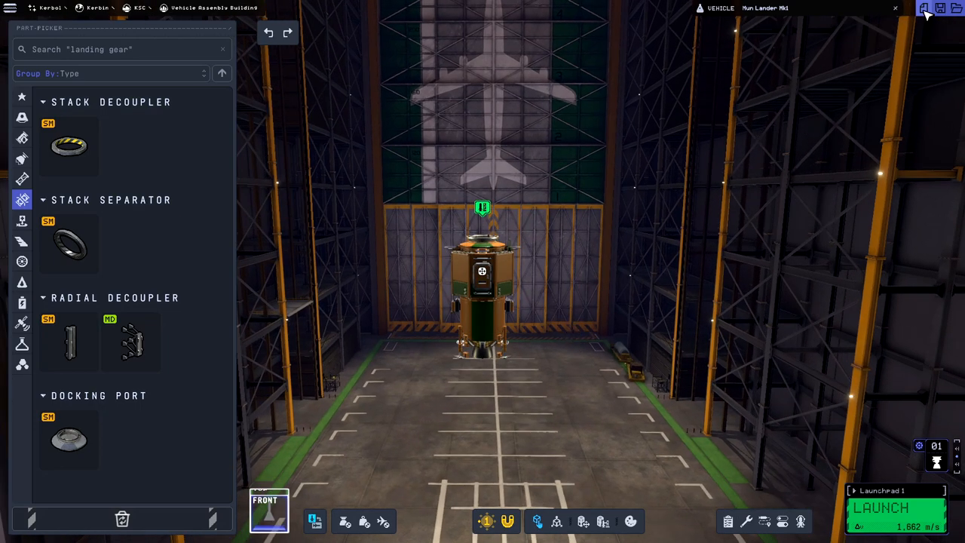
mouse_move(363, 216)
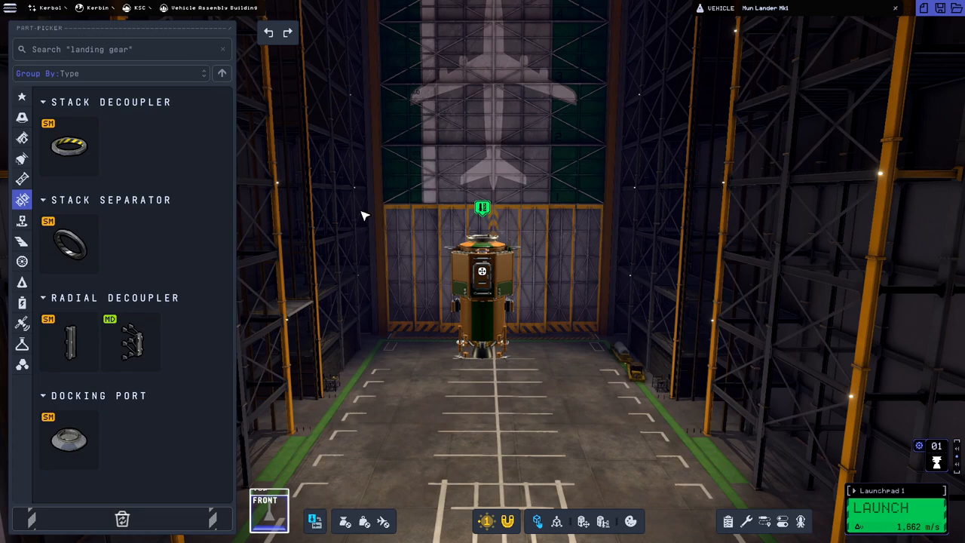
mouse_move(65, 521)
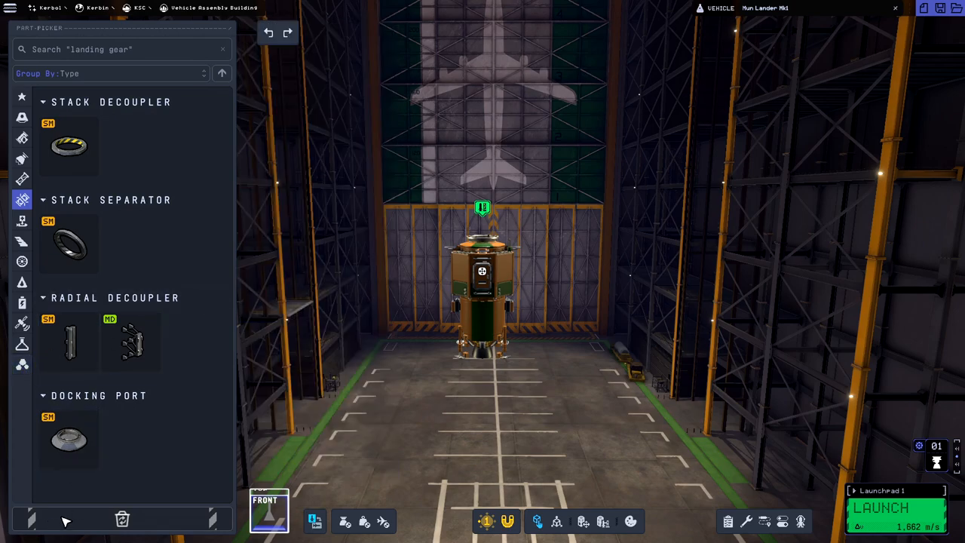
mouse_move(81, 73)
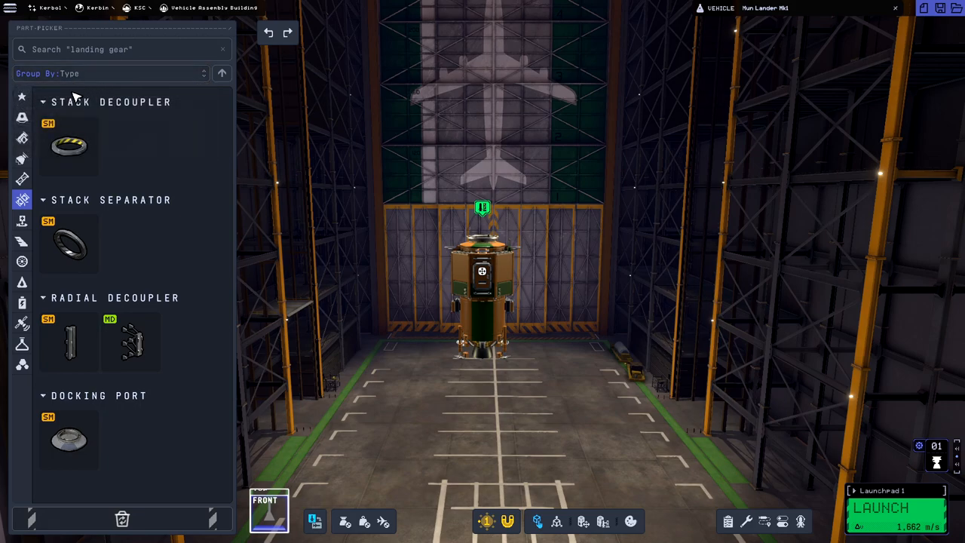
Browse Favorites and Pods, then reattach the orange cone beneath the lander body.
left_click(21, 97)
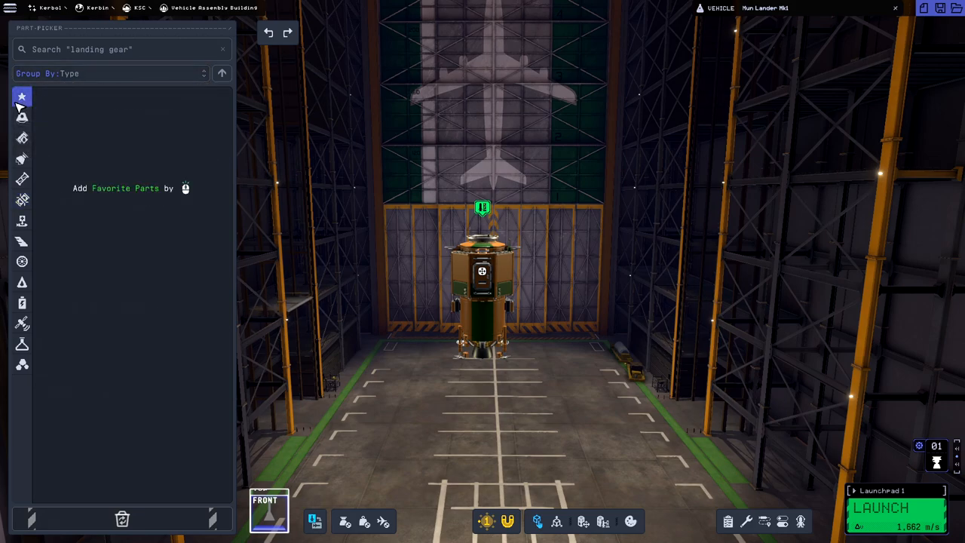
left_click(22, 117)
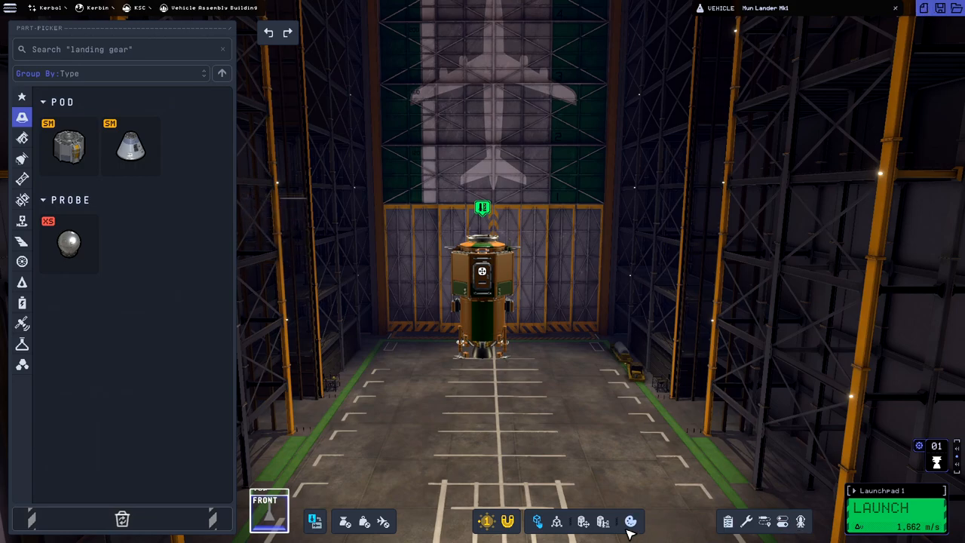
mouse_move(349, 445)
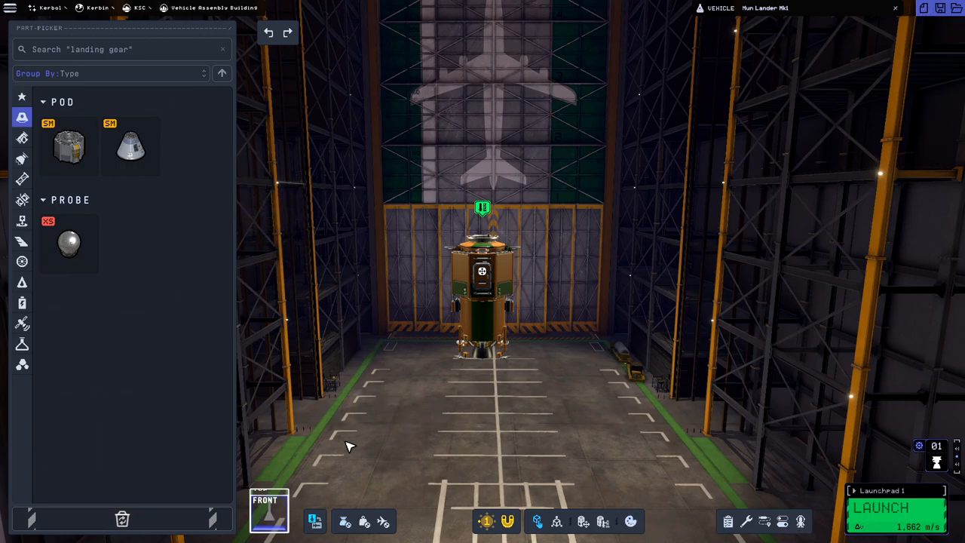
scroll("down", 3)
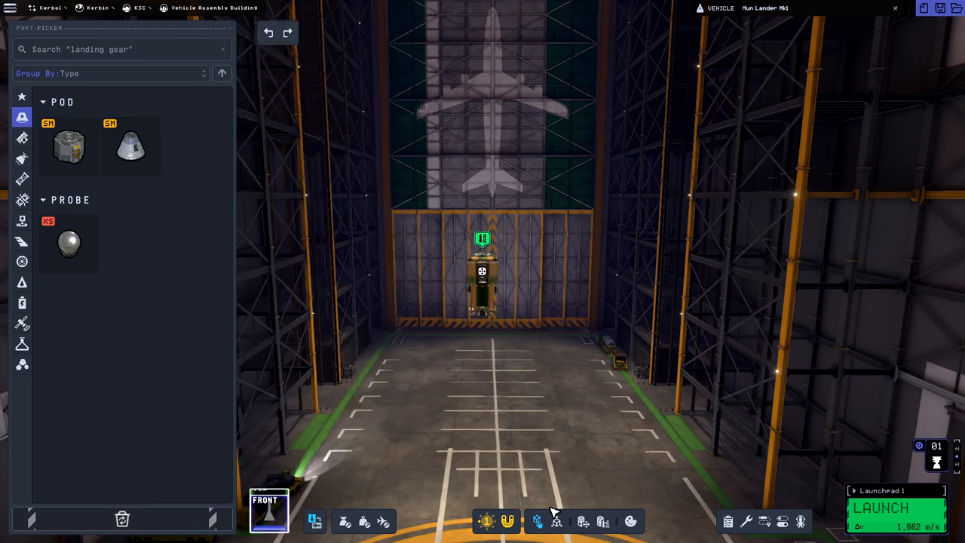
left_click(486, 271)
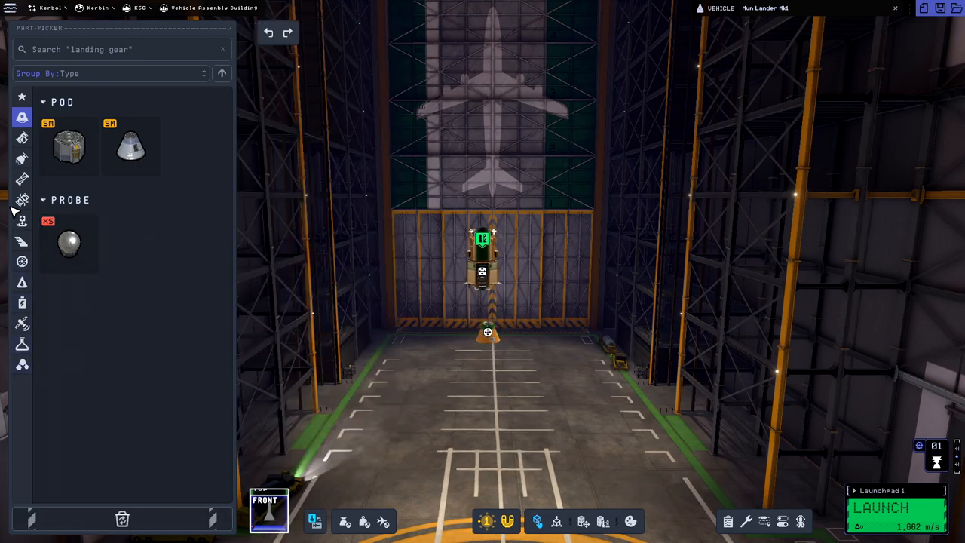
left_click(22, 179)
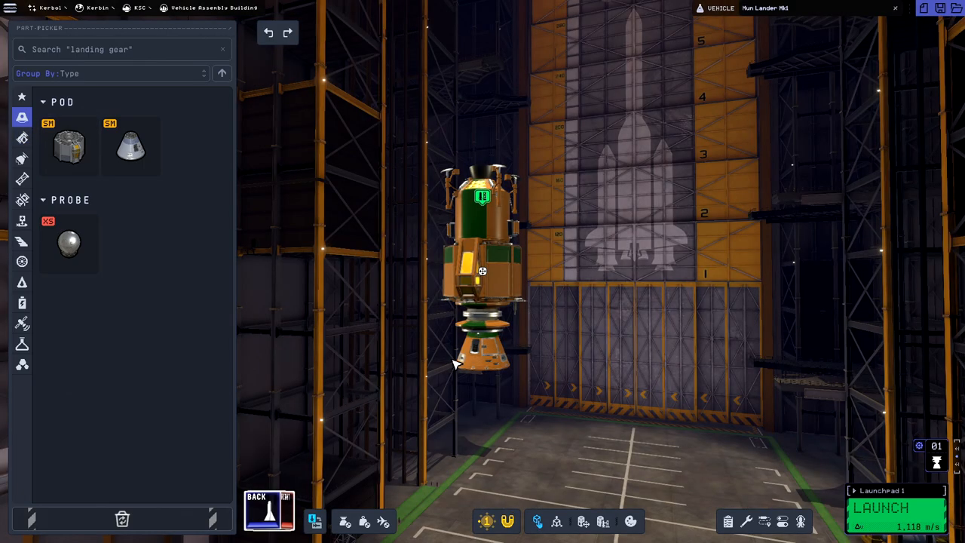
mouse_move(541, 358)
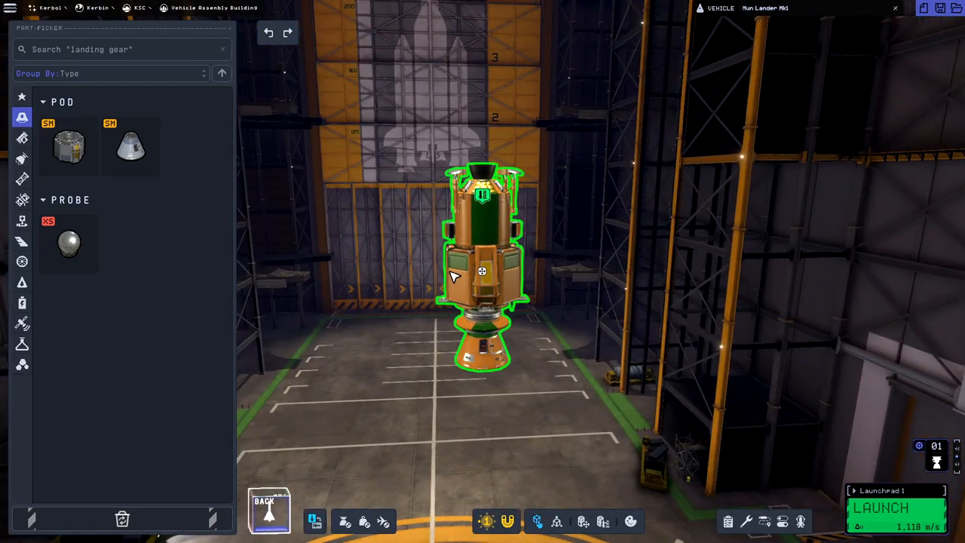
mouse_move(502, 277)
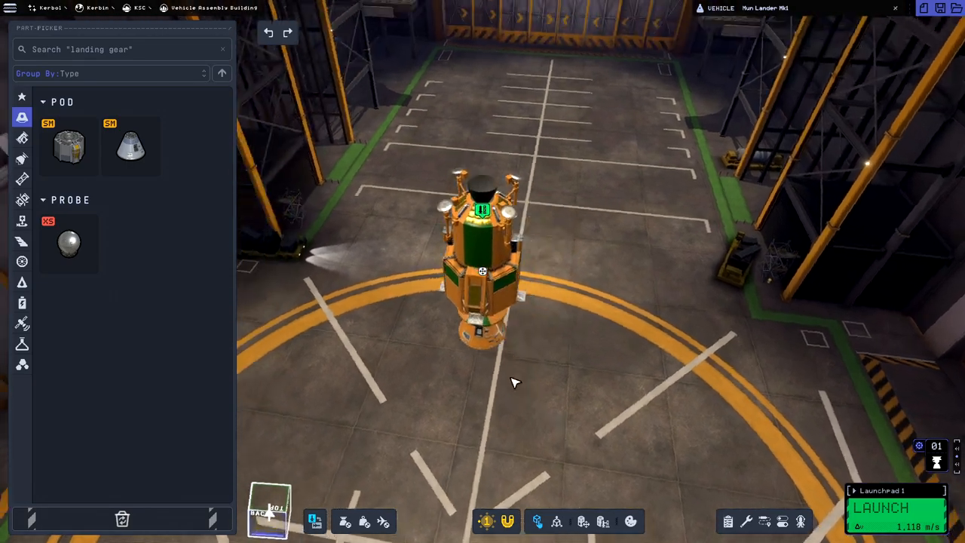
Reattach the bottom section using Structural and Coupling parts, creating a second stage.
left_click_drag(513, 382, 573, 334)
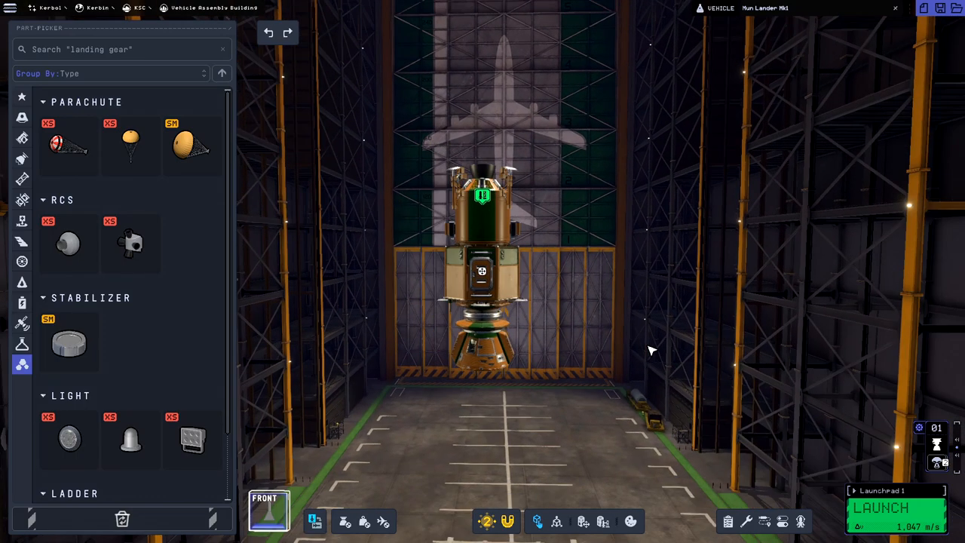
mouse_move(494, 354)
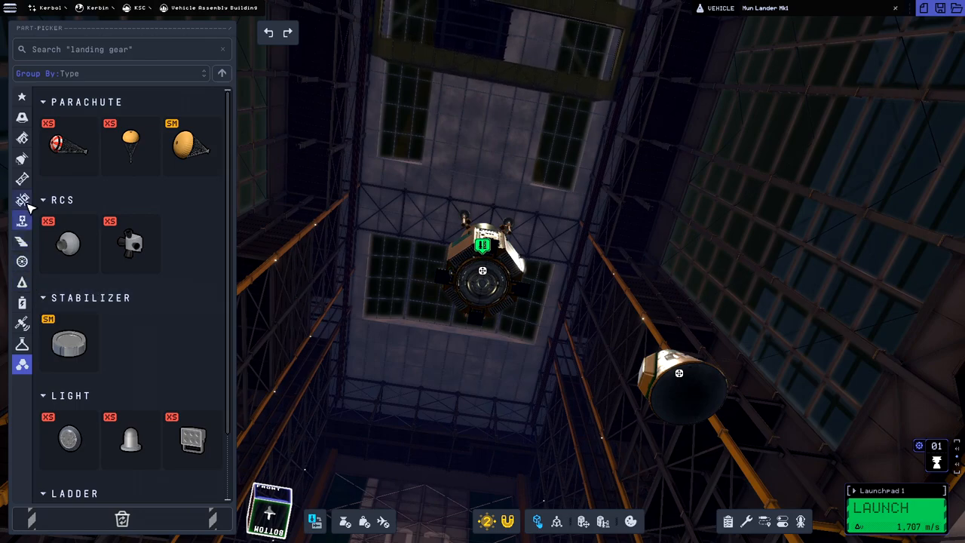
left_click(22, 159)
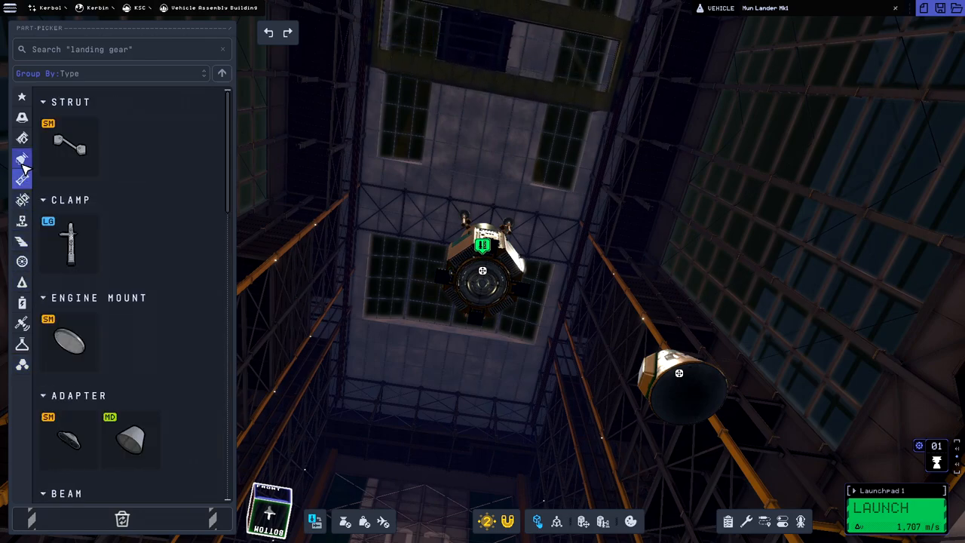
left_click(21, 199)
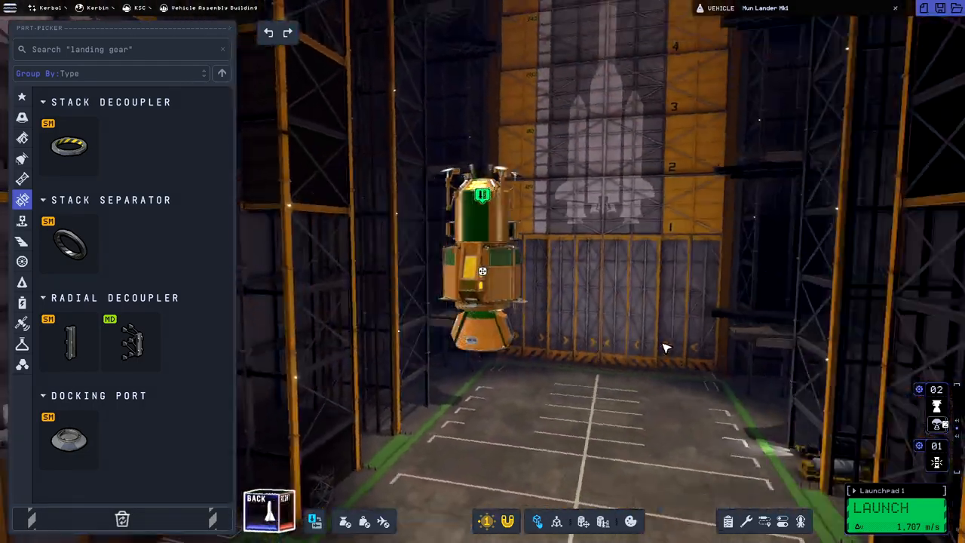
Place a part at the lander's base, browsing Aerodynamic, Heat Shield and Coupling parts.
left_click(22, 324)
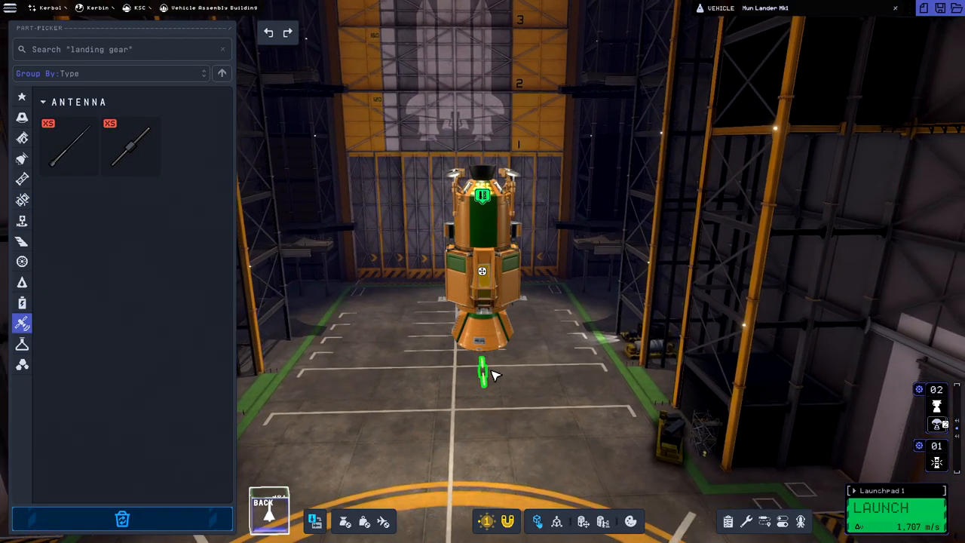
left_click_drag(482, 373, 482, 328)
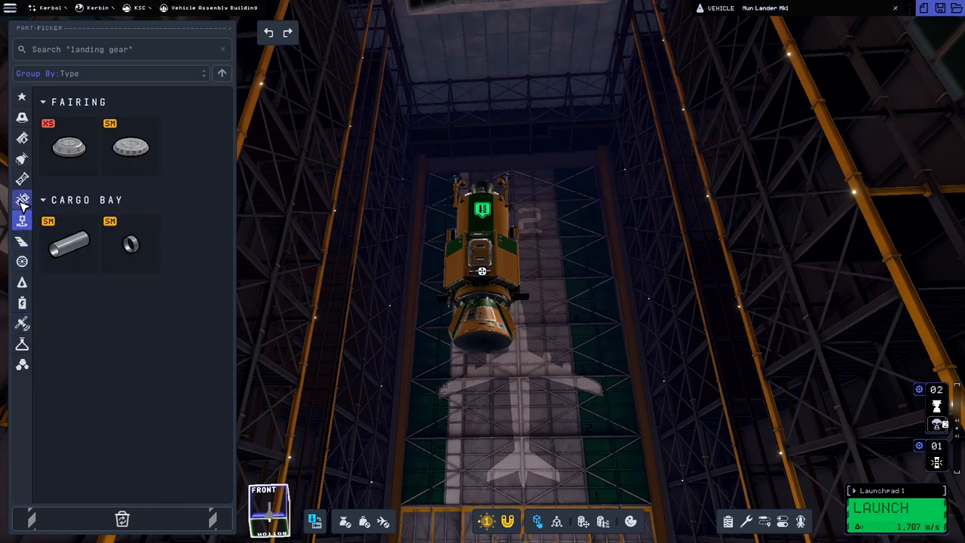
left_click(22, 241)
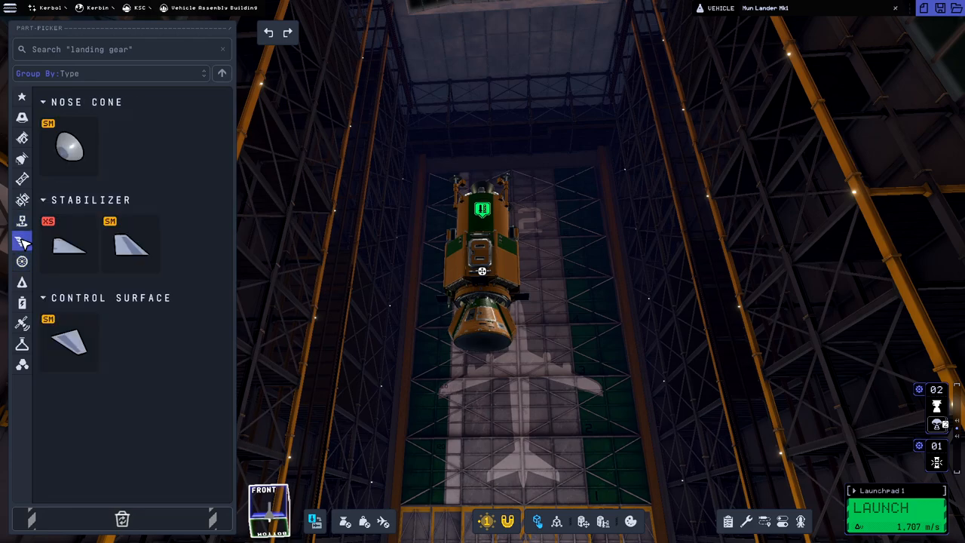
left_click(22, 281)
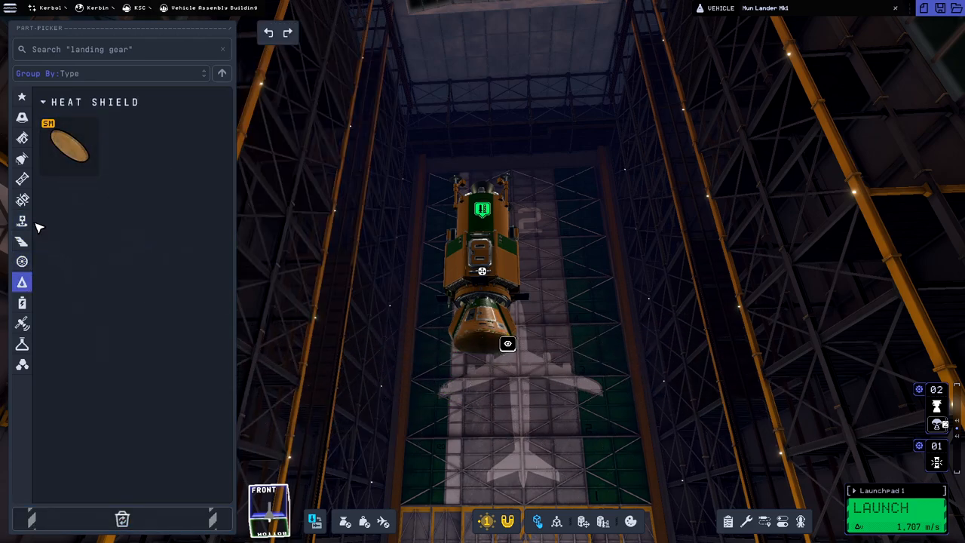
left_click(22, 199)
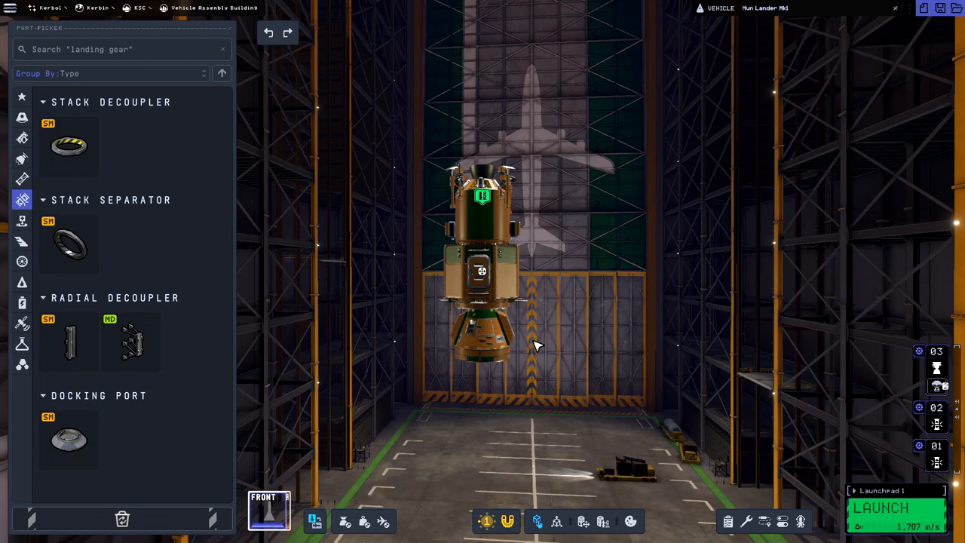
mouse_move(163, 167)
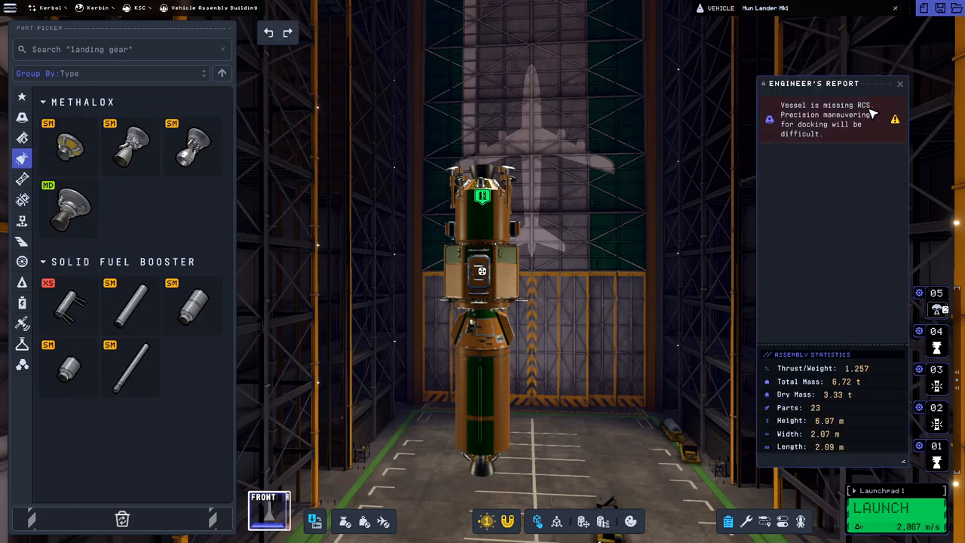
mouse_move(670, 253)
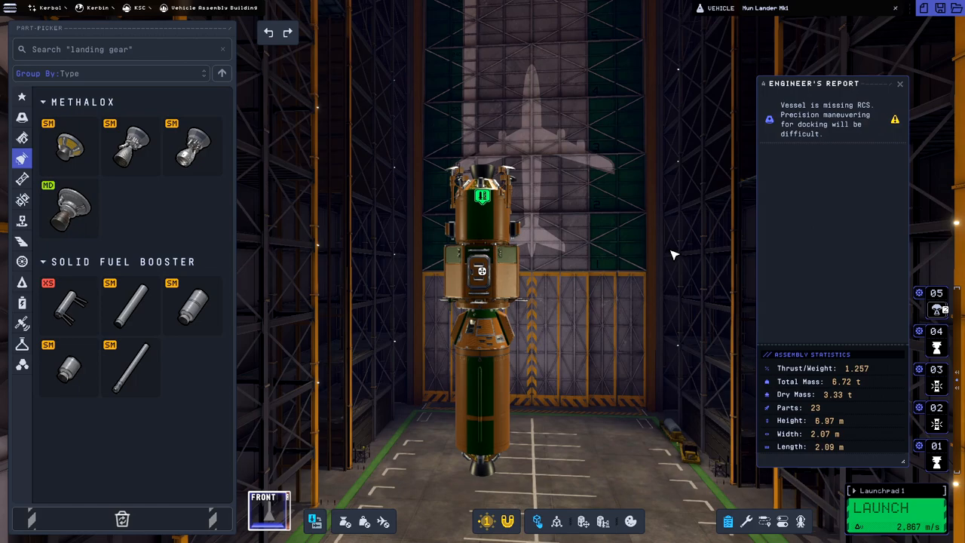
mouse_move(676, 245)
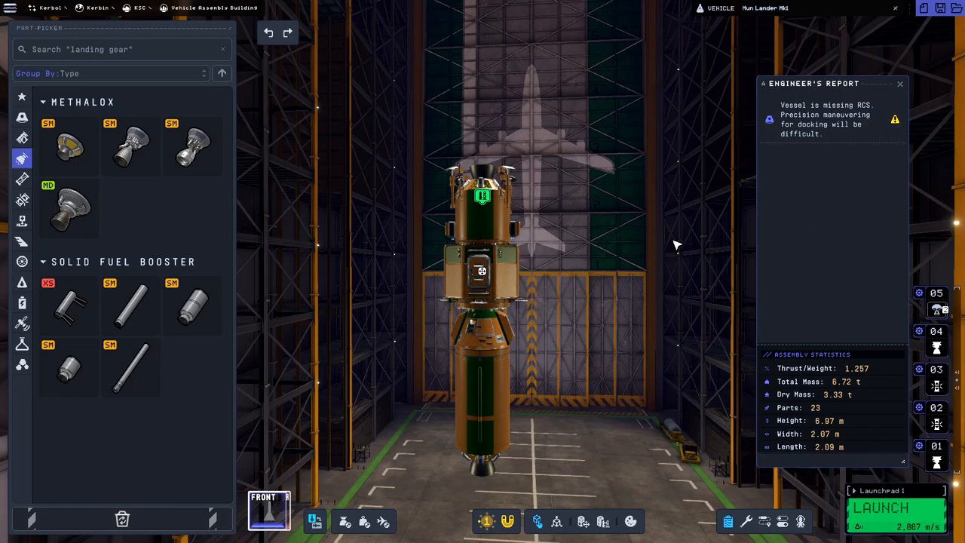
mouse_move(539, 324)
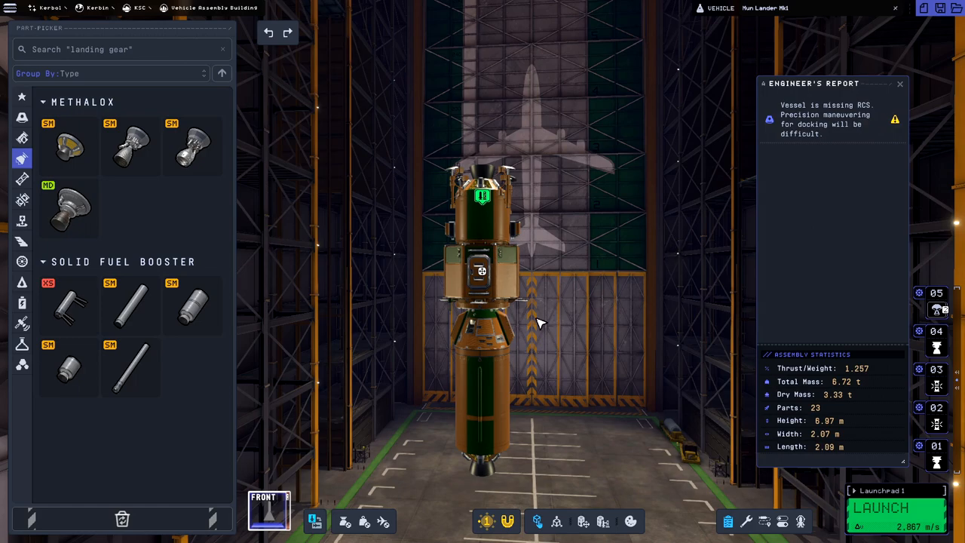
mouse_move(542, 307)
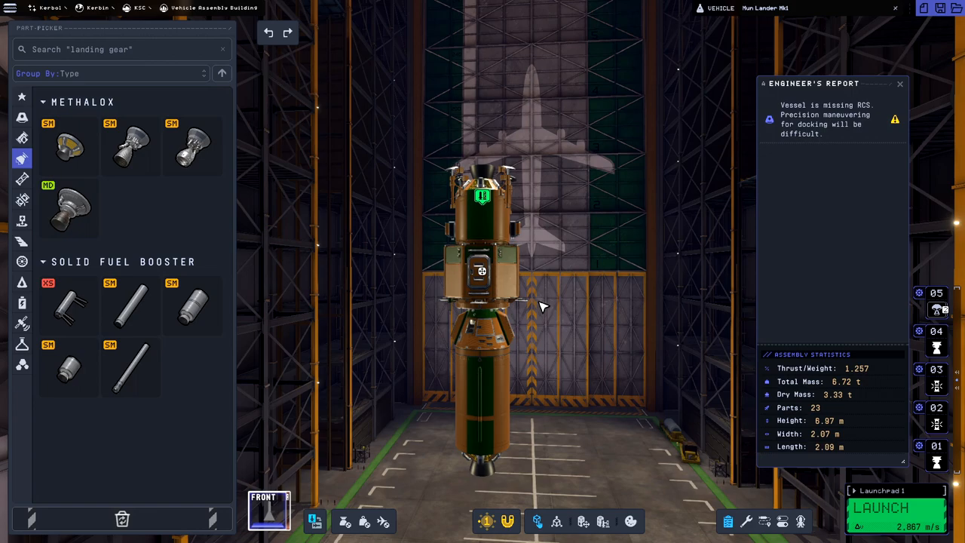
mouse_move(481, 198)
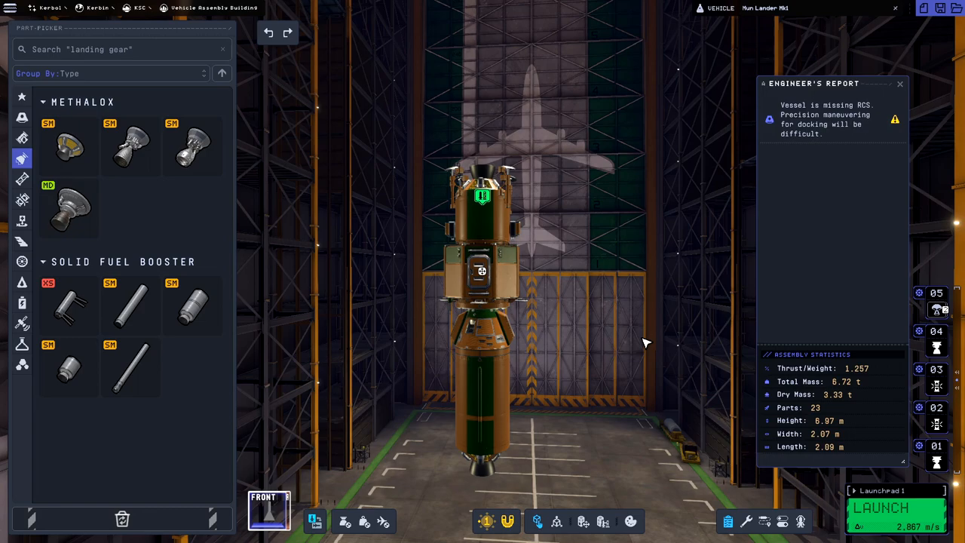
mouse_move(646, 327)
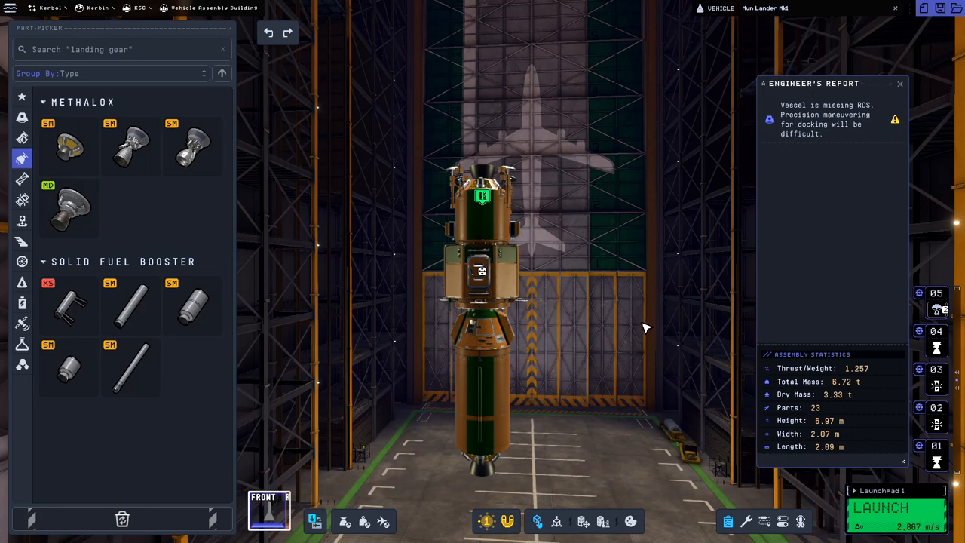
mouse_move(622, 383)
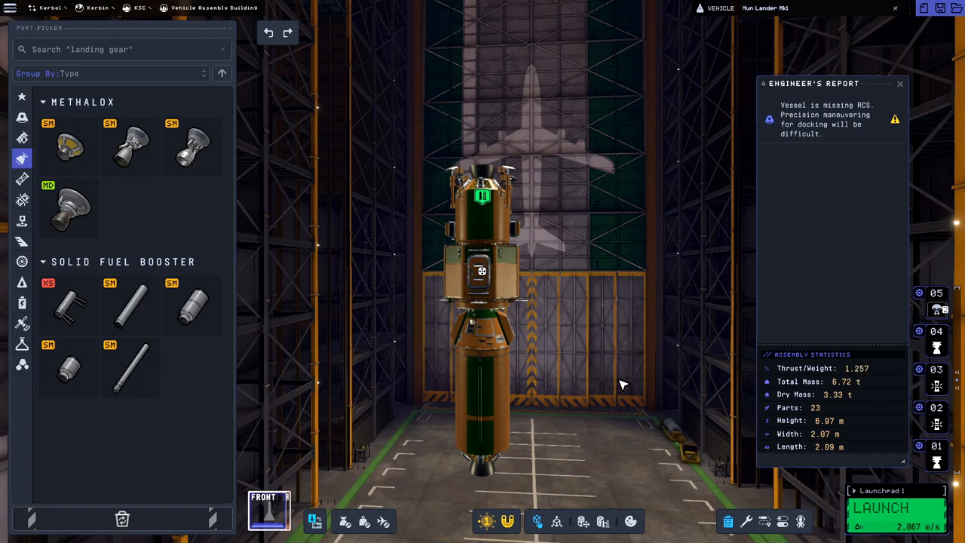
mouse_move(612, 374)
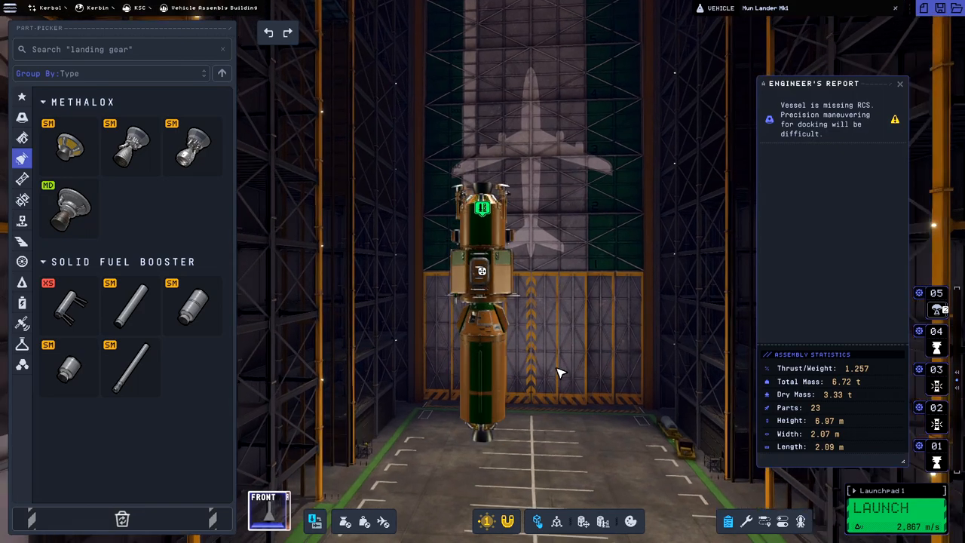
mouse_move(699, 448)
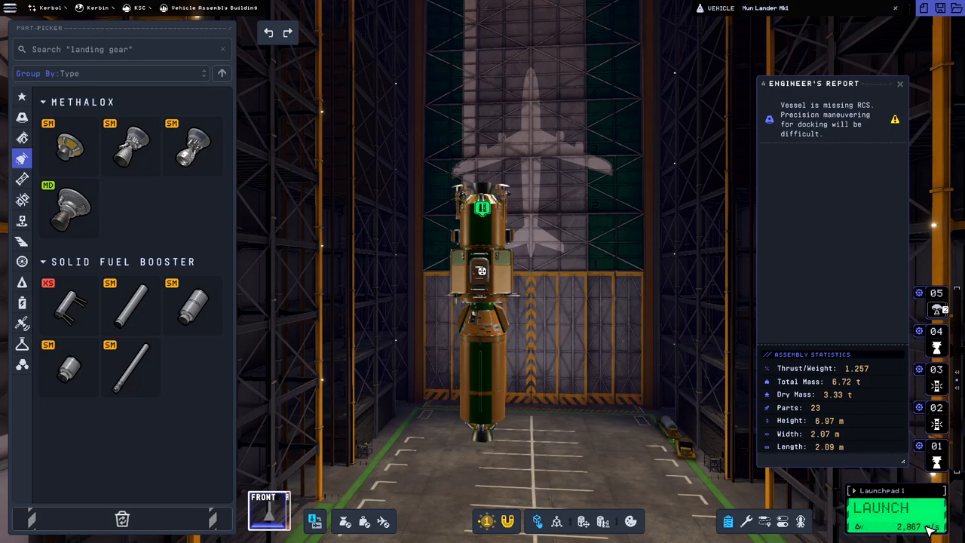
mouse_move(832, 274)
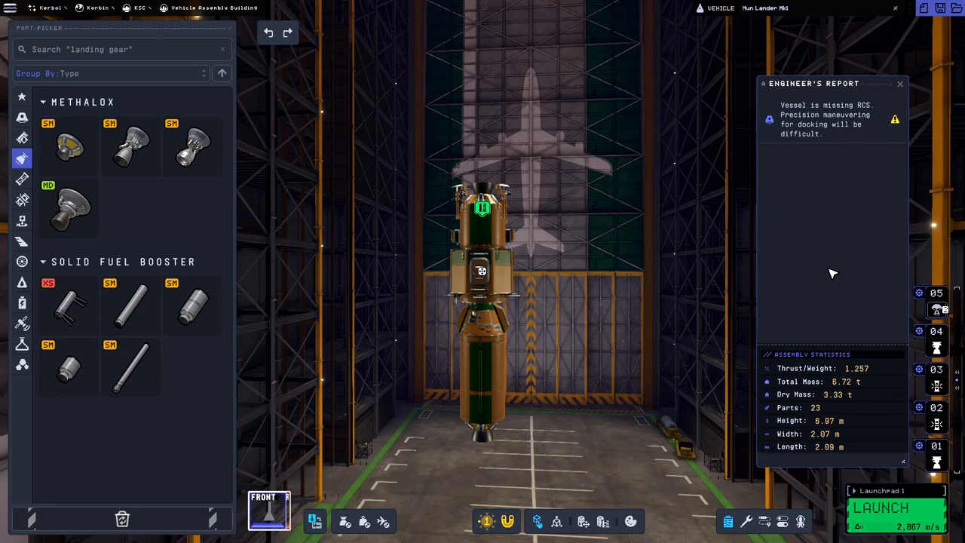
mouse_move(681, 281)
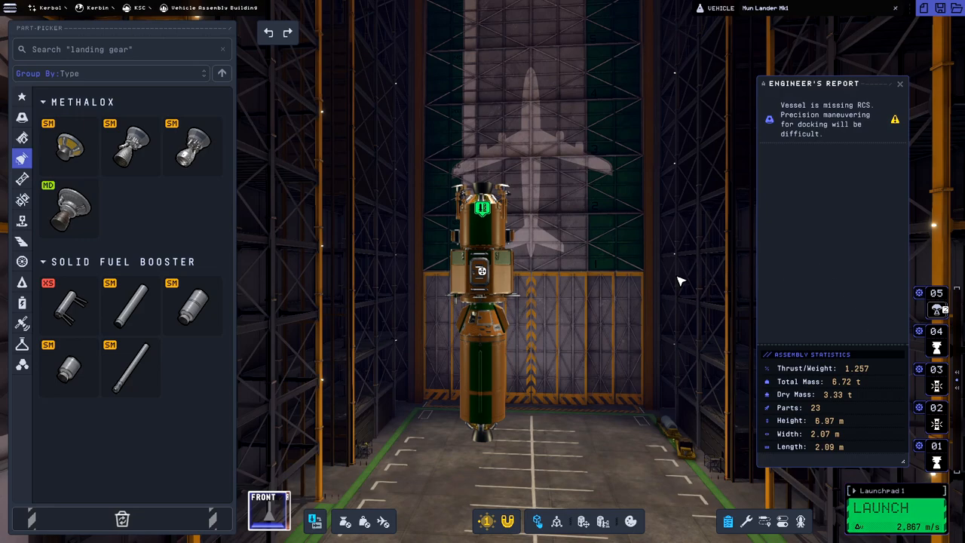
mouse_move(625, 284)
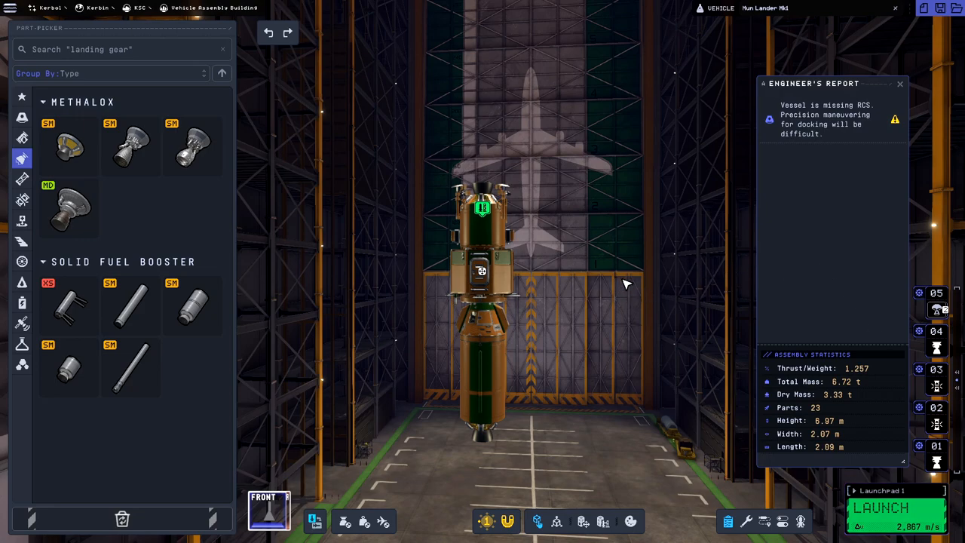
mouse_move(128, 213)
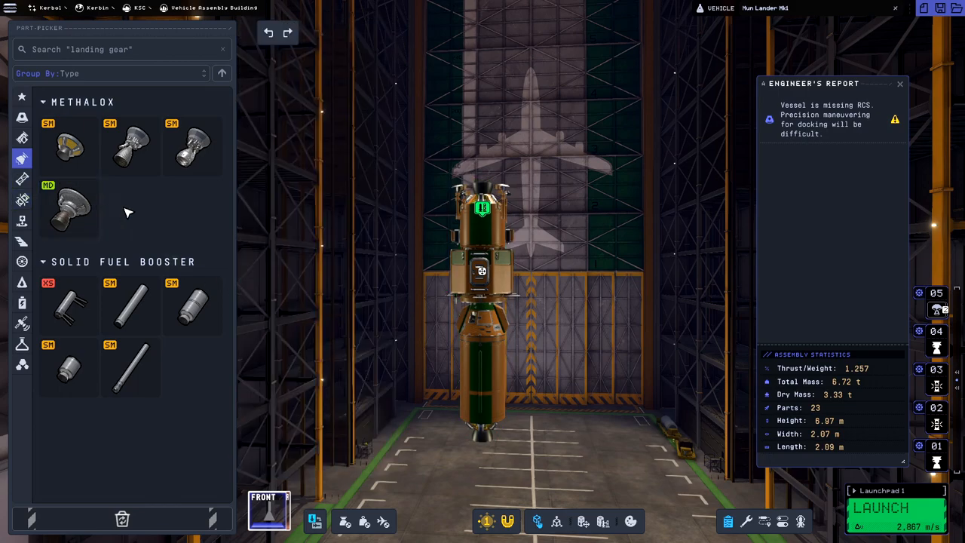
mouse_move(305, 304)
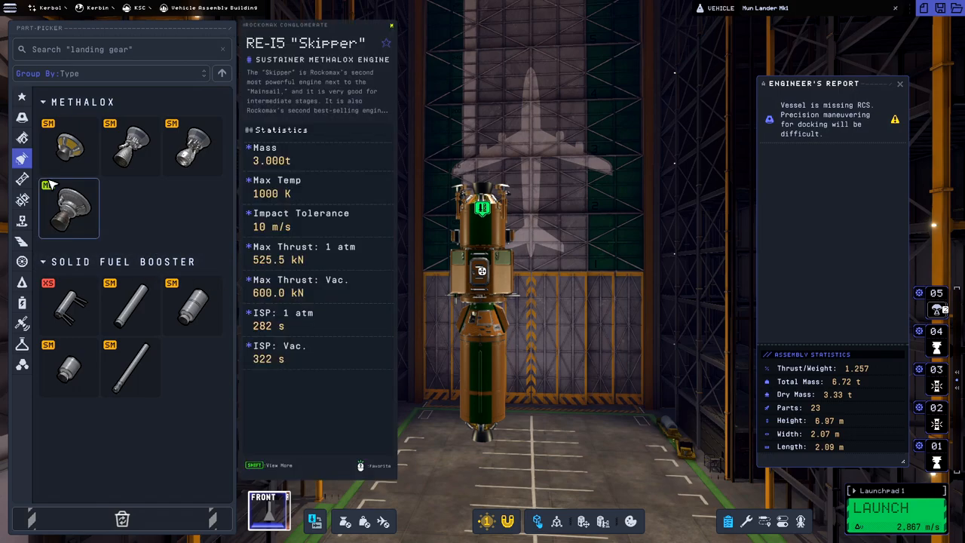
Switch from Coupling to Structural parts to inspect the MD RM Adapter.
left_click(22, 200)
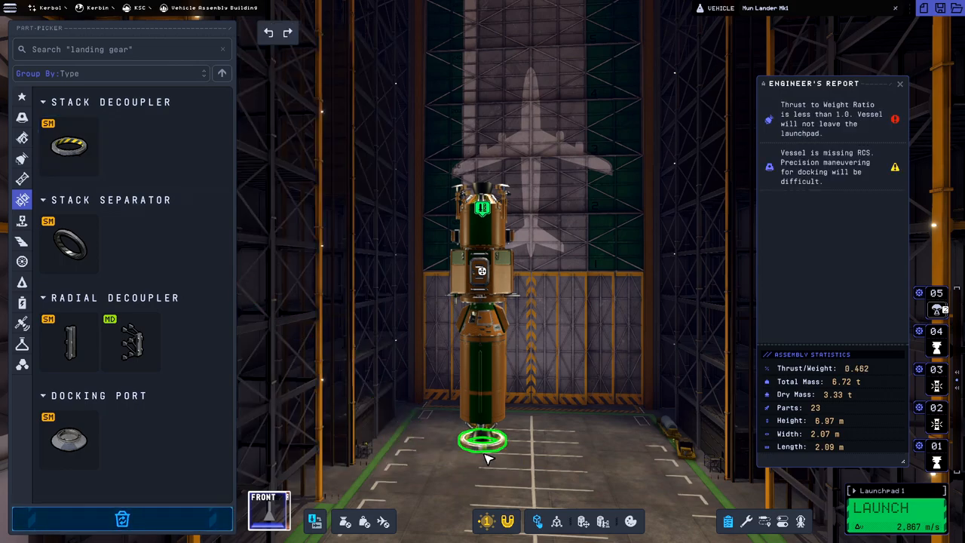
left_click(22, 138)
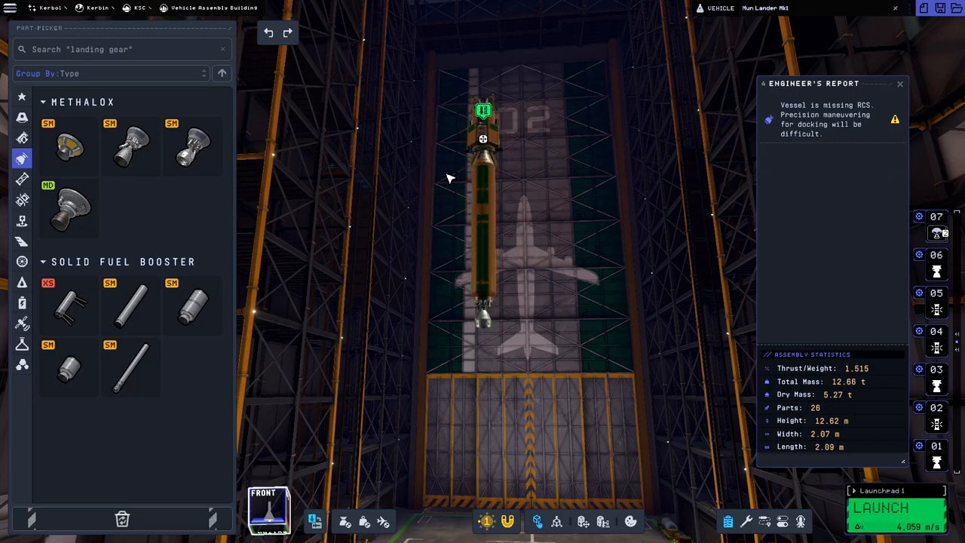
mouse_move(22, 180)
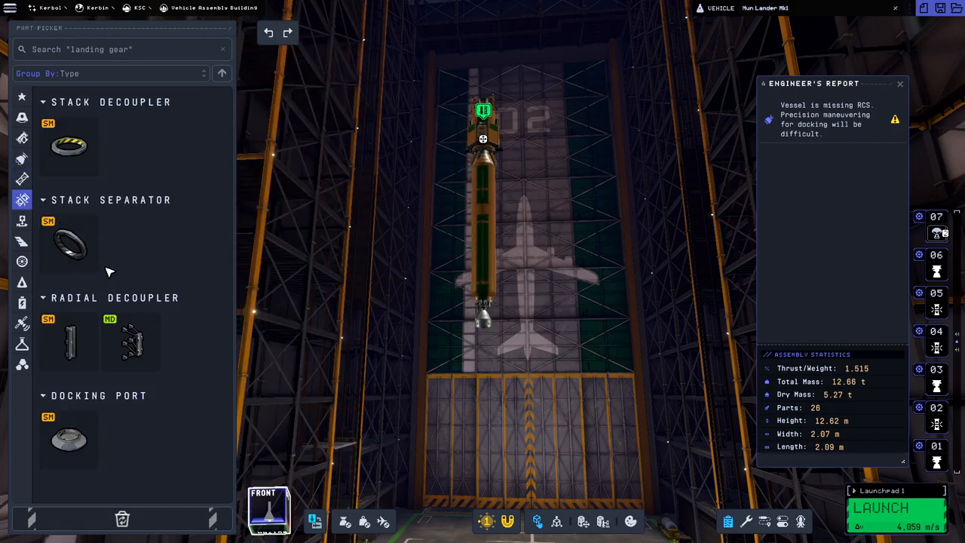
mouse_move(494, 330)
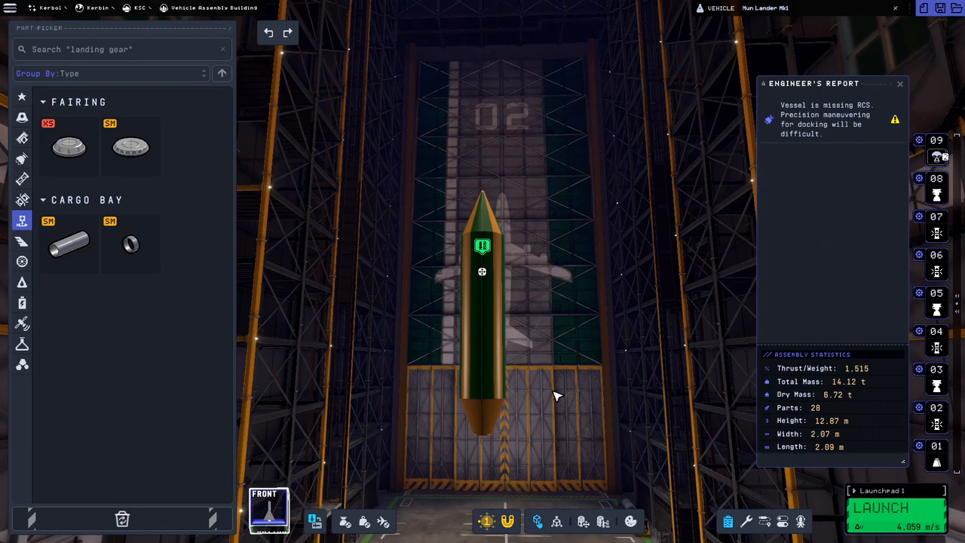
mouse_move(45, 210)
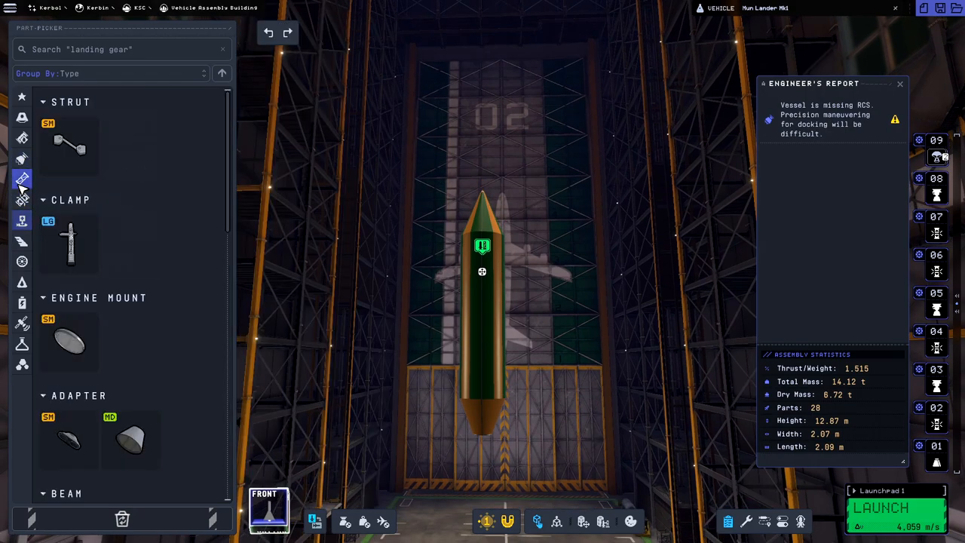
mouse_move(131, 439)
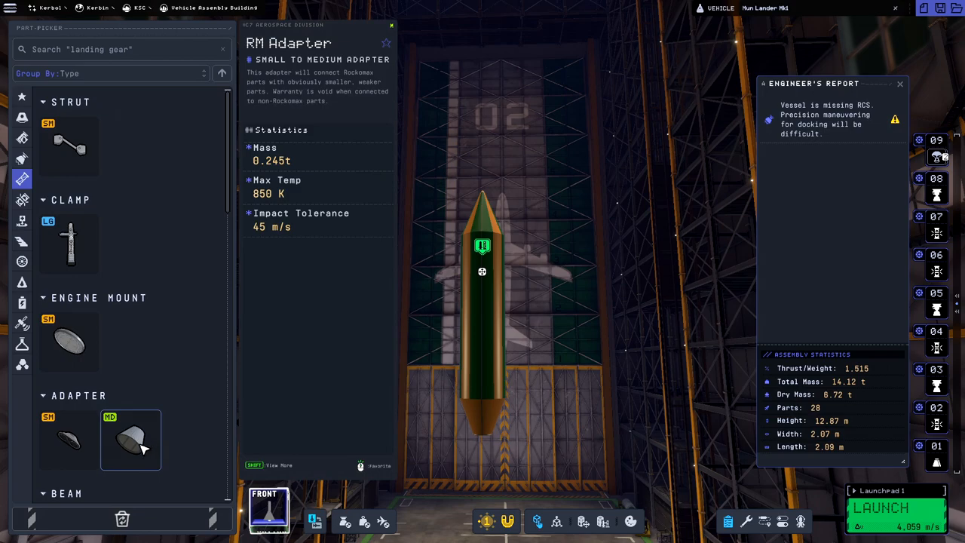
Pick up the medium MD adapter to attach to the rocket stack.
left_click(130, 439)
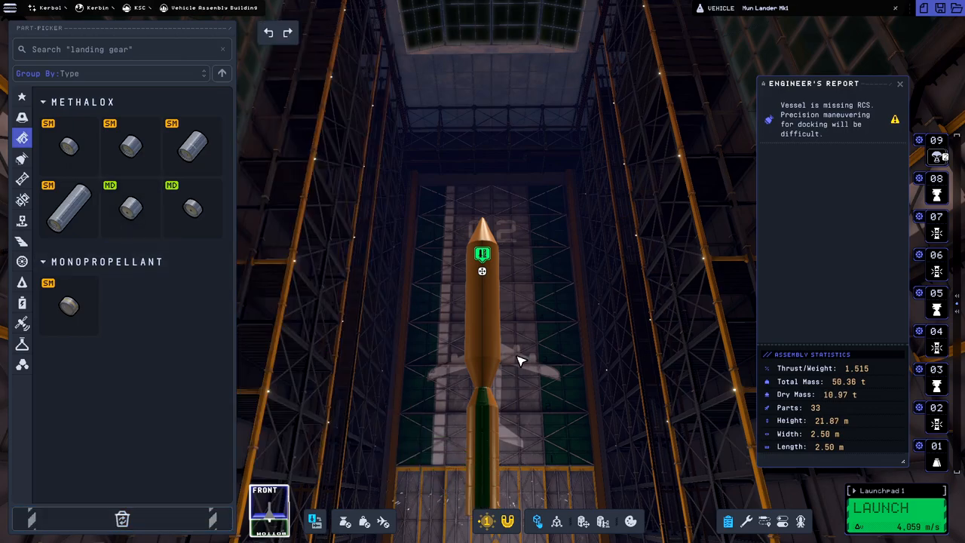
mouse_move(68, 147)
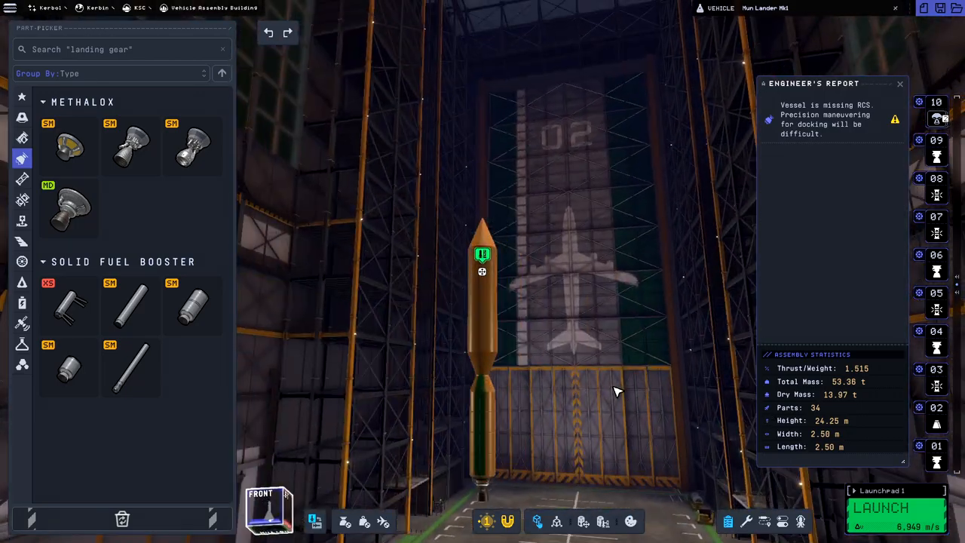
mouse_move(69, 209)
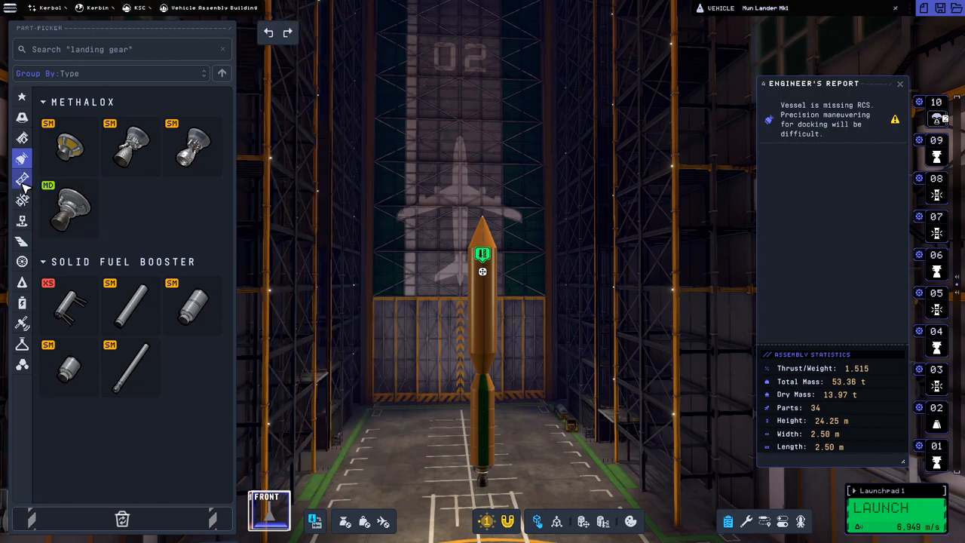
Mount radial decouplers and symmetric solid boosters on both sides of the core.
left_click(22, 199)
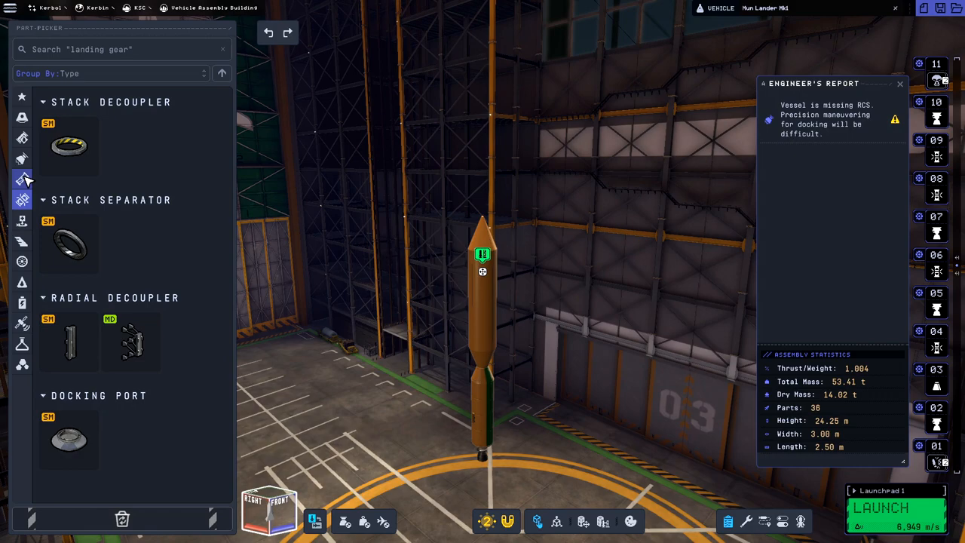
left_click(22, 158)
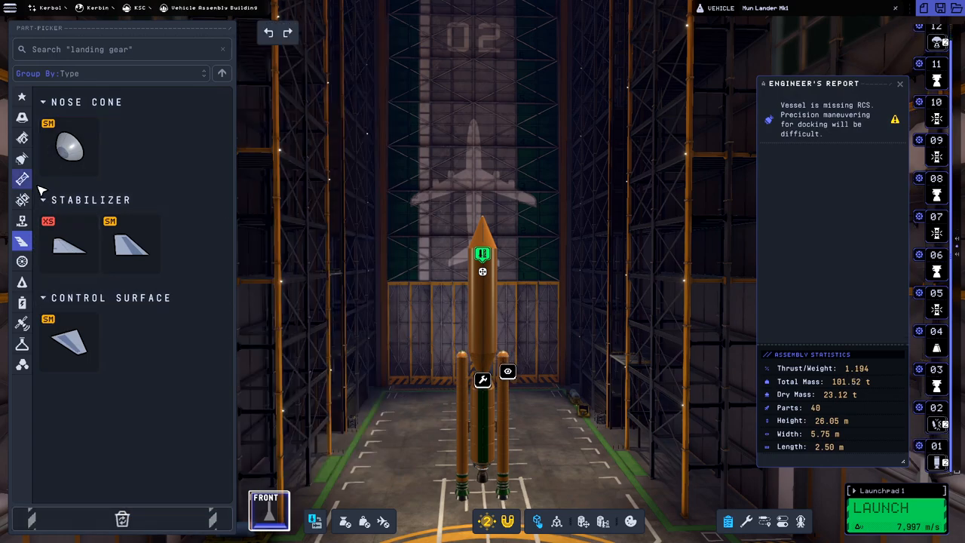
Add structural parts to the boosters and hide the Engineer's Report.
scroll("down", 3)
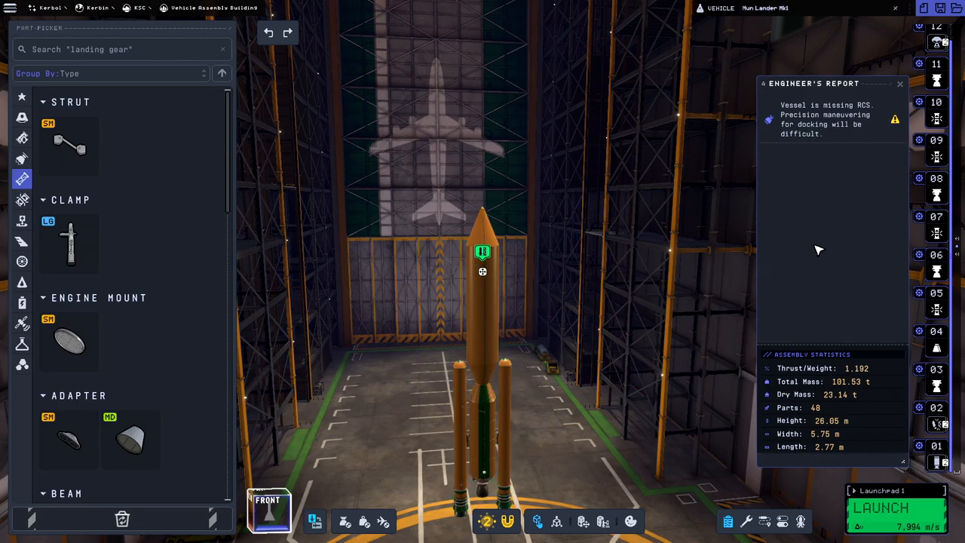
mouse_move(782, 513)
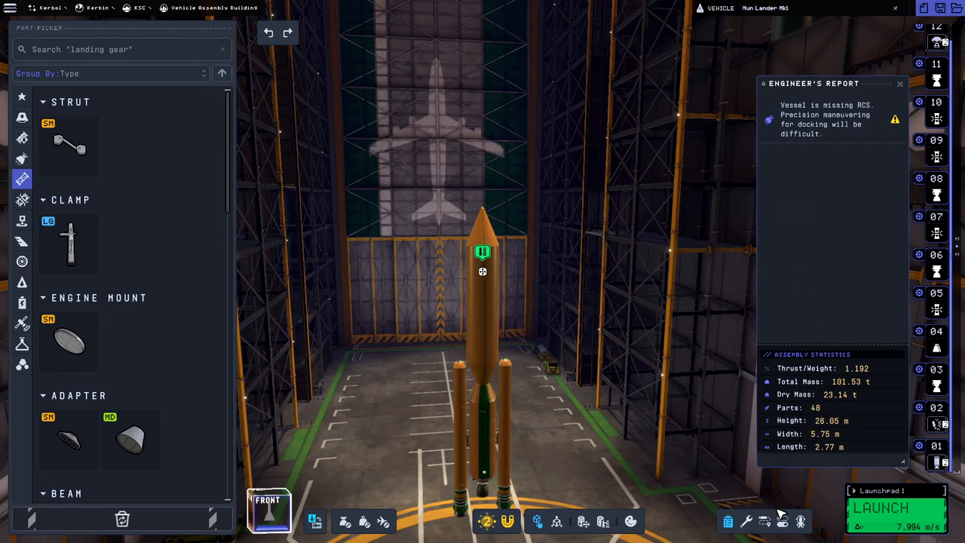
left_click(763, 520)
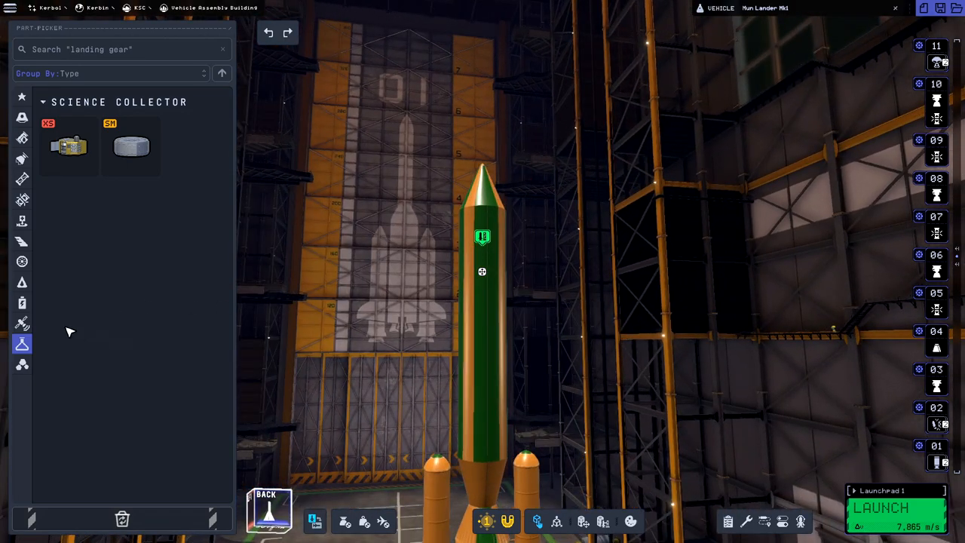
left_click(22, 364)
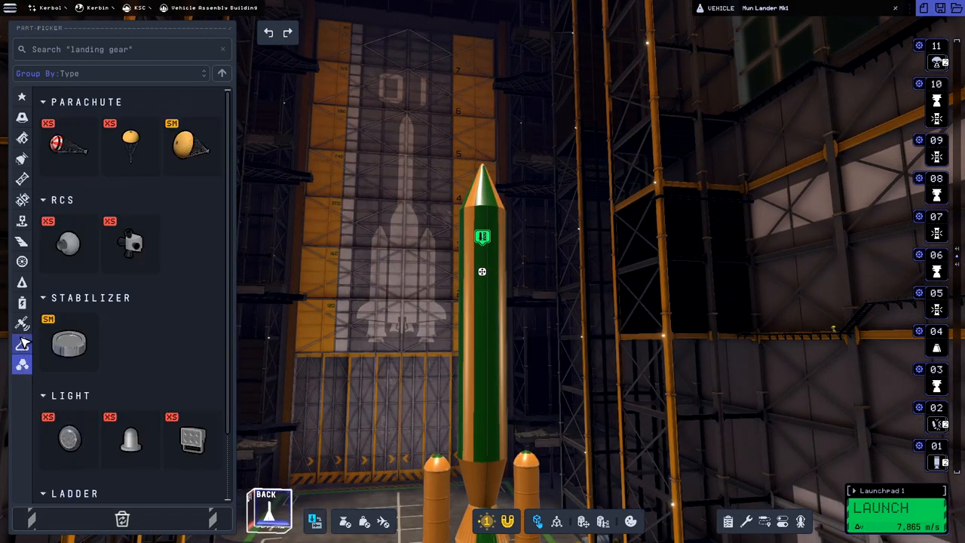
Attach LG launch clamps beside the side boosters.
left_click(22, 282)
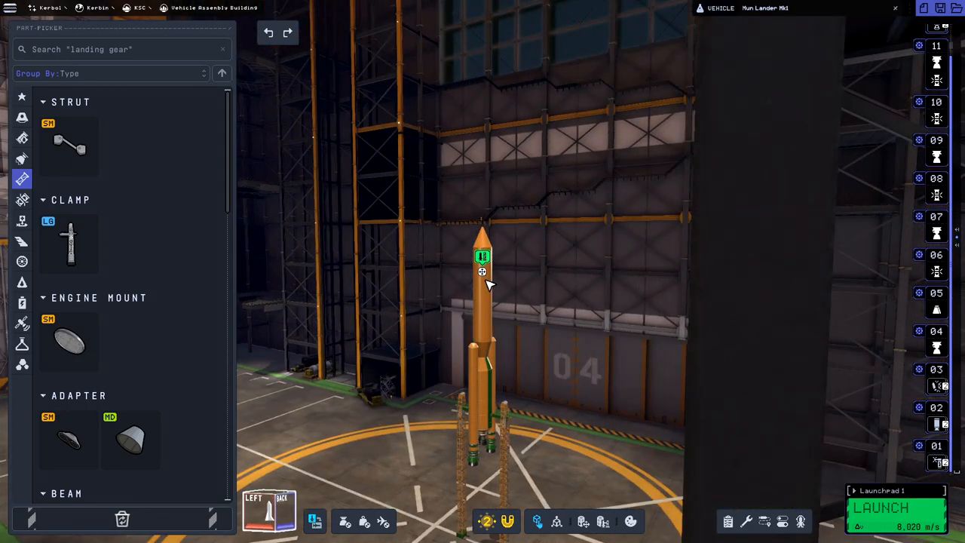
left_click(482, 271)
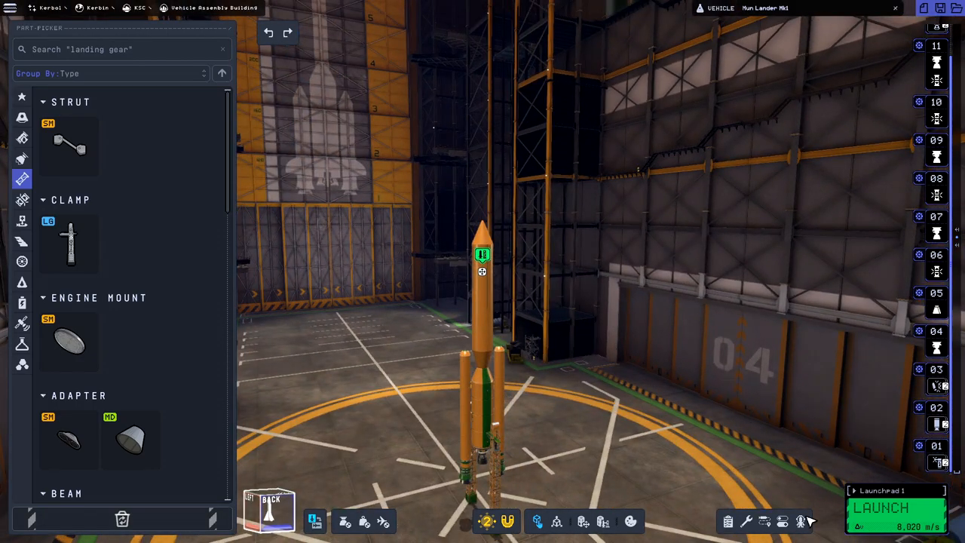
Empty the Mk1 Explorer pod in the Kerbal Manager, returning its kerbal to KSC.
left_click(800, 521)
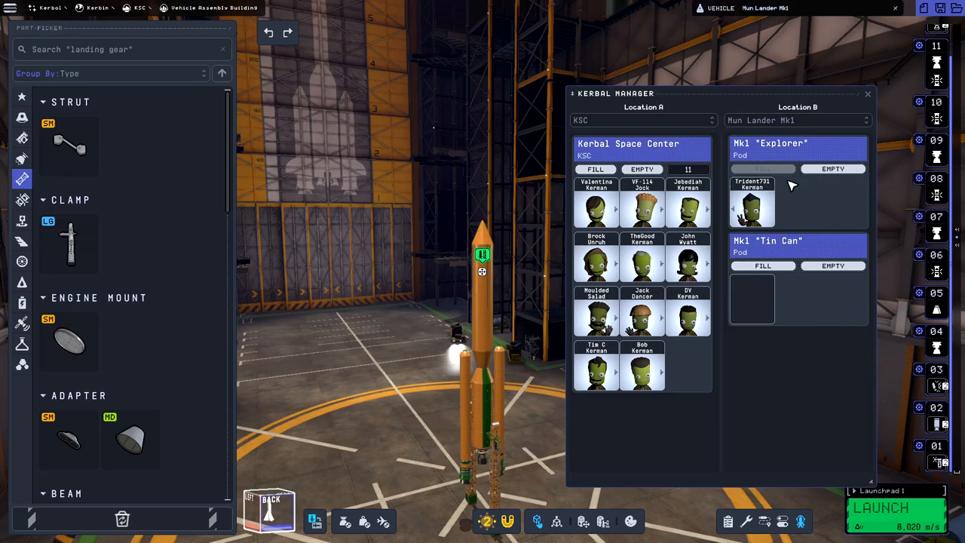
left_click(751, 209)
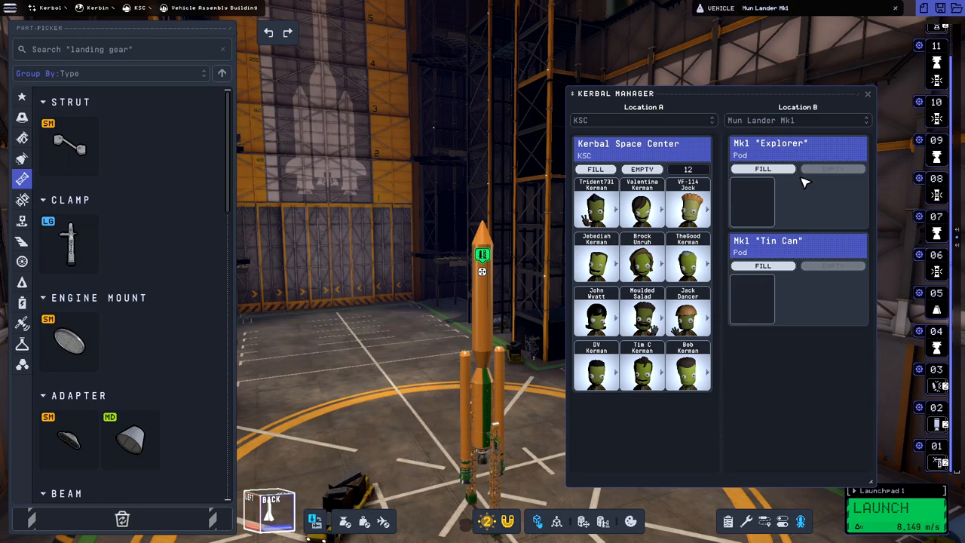
mouse_move(744, 289)
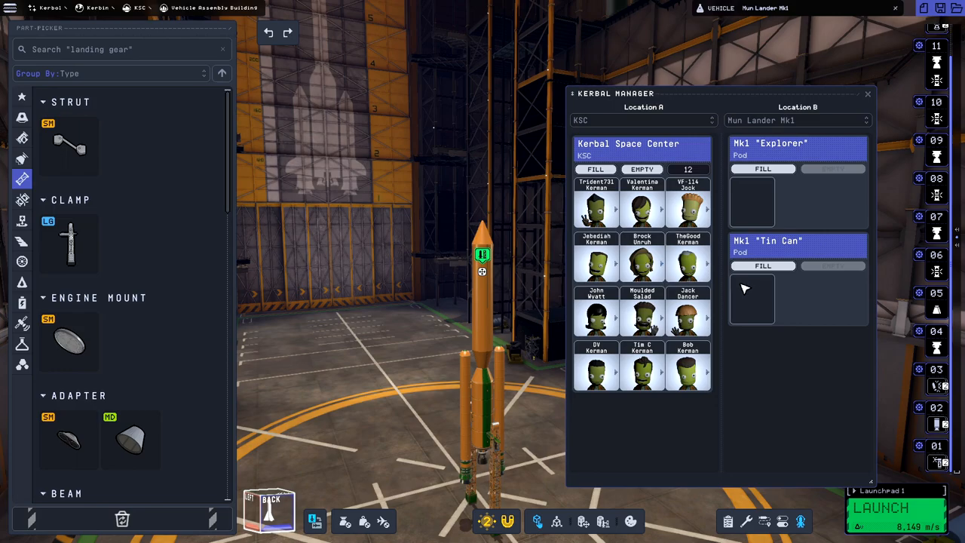
mouse_move(702, 275)
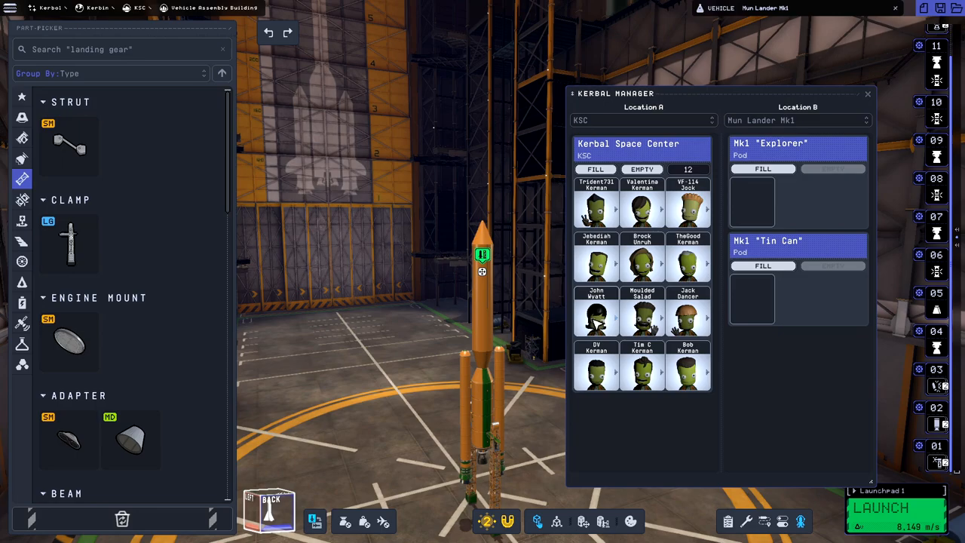
mouse_move(597, 322)
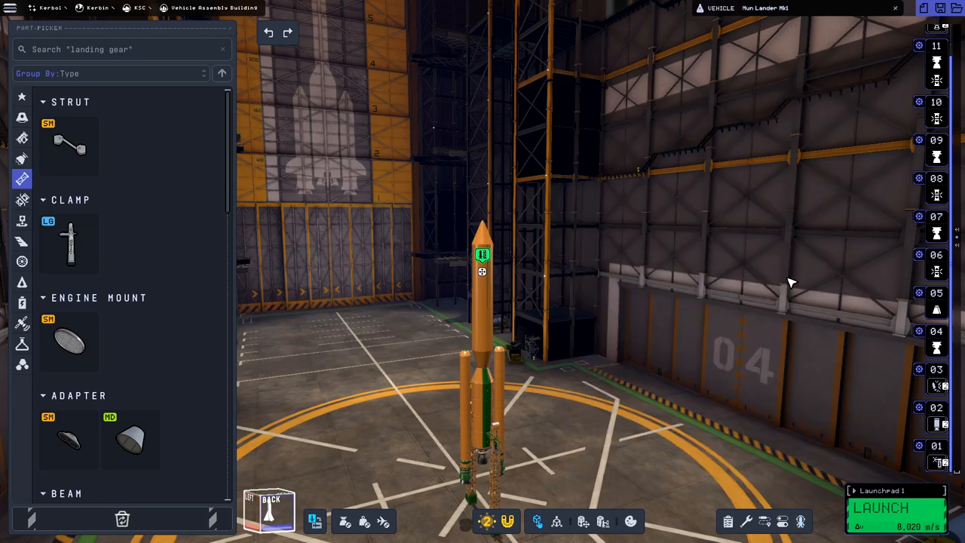
Quicksave with the Mun Lander on the launch pad and orbit the view around it.
left_click(879, 508)
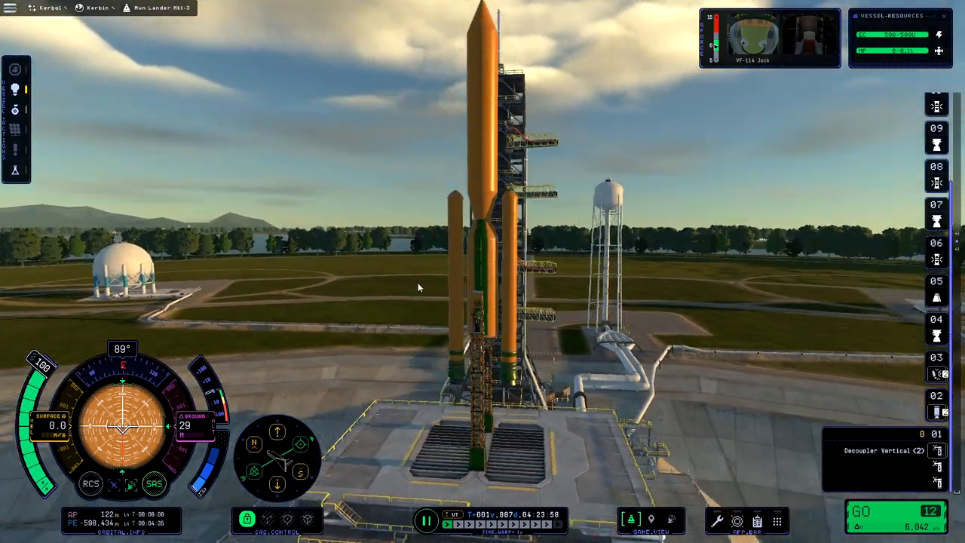
left_click_drag(418, 286, 564, 266)
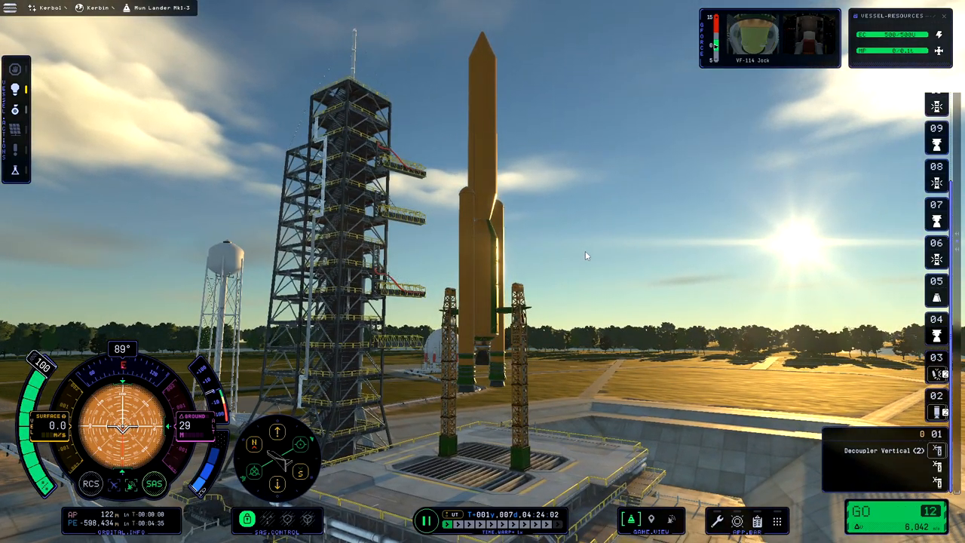
mouse_move(746, 396)
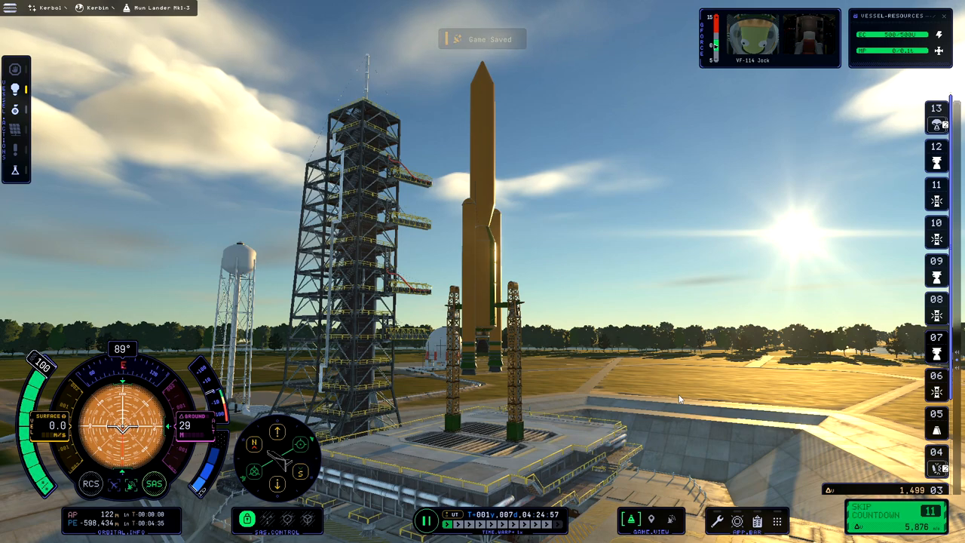
key("space")
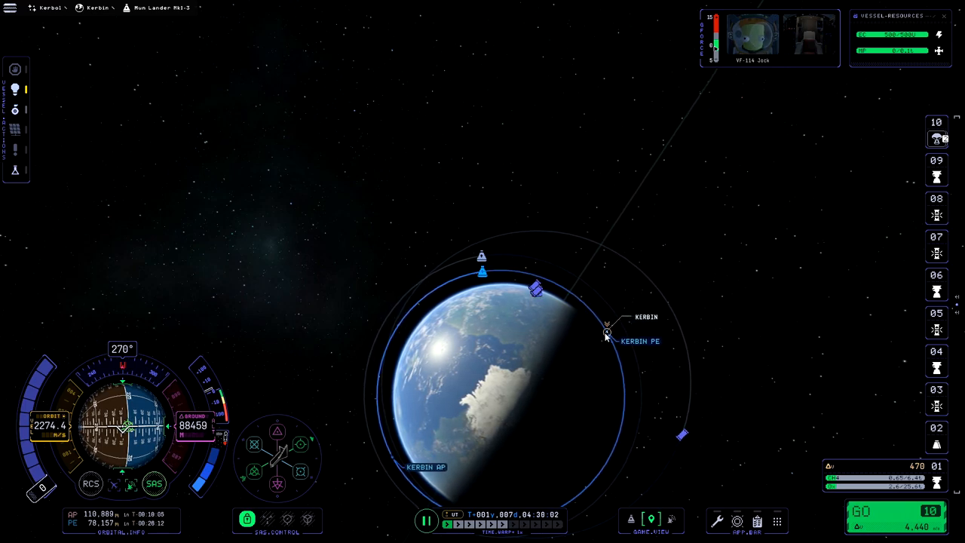
mouse_move(805, 317)
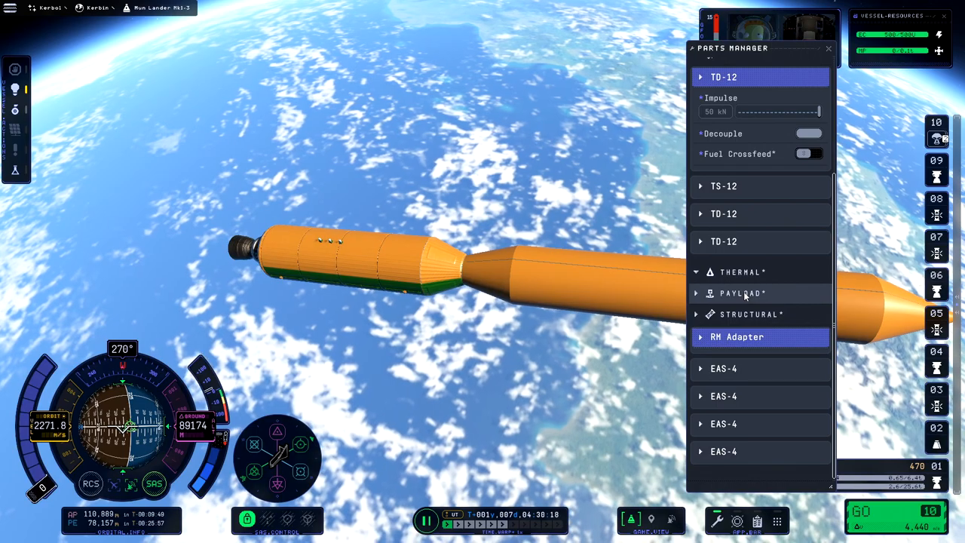
Expand the TD-12 decoupler entry in the Parts Manager.
left_click(741, 293)
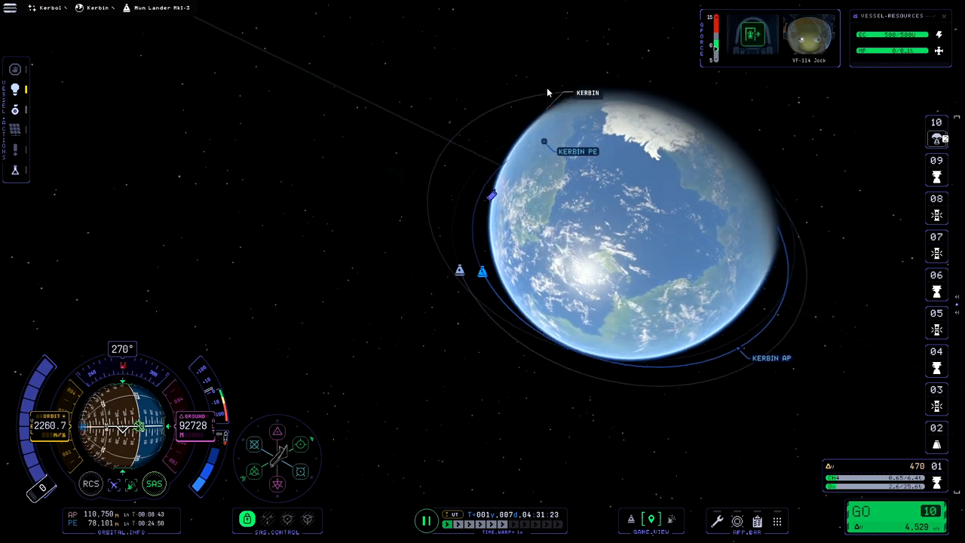
Zoom out on the map and set the Mun as the target.
scroll("down", 3)
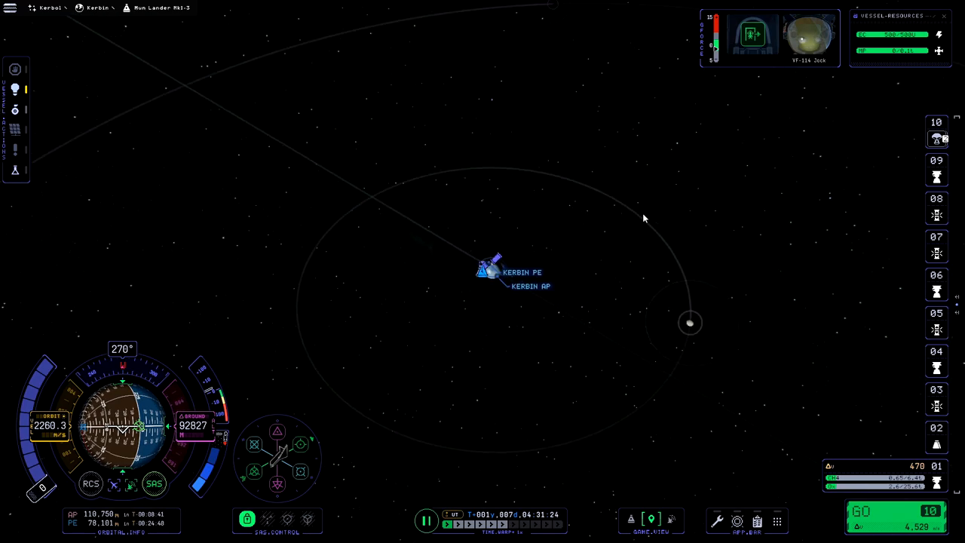
mouse_move(690, 322)
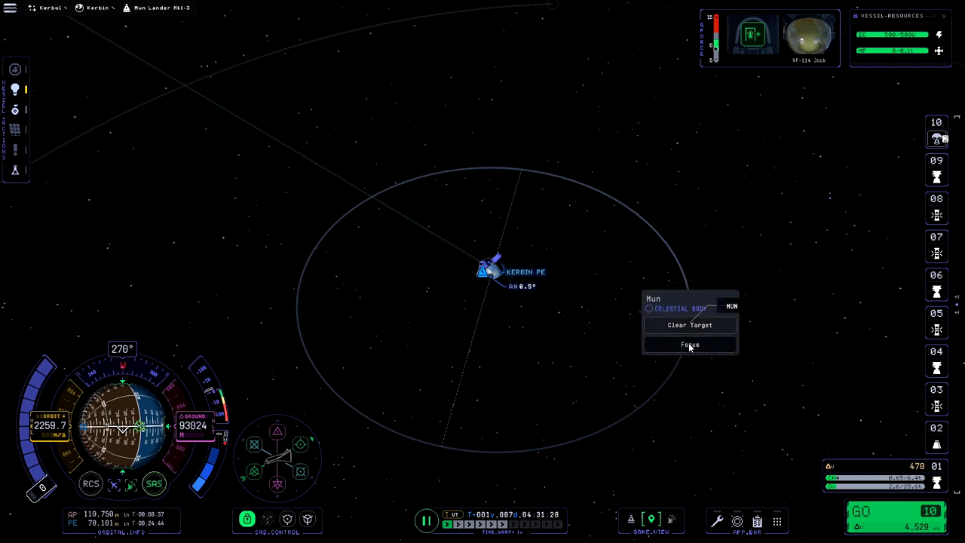
left_click(688, 344)
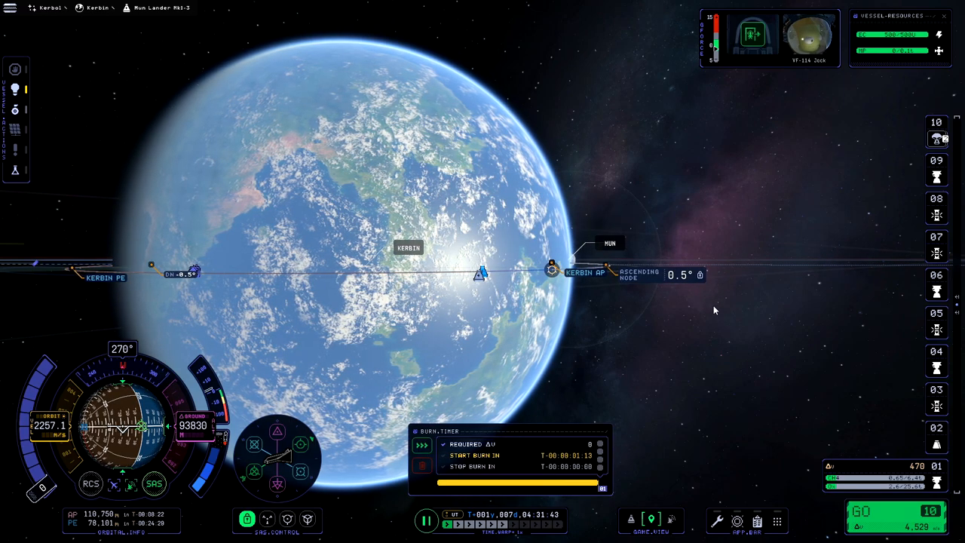
Zoom the map to show the 0.5° ascending node and the burn timer.
scroll("down", 3)
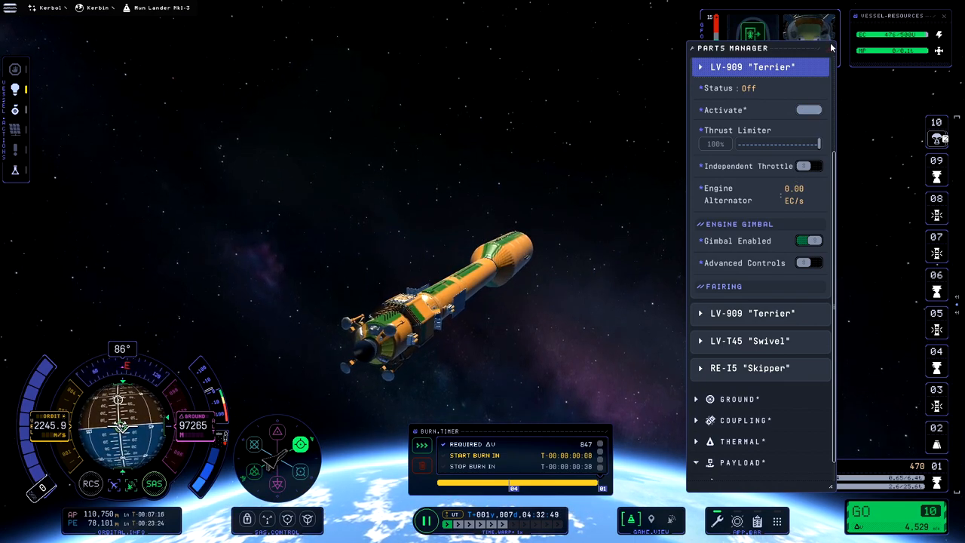
Close the Parts Manager after reviewing the LV-909 Terrier engine.
left_click(831, 47)
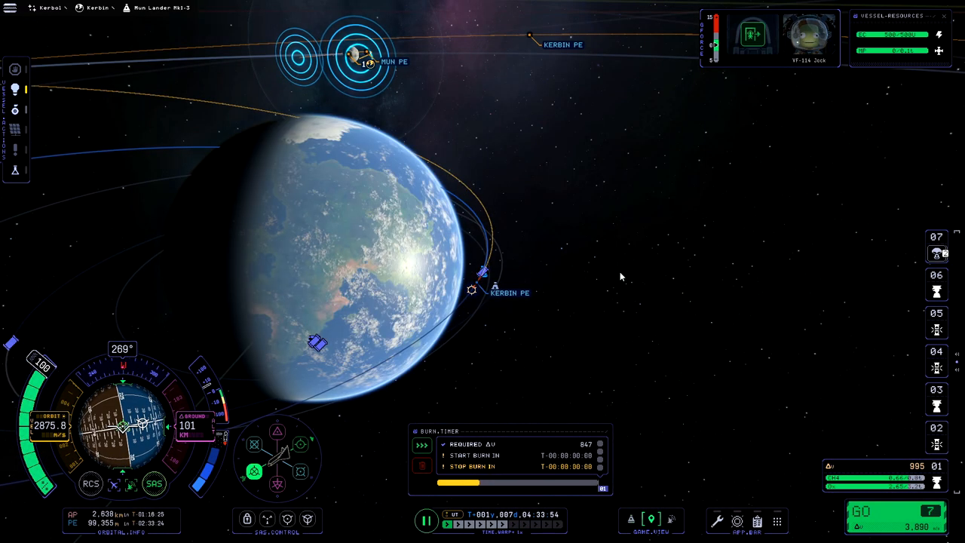
Zoom out, then choose Focus from the Mun's popup menu.
scroll("down", 3)
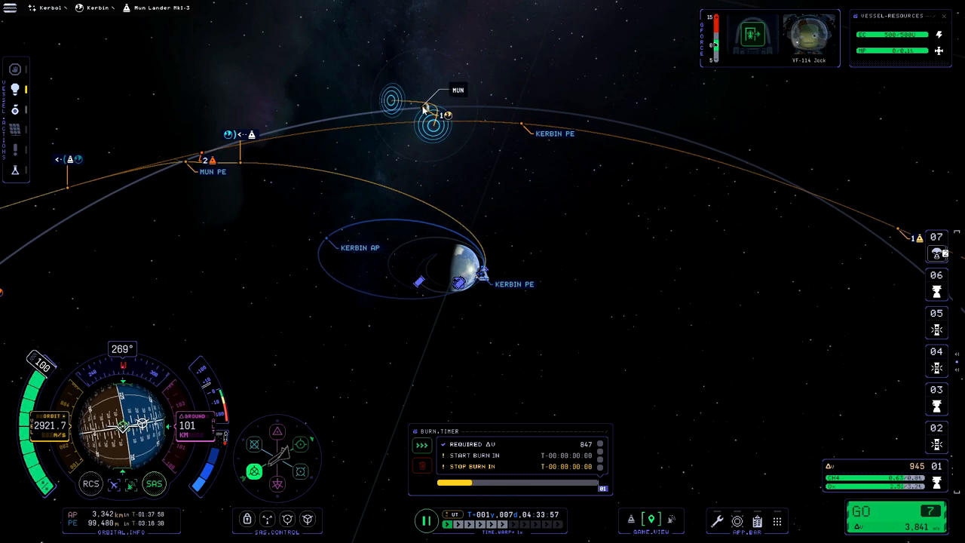
left_click(430, 113)
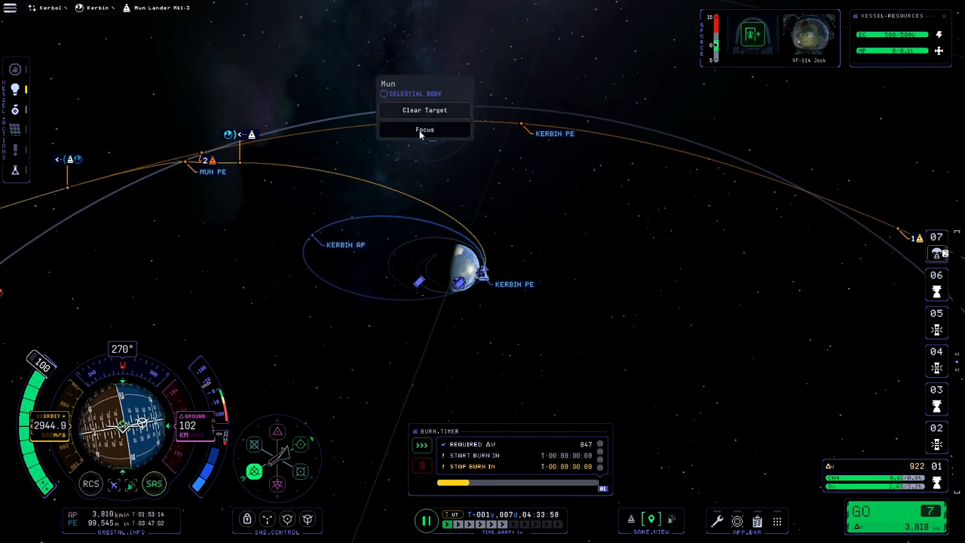
left_click(425, 129)
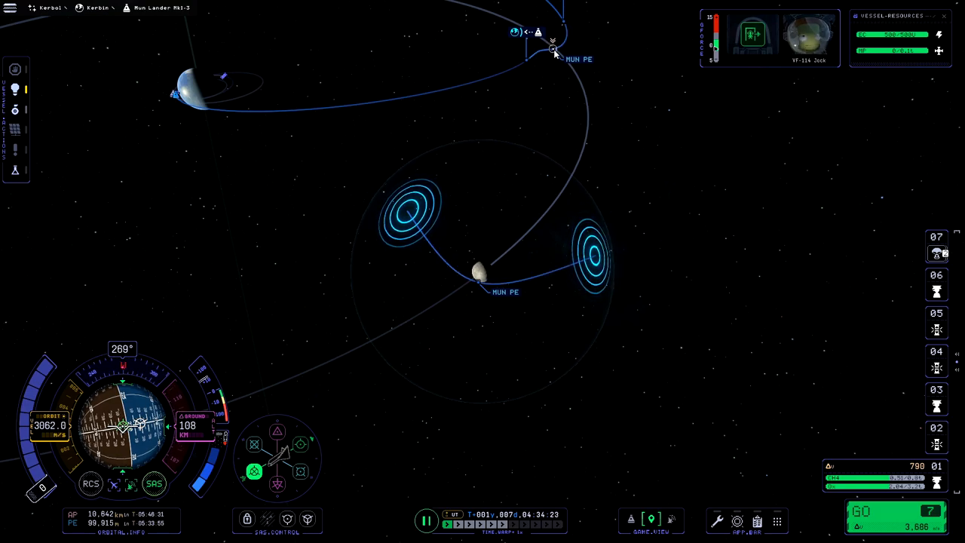
Select the Mun periapsis marker on the lander's trajectory.
left_click(553, 49)
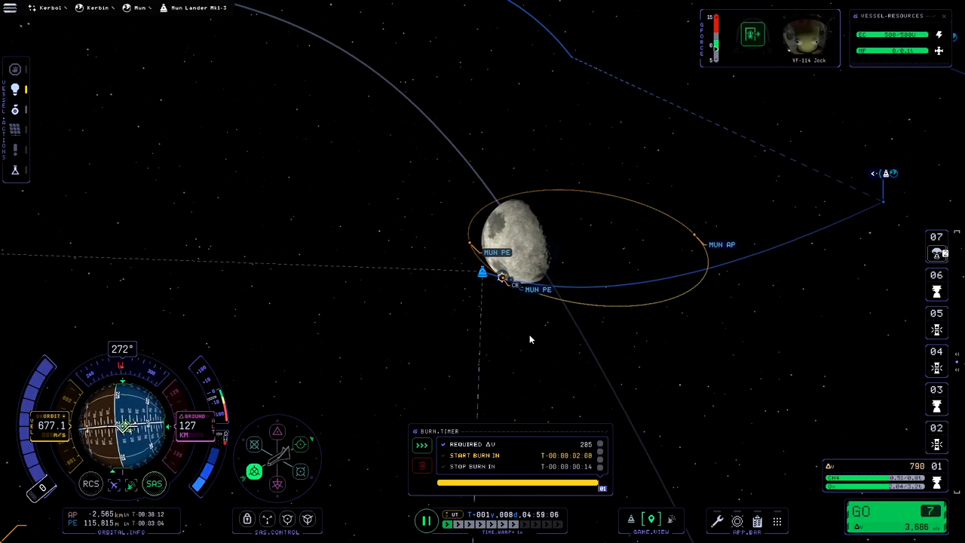
mouse_move(424, 390)
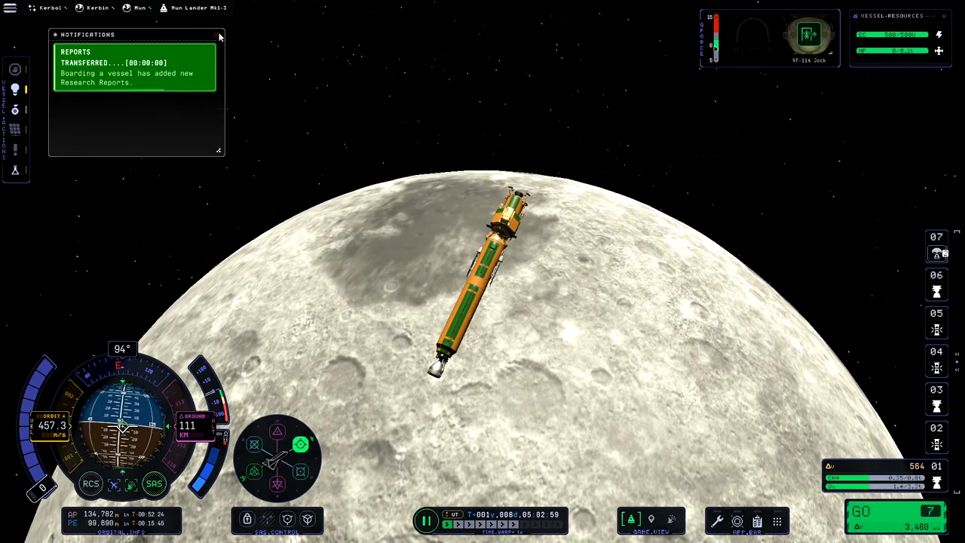
Dismiss the Reports Transferred notification.
left_click(218, 36)
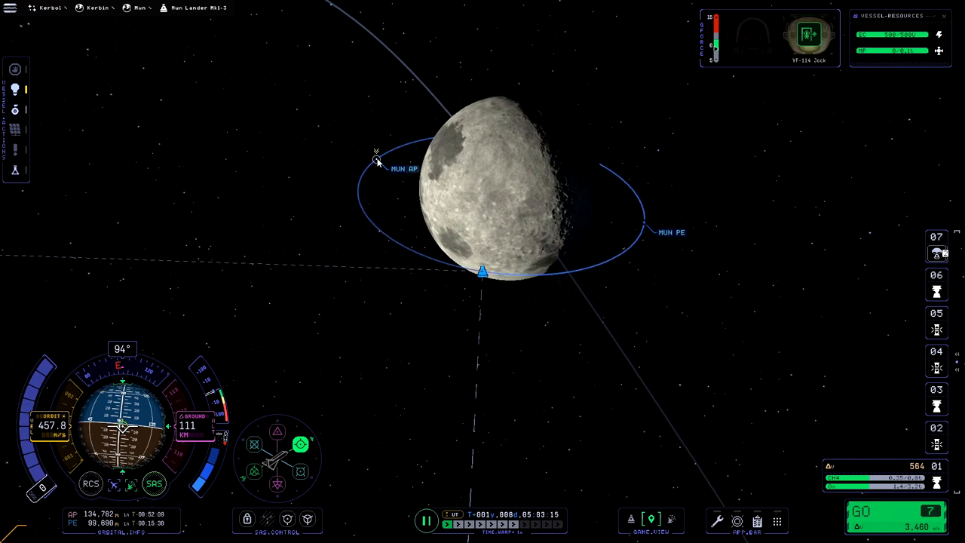
Select the Mun apoapsis marker to check the lander's orbit.
left_click(643, 224)
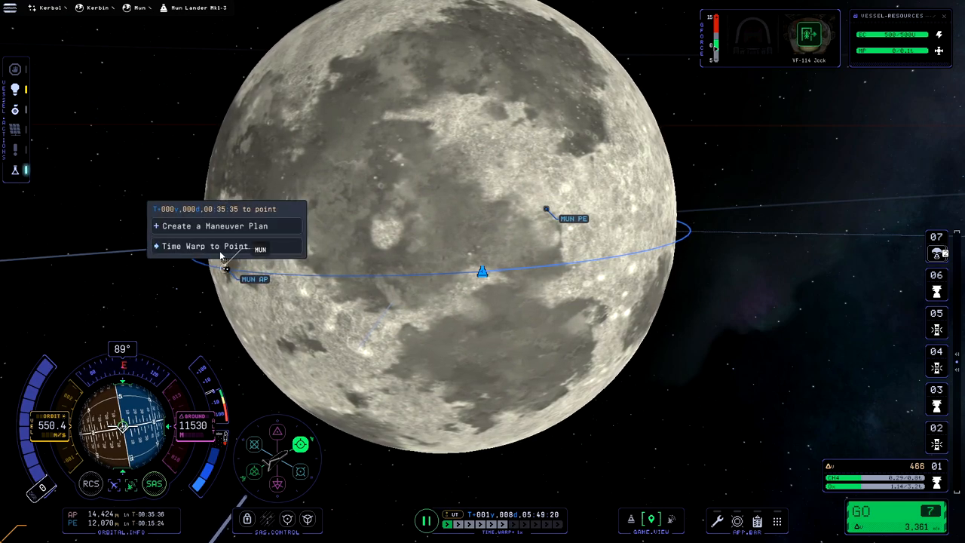
Warp time ahead to the selected point near the lander's Mun orbit apoapsis.
left_click(215, 225)
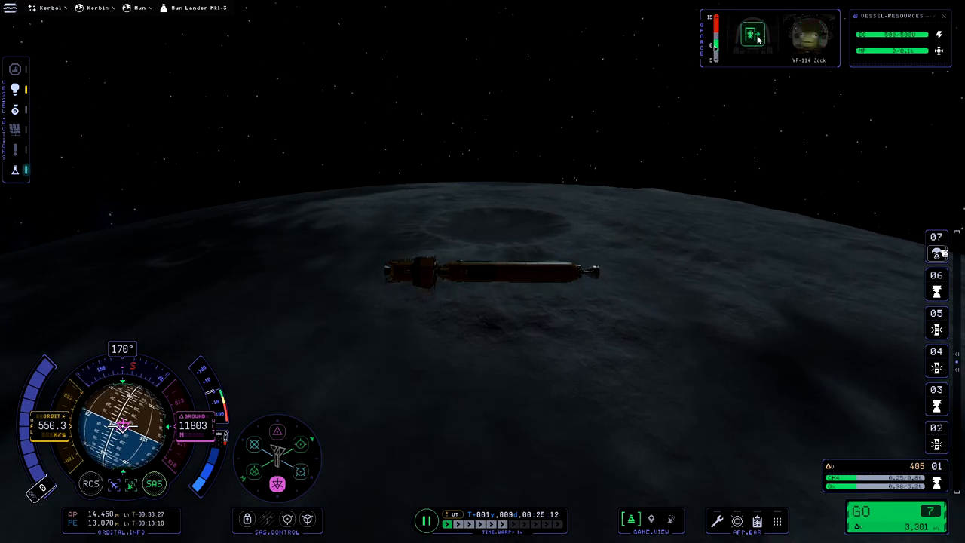
Bring up the lander's part groups from the app bar after staging down to stage 1.
left_click(752, 35)
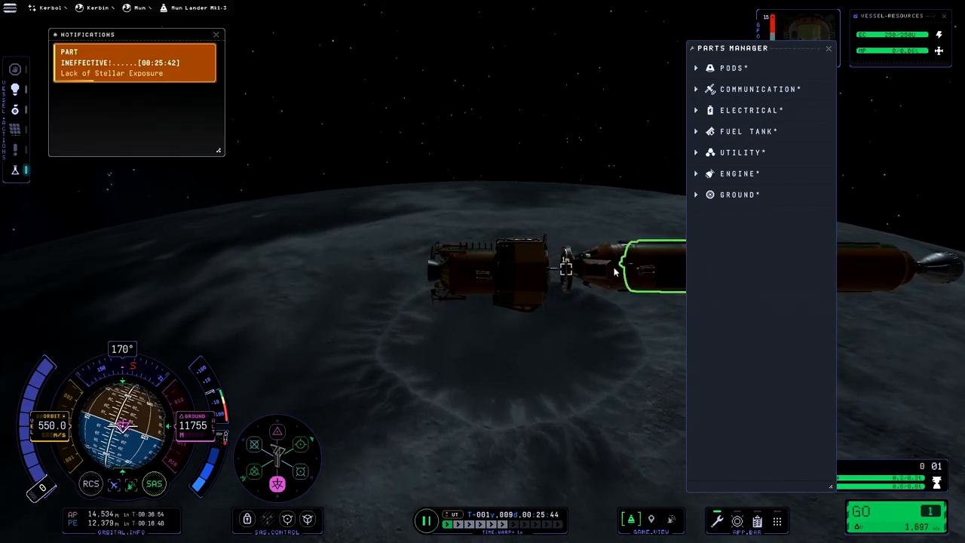
Inspect the LV-909 Terrier engine entry in the Parts Manager, then close the list.
left_click(216, 35)
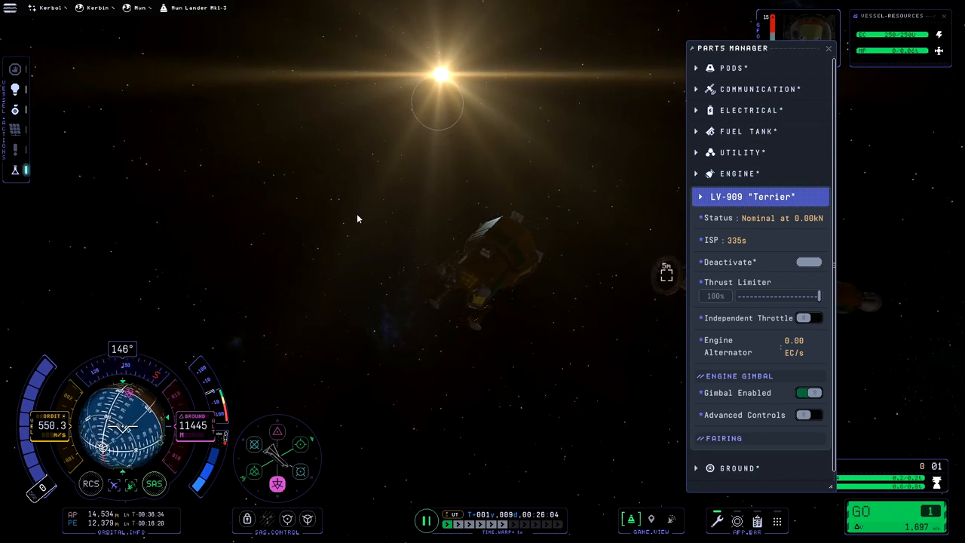
left_click(827, 48)
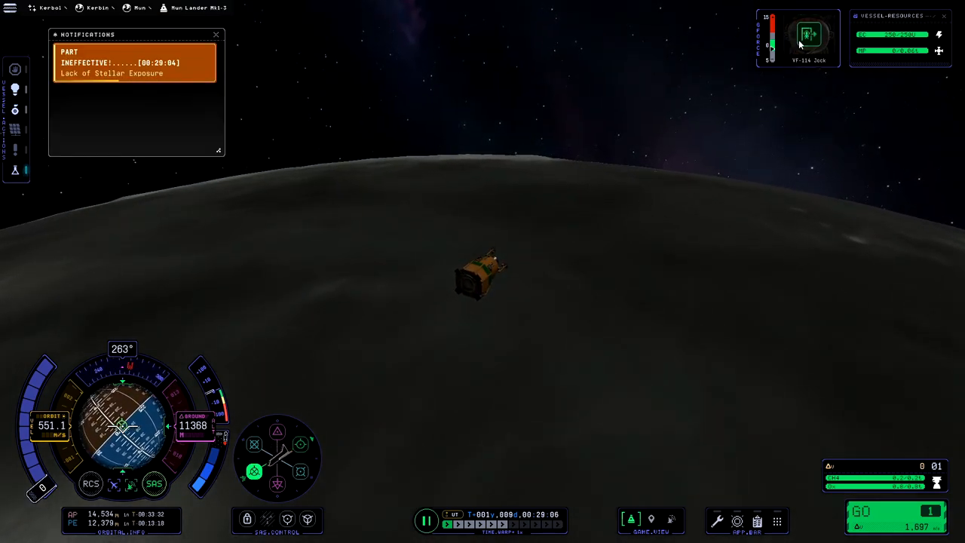
Extend the LT-5 Bandicoot landing legs through the Parts Manager, then close it.
left_click(217, 35)
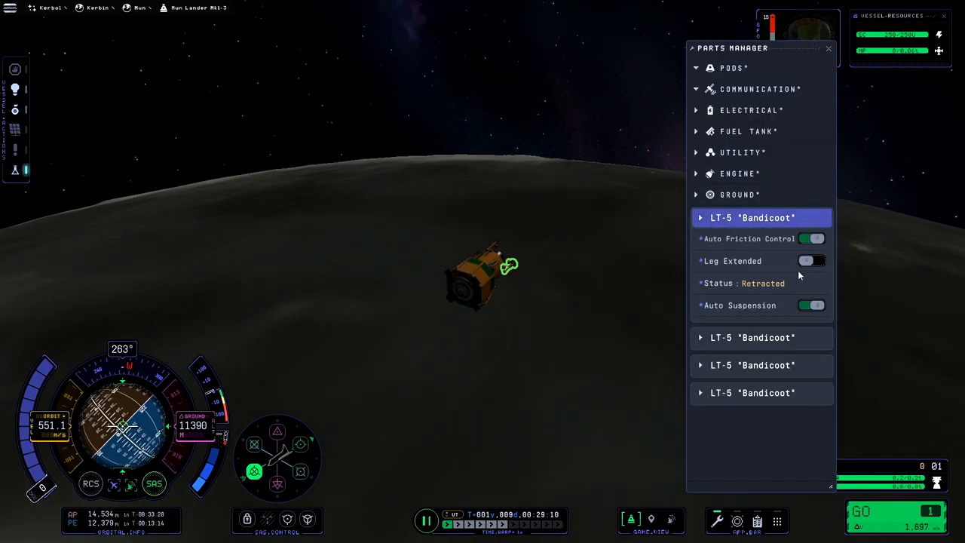
left_click(811, 261)
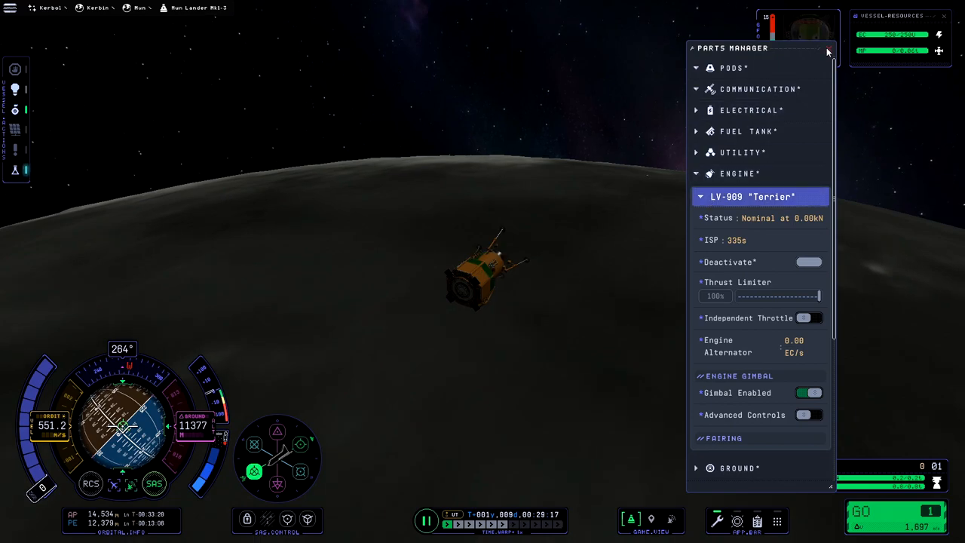
left_click(827, 51)
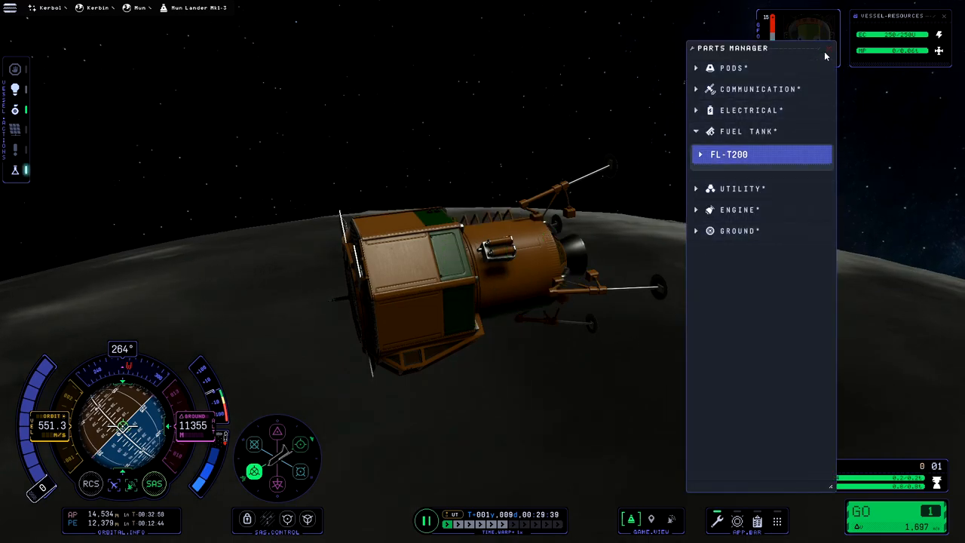
left_click(828, 47)
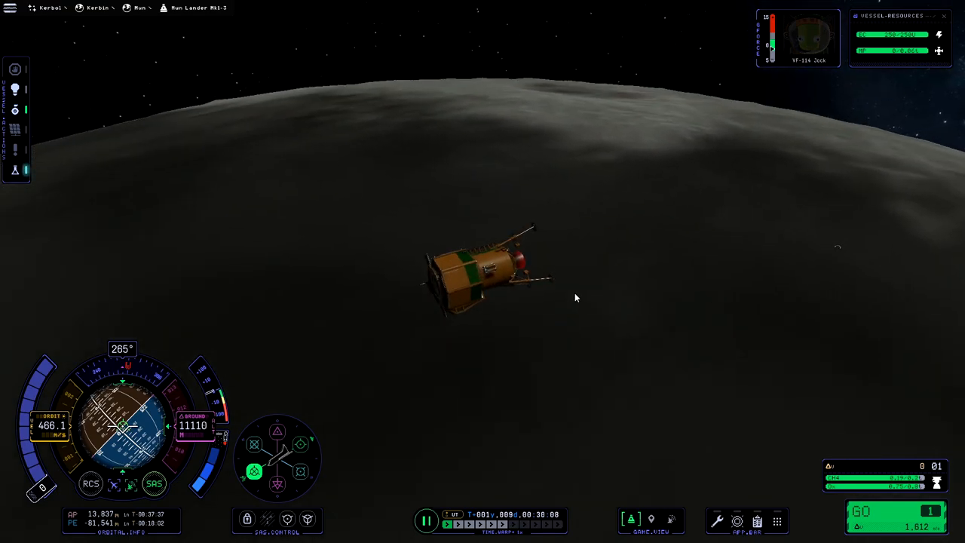
mouse_move(603, 304)
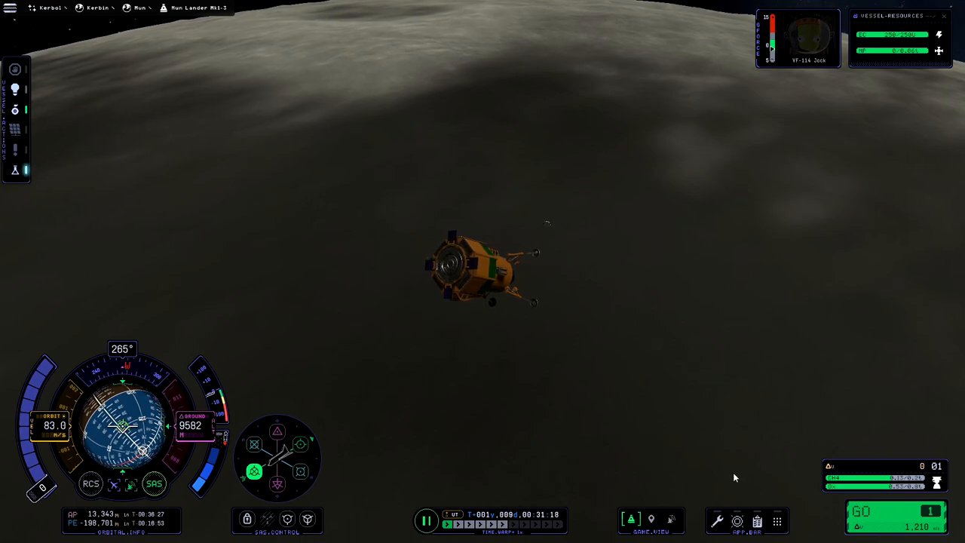
mouse_move(557, 344)
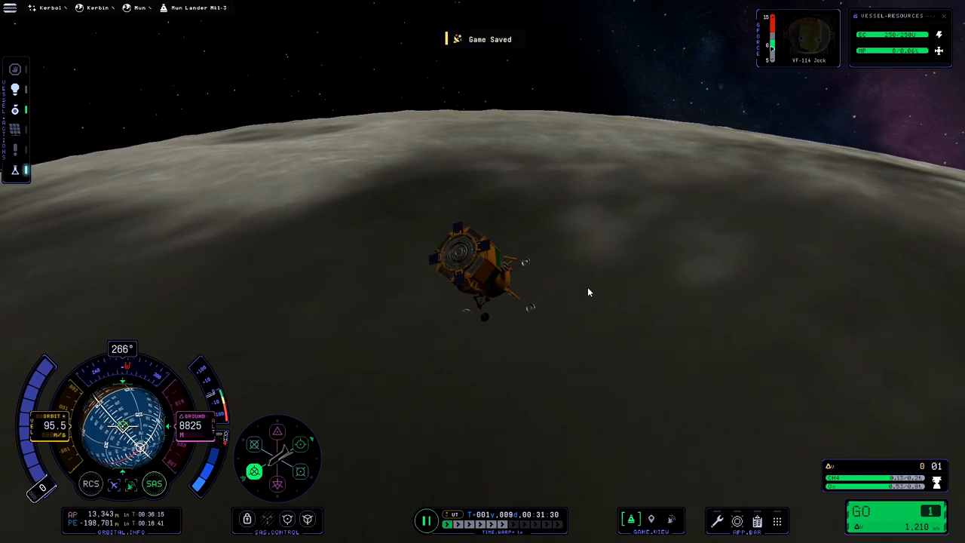
mouse_move(603, 307)
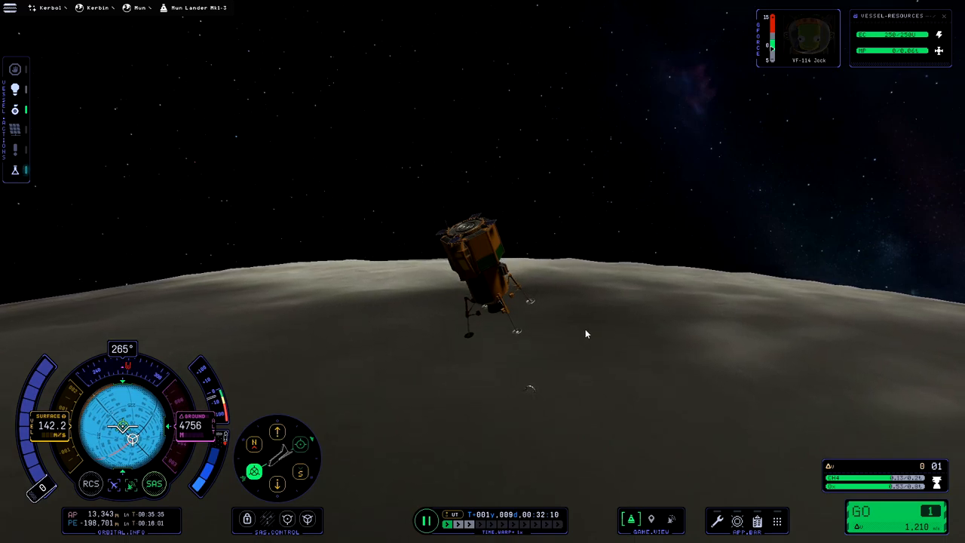
mouse_move(618, 359)
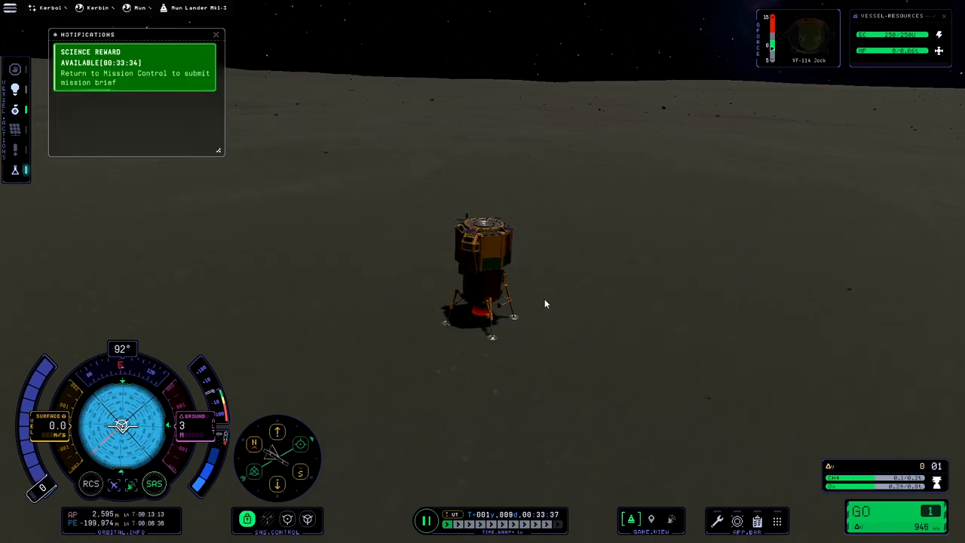
left_click(216, 35)
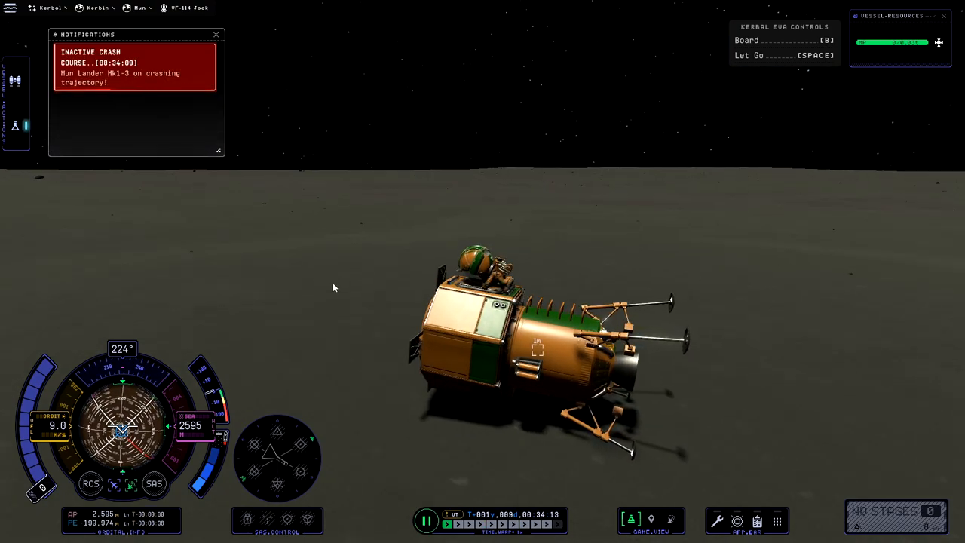
Show the surface kerbal's EVA and Science Experiment options in the Parts Manager.
left_click(217, 35)
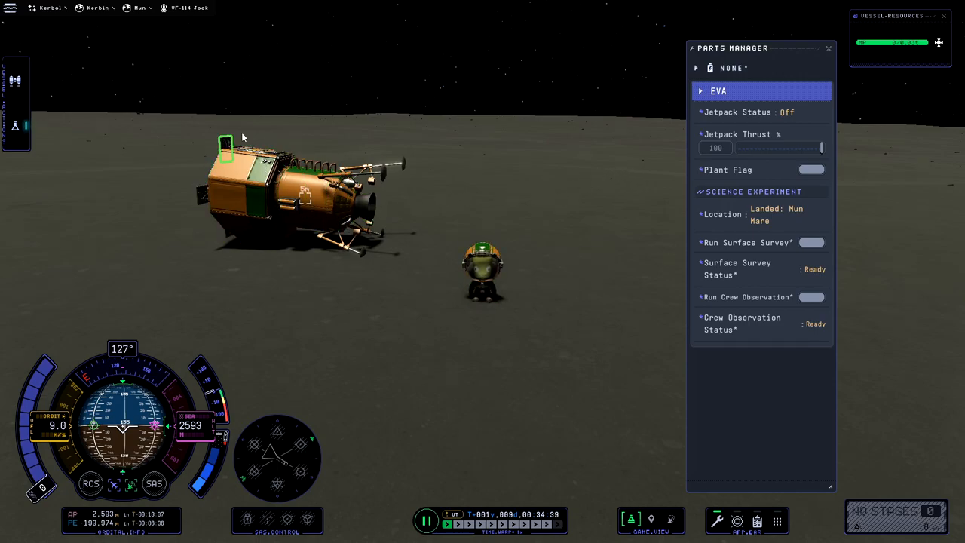
Plant a flag named 'First Mun Landing' with plaque text 'Jocko'.
left_click(812, 169)
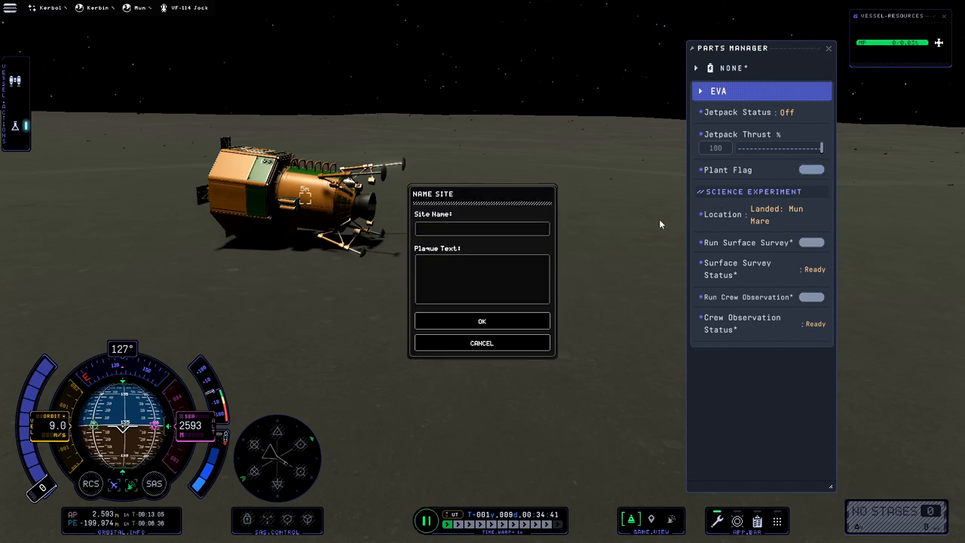
type("F")
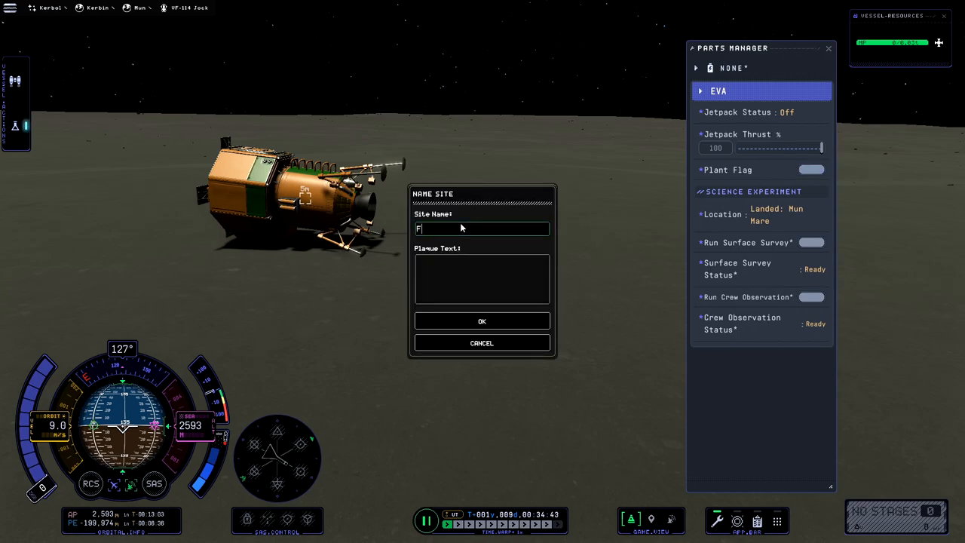
type("irst Mun")
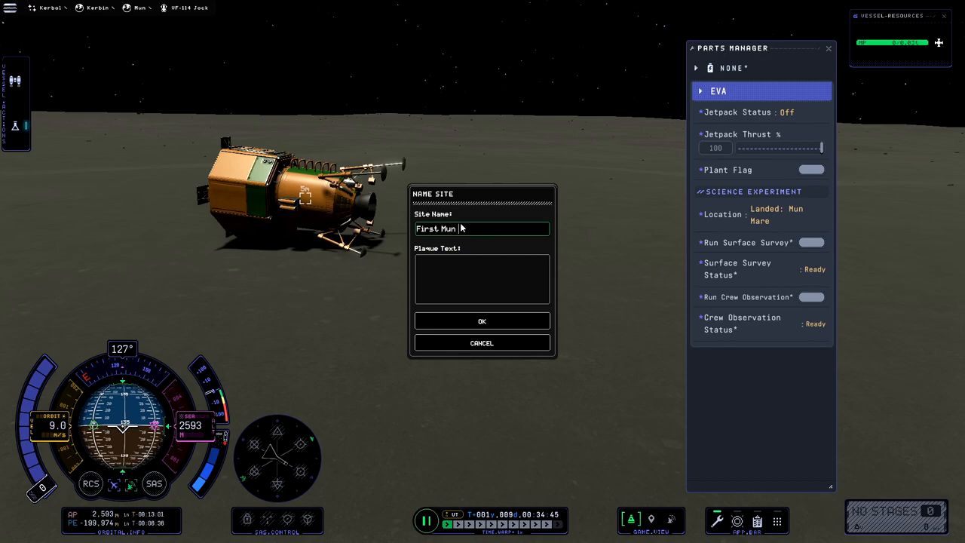
type("Landing")
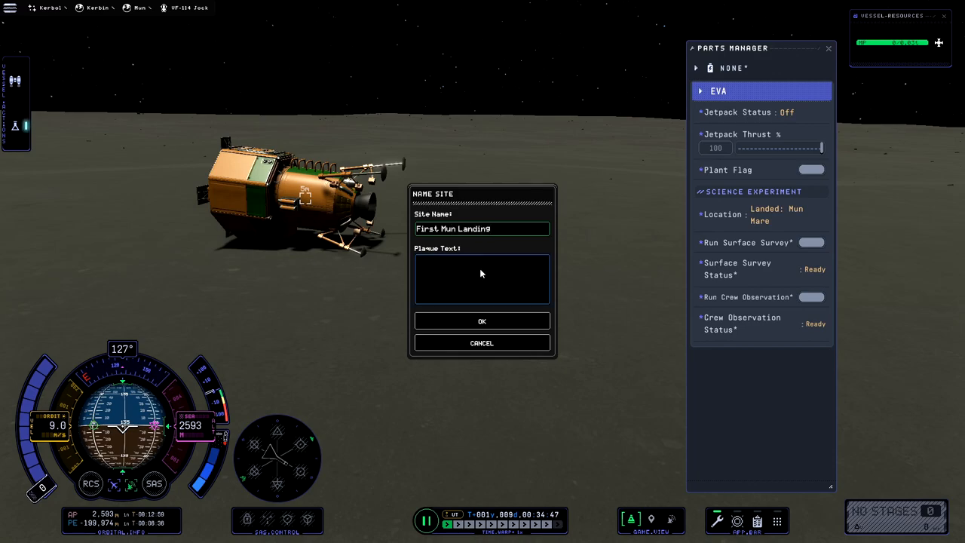
type("Jocko was here")
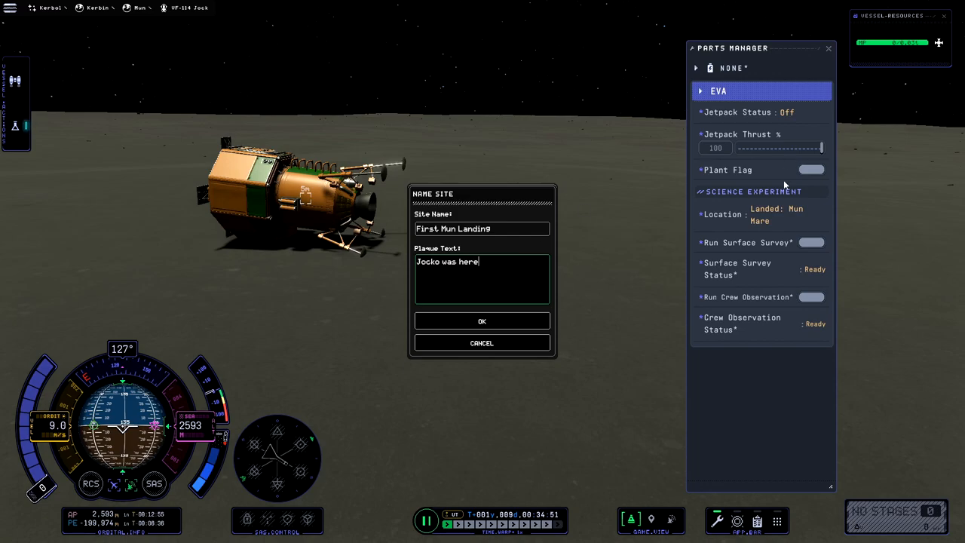
left_click(482, 320)
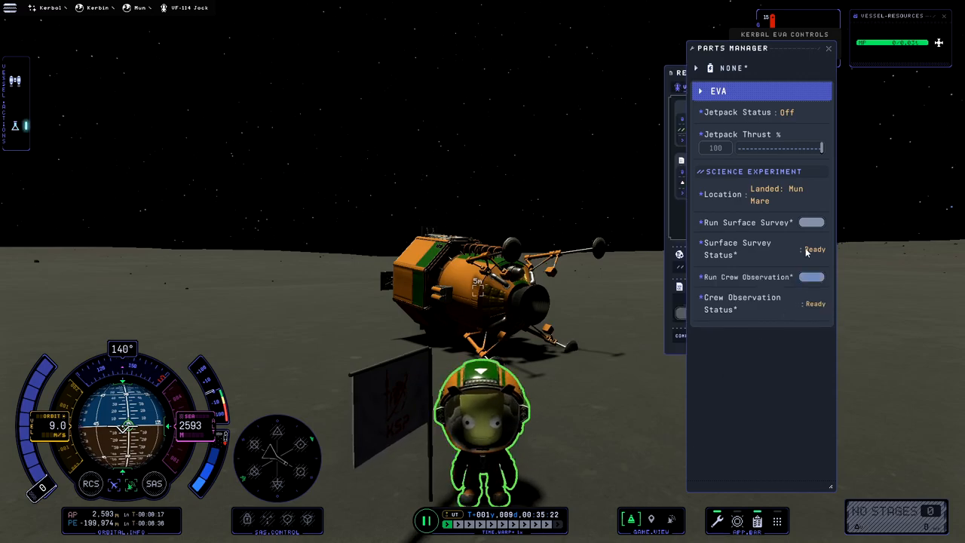
Run the kerbal's EVA science experiment beside the planted flag.
left_click(812, 221)
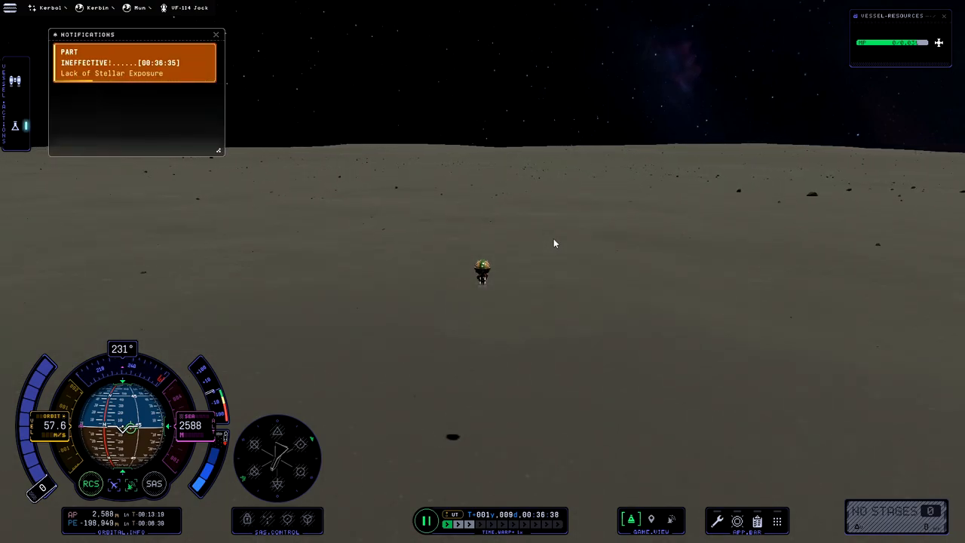
Toggle the Parts Manager while jetpacking across the Mun toward the monument.
left_click(217, 35)
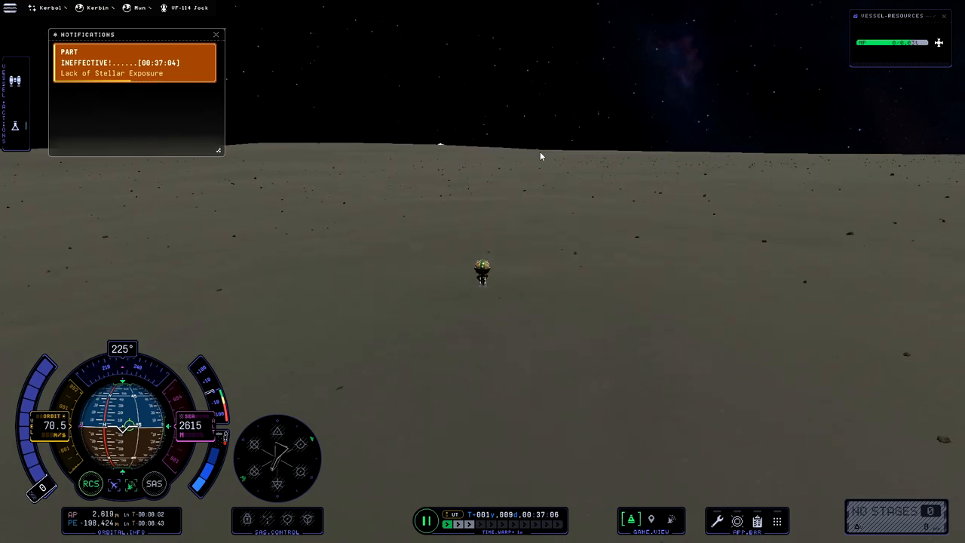
left_click(216, 34)
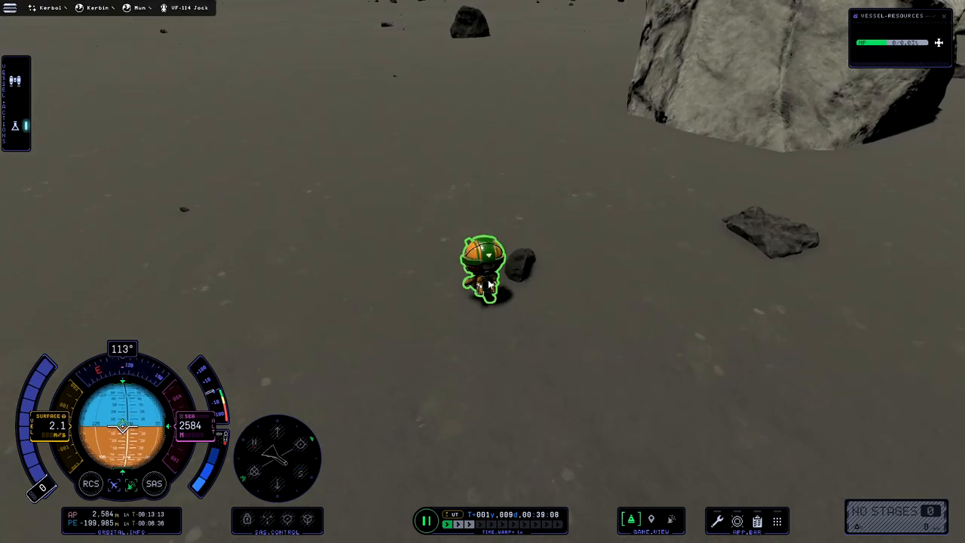
Check the kerbal's surface survey and crew observation options at the Mun Monument.
left_click(717, 520)
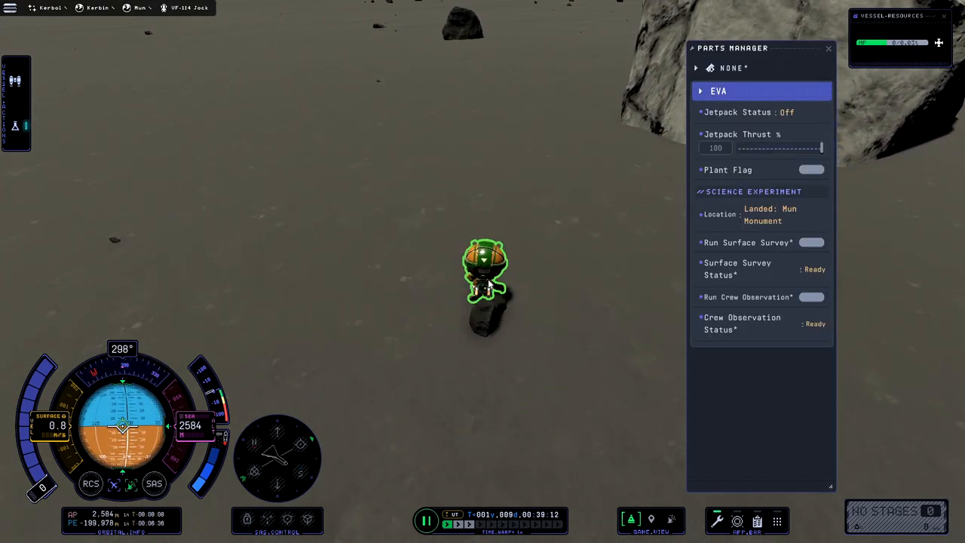
left_click(828, 48)
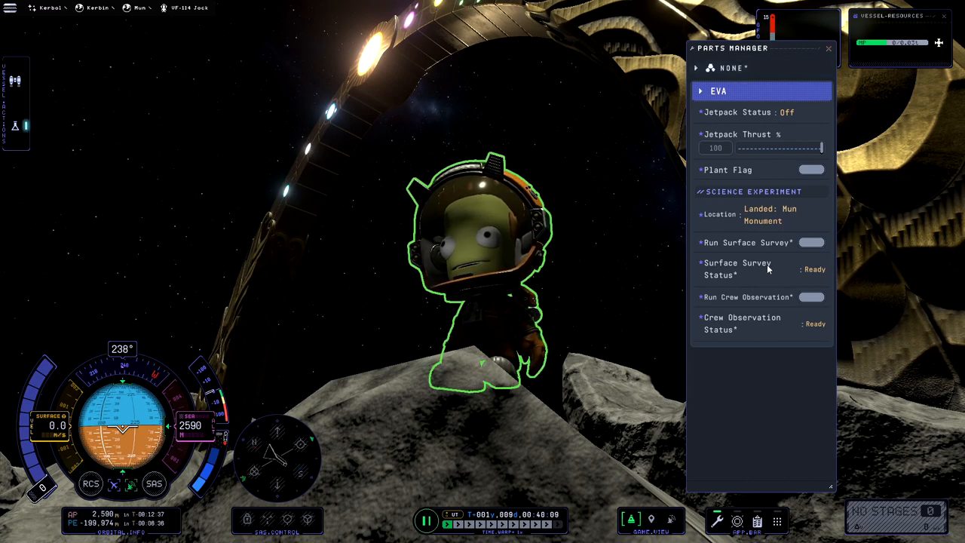
Adjust the Parts Manager window while the kerbal stands beneath the golden monument arch.
left_click(828, 48)
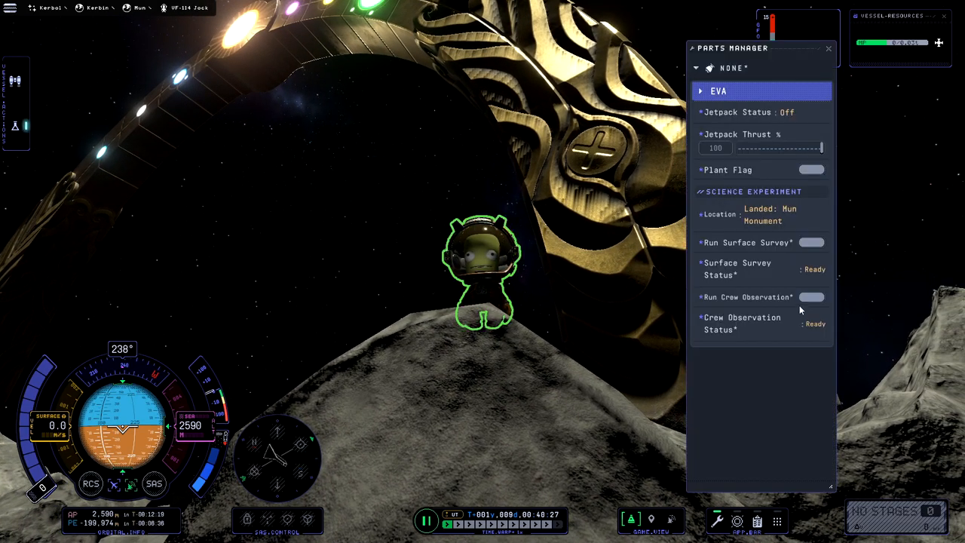
Run Crew Observation and Surface Survey at the monument, then review the new reports.
left_click(812, 296)
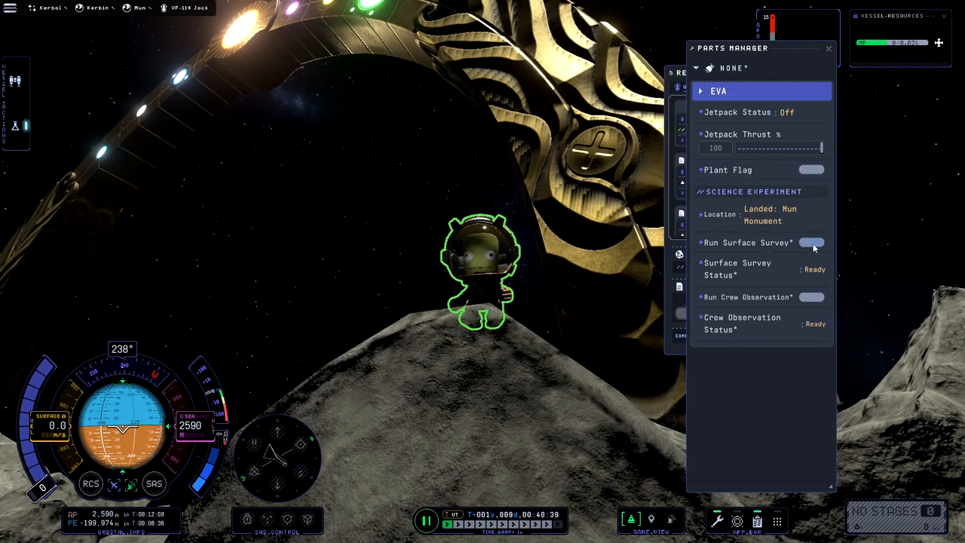
left_click(812, 242)
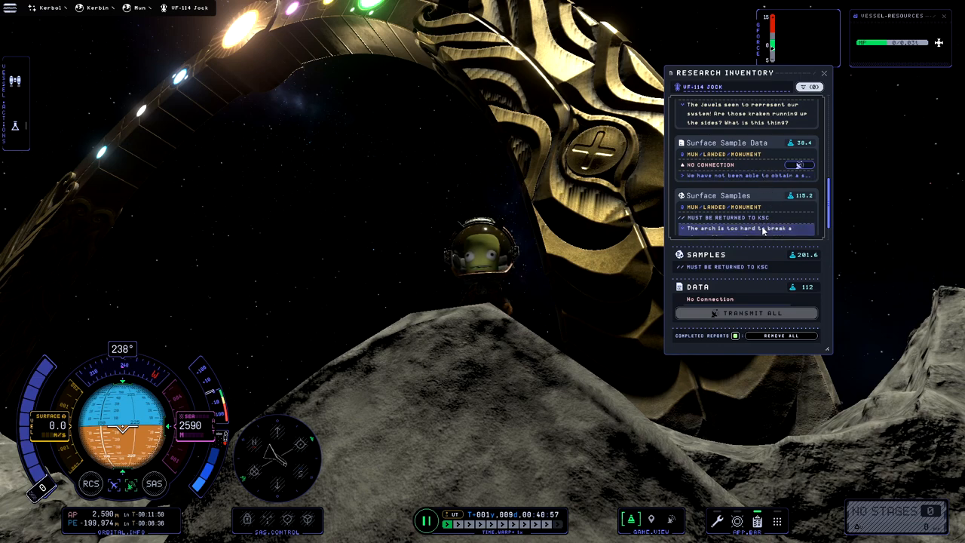
scroll("down", 3)
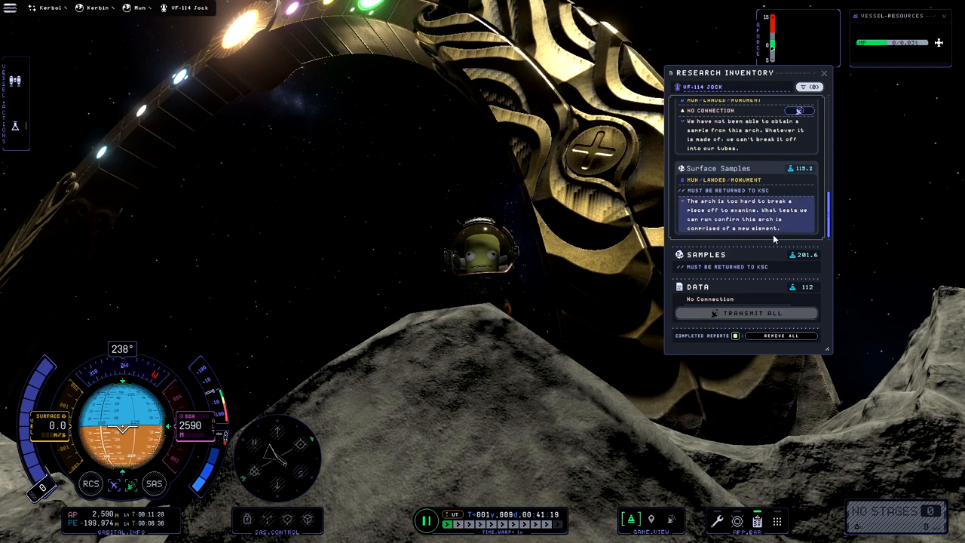
left_click(823, 73)
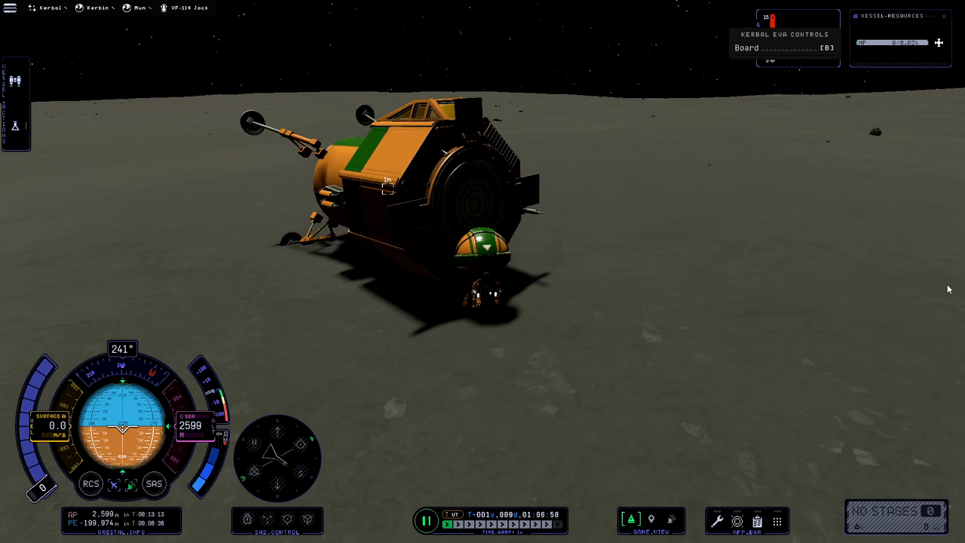
Board the tipped Mun lander, transferring the kerbal's research reports aboard.
left_click(784, 48)
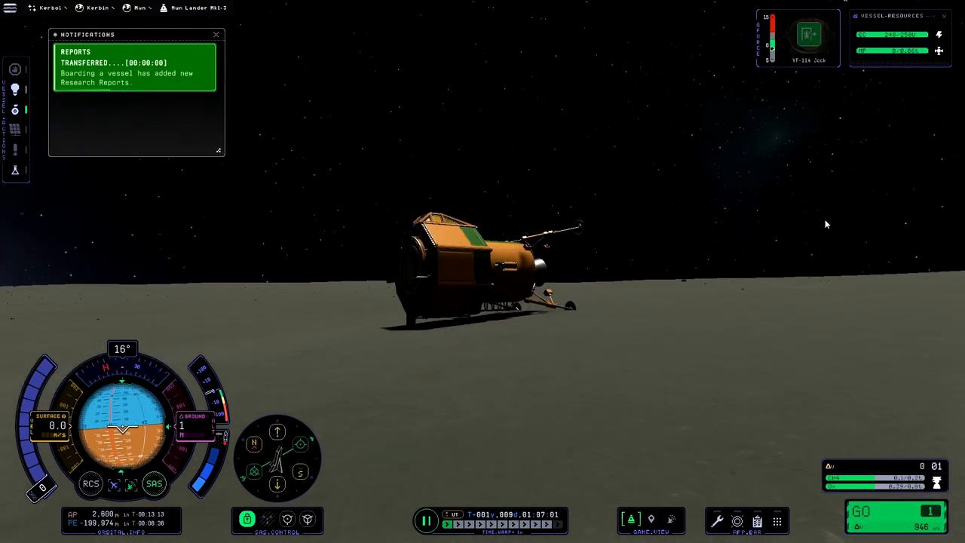
left_click(217, 35)
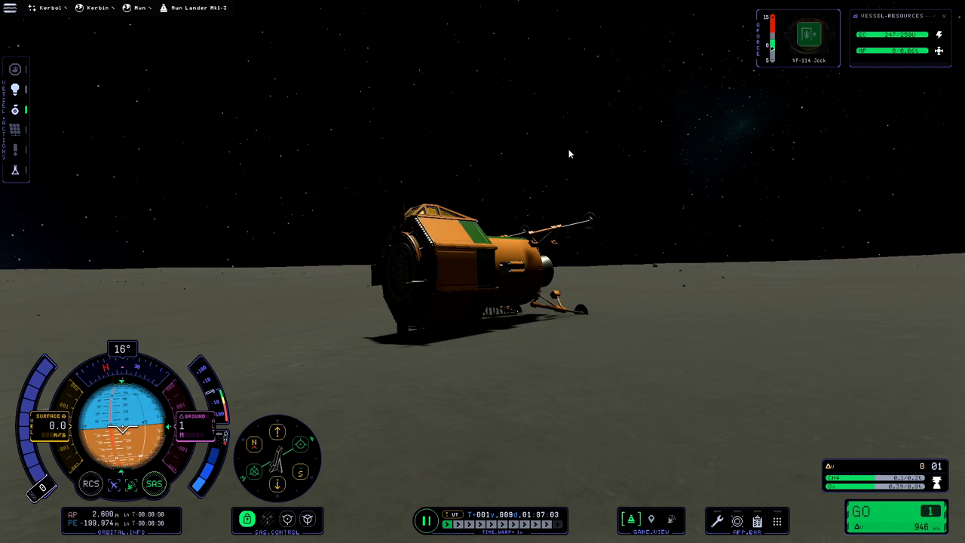